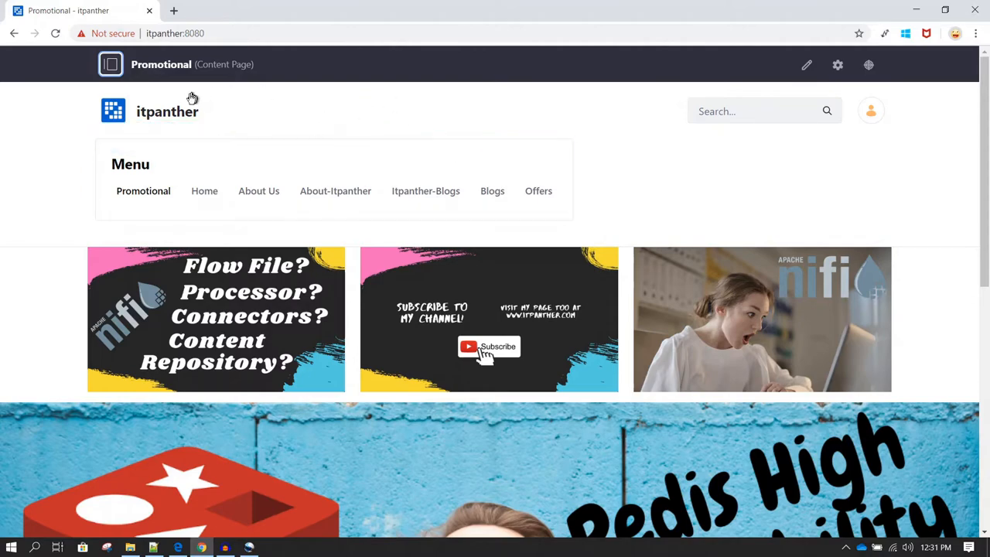
Open the itpanther site menu and scroll down to Content & Data.
{"action": "left_click", "coordinate": [110, 64]}
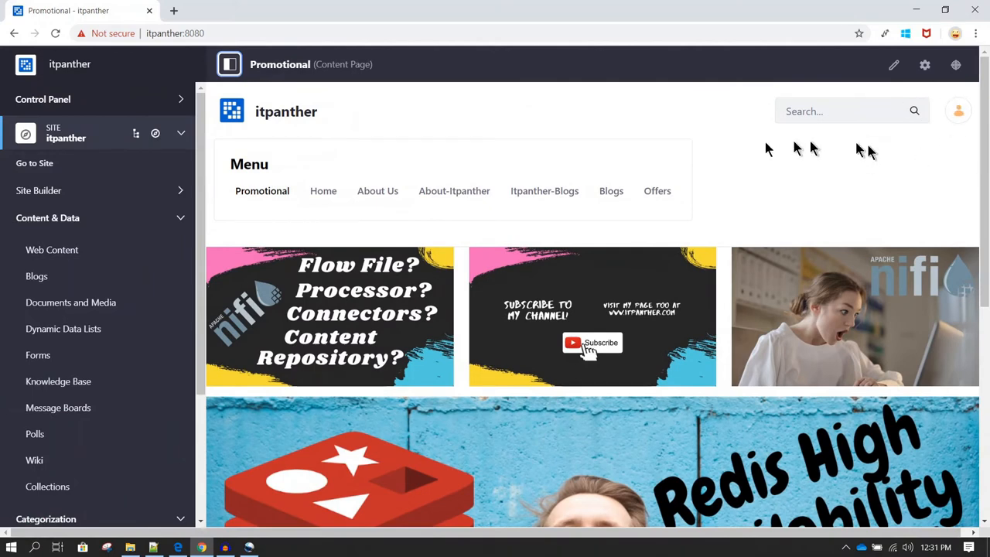
{"action": "mouse_move", "coordinate": [955, 124]}
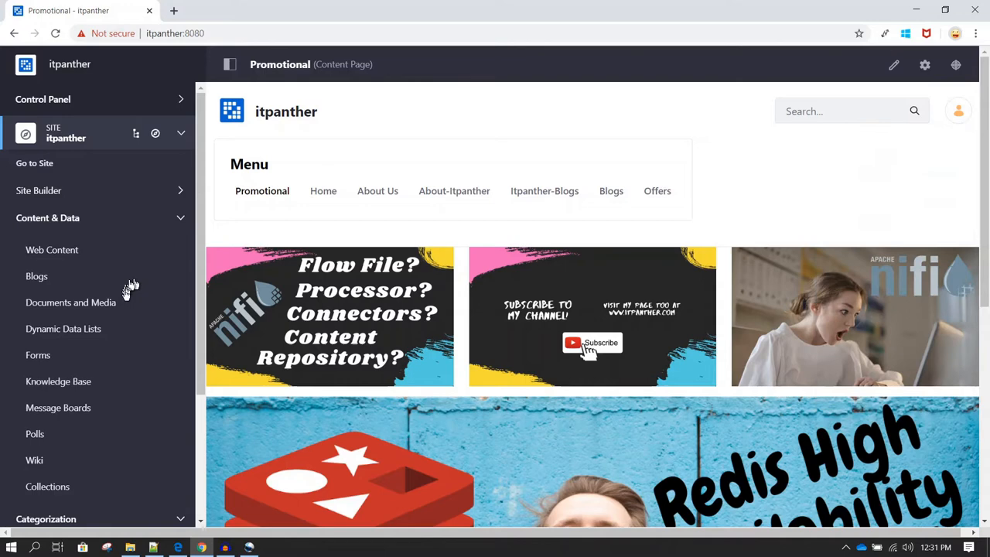
{"action": "mouse_move", "coordinate": [136, 163]}
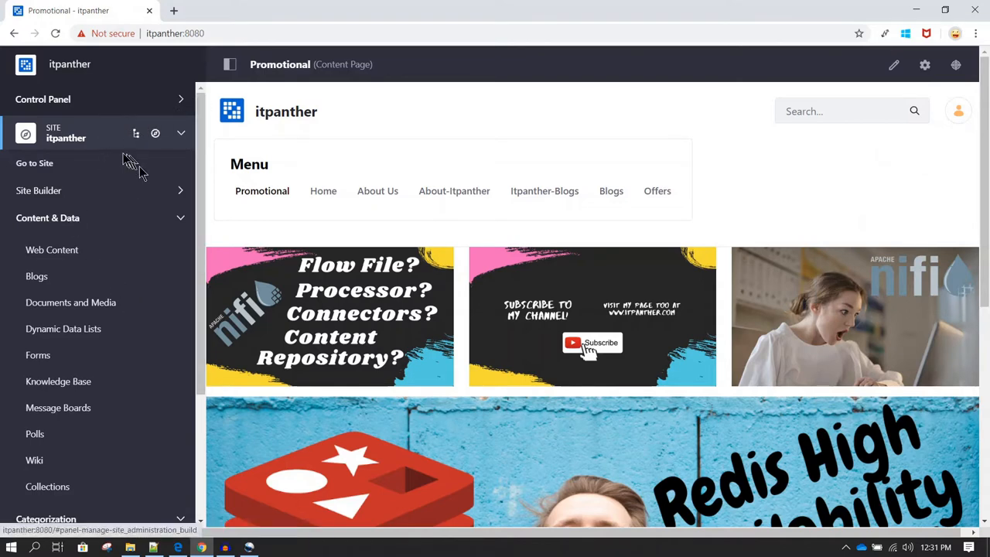
{"action": "mouse_move", "coordinate": [108, 244]}
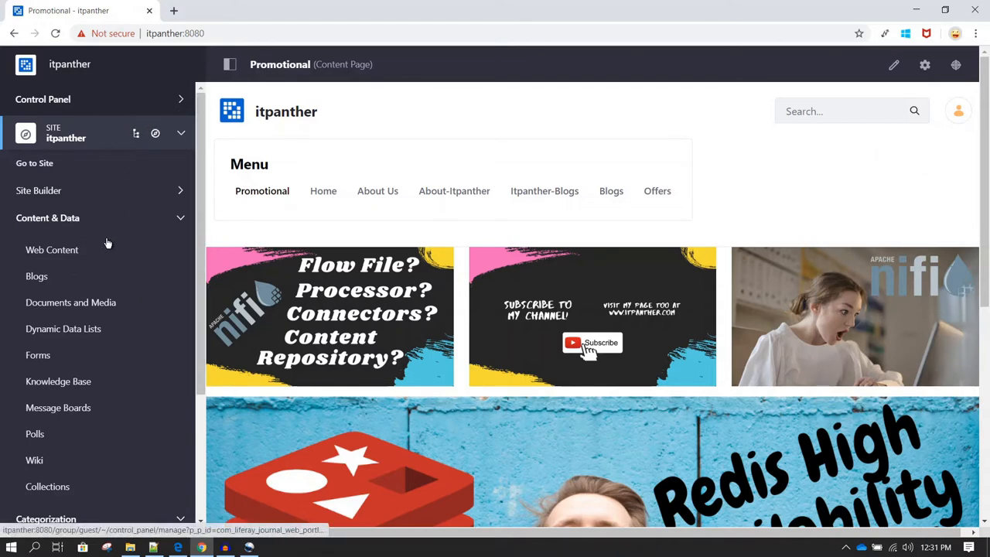
{"action": "scroll", "scroll_direction": "down", "scroll_amount": 3}
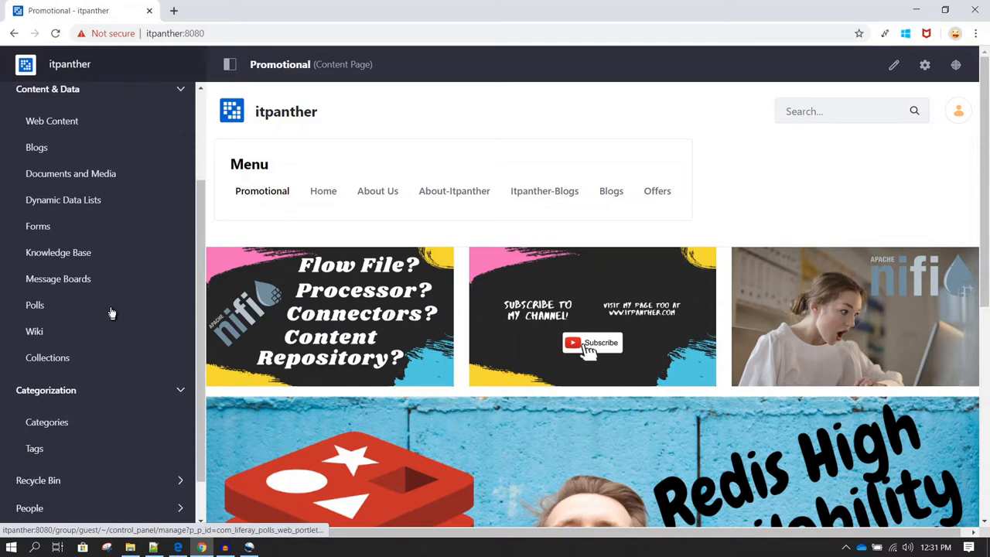
{"action": "mouse_move", "coordinate": [78, 289]}
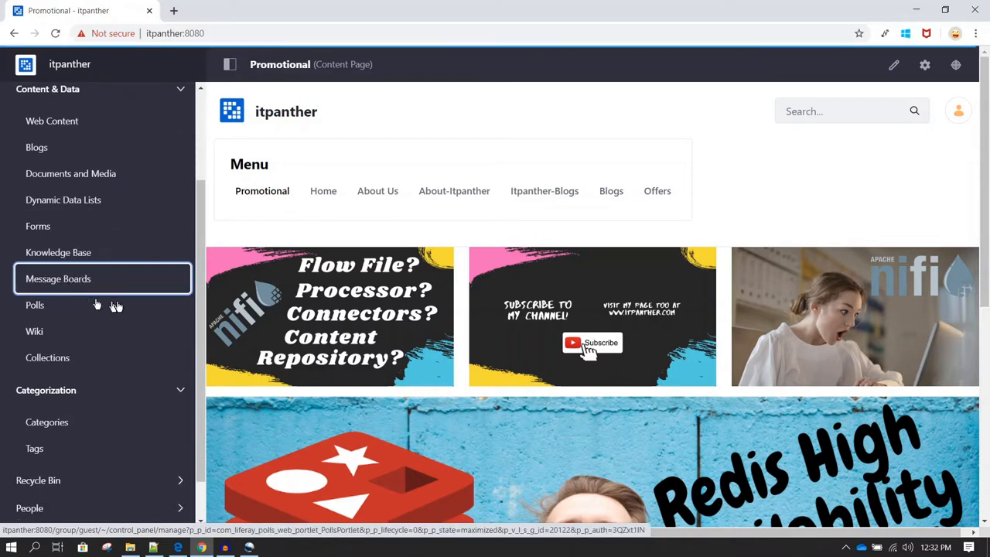
Go to the empty Message Boards admin and show the Category/Thread add options.
{"action": "left_click", "coordinate": [58, 278]}
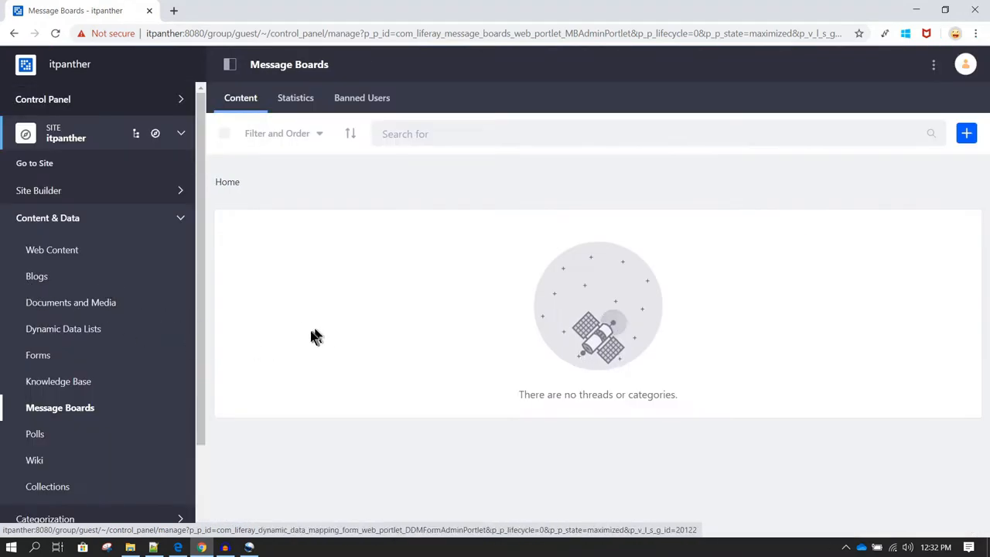
{"action": "mouse_move", "coordinate": [551, 293]}
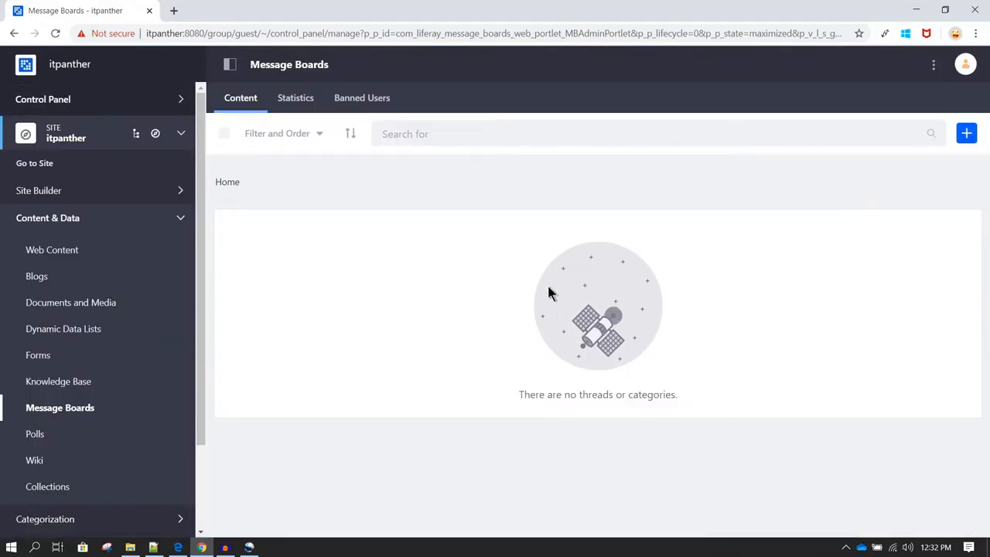
{"action": "mouse_move", "coordinate": [741, 279]}
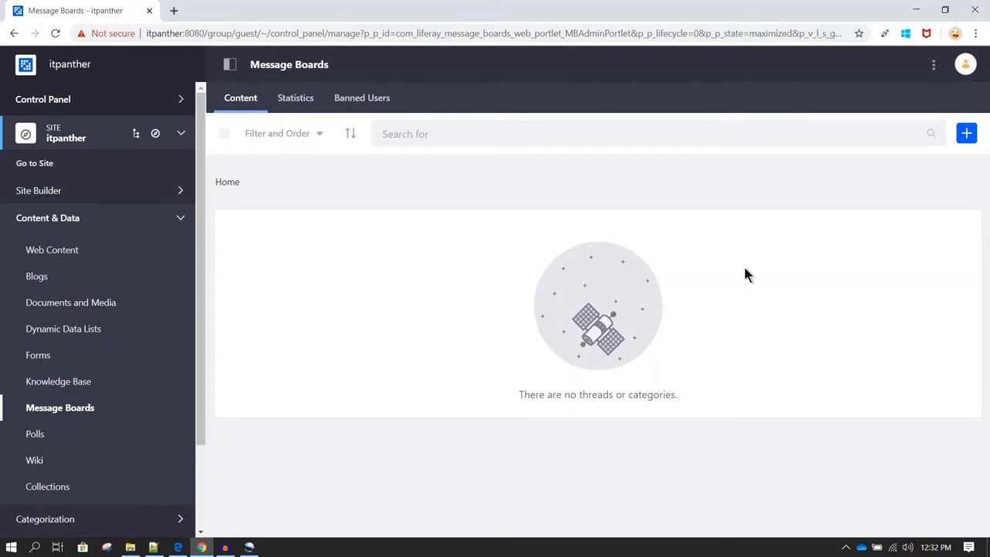
{"action": "mouse_move", "coordinate": [733, 273]}
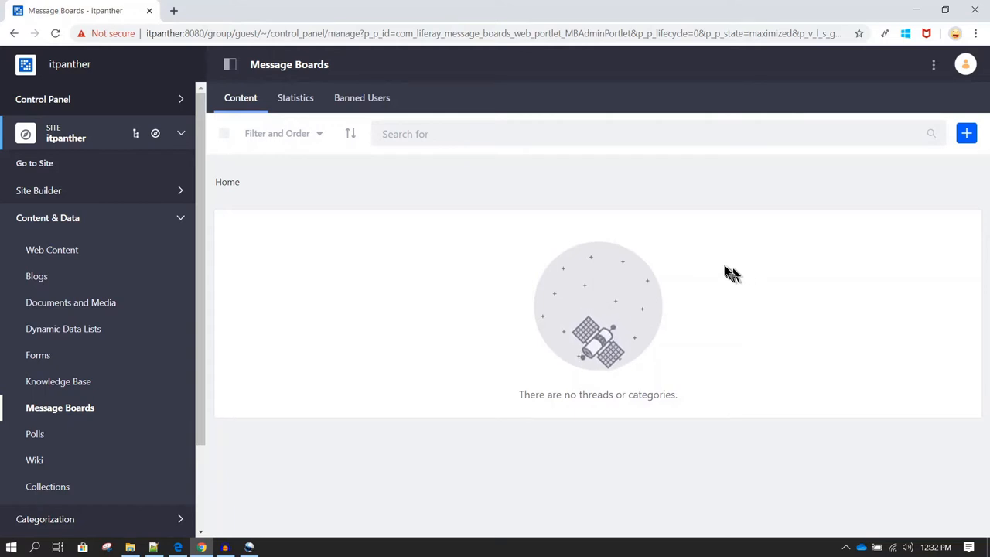
{"action": "mouse_move", "coordinate": [913, 208]}
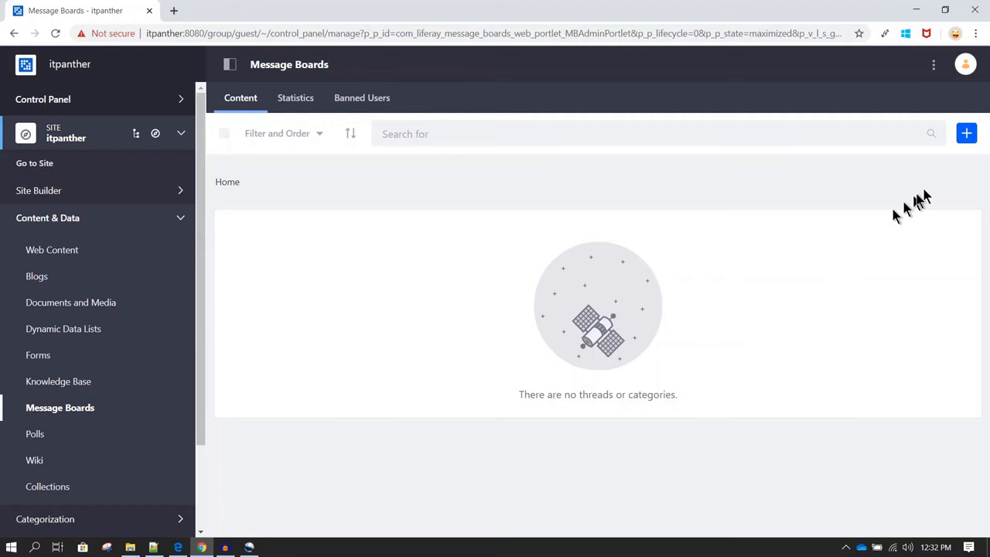
{"action": "left_click", "coordinate": [966, 133]}
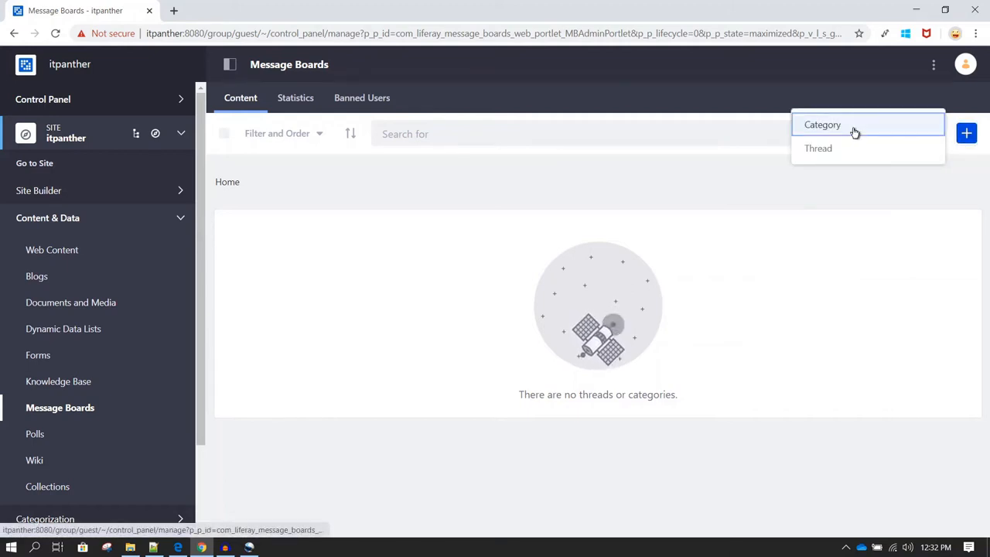
Start a new message board category named 'Liferay' and scroll to its options.
{"action": "left_click", "coordinate": [823, 124]}
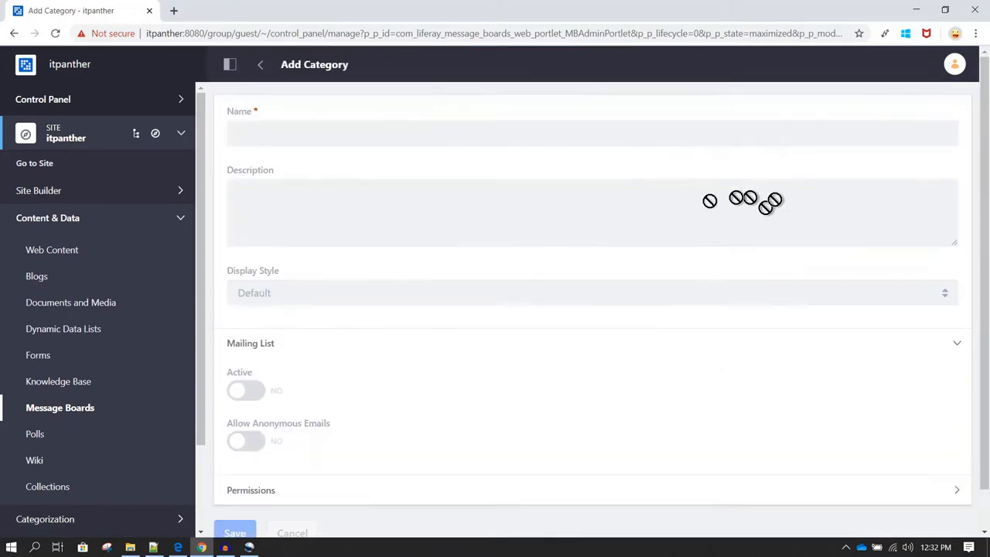
{"action": "left_click", "coordinate": [365, 133]}
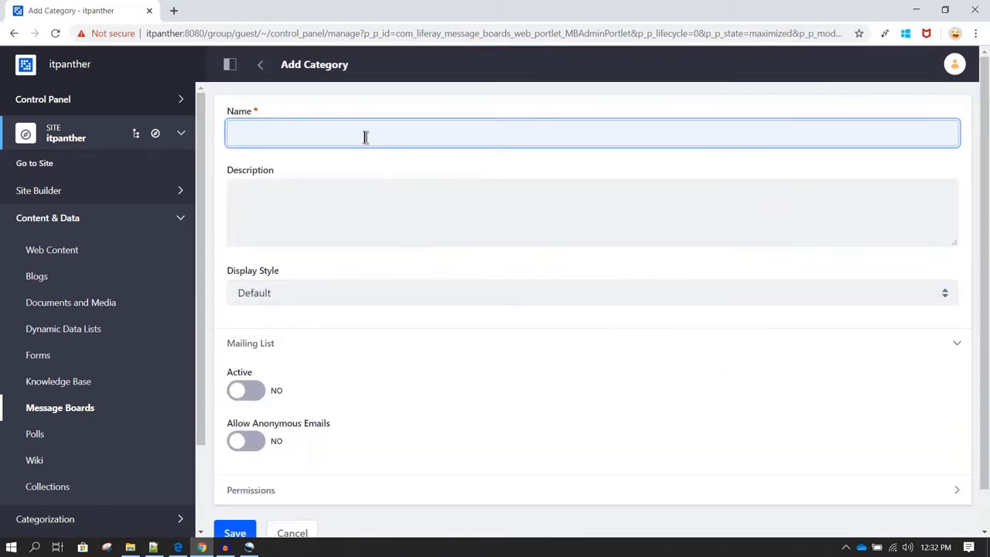
{"action": "type", "text": "Liferay"}
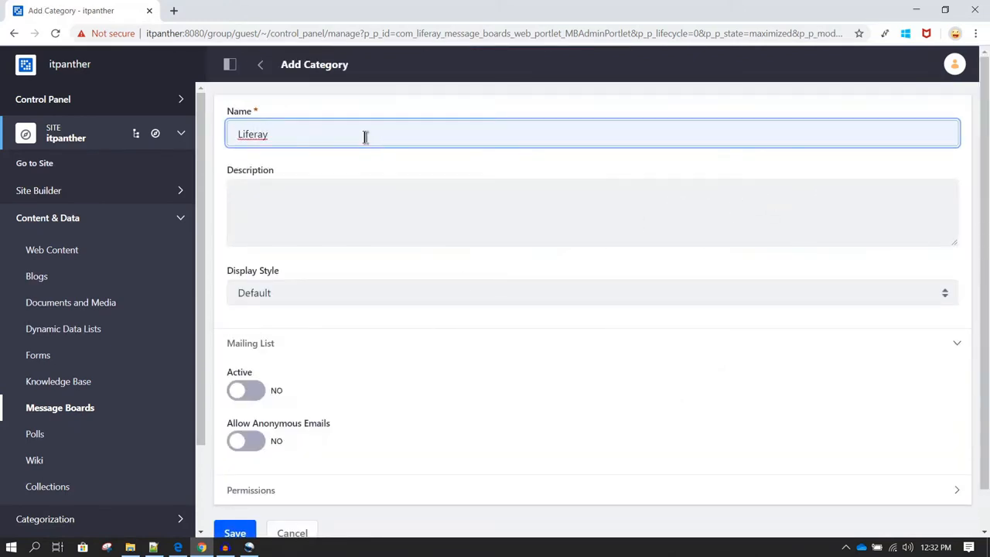
{"action": "mouse_move", "coordinate": [429, 383]}
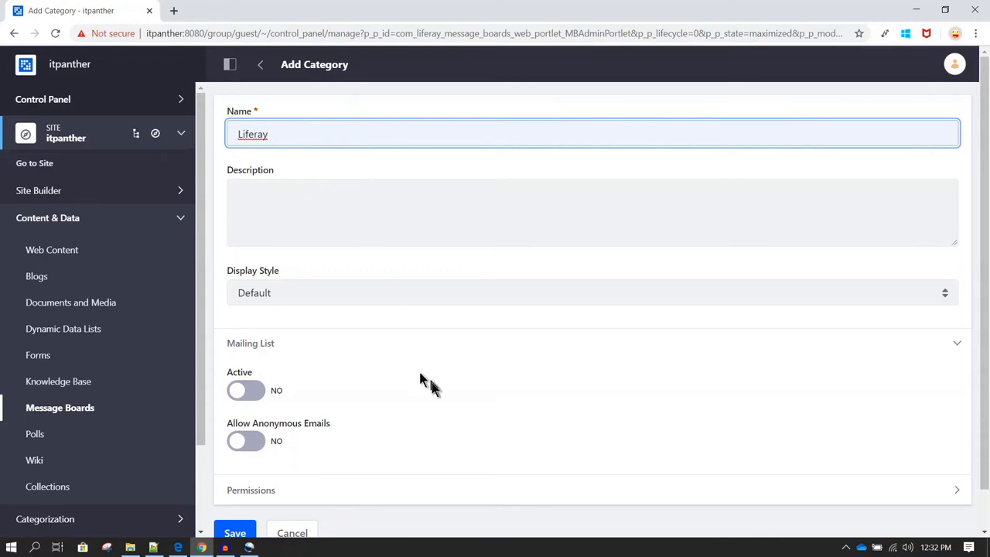
{"action": "scroll", "scroll_direction": "down", "scroll_amount": 3}
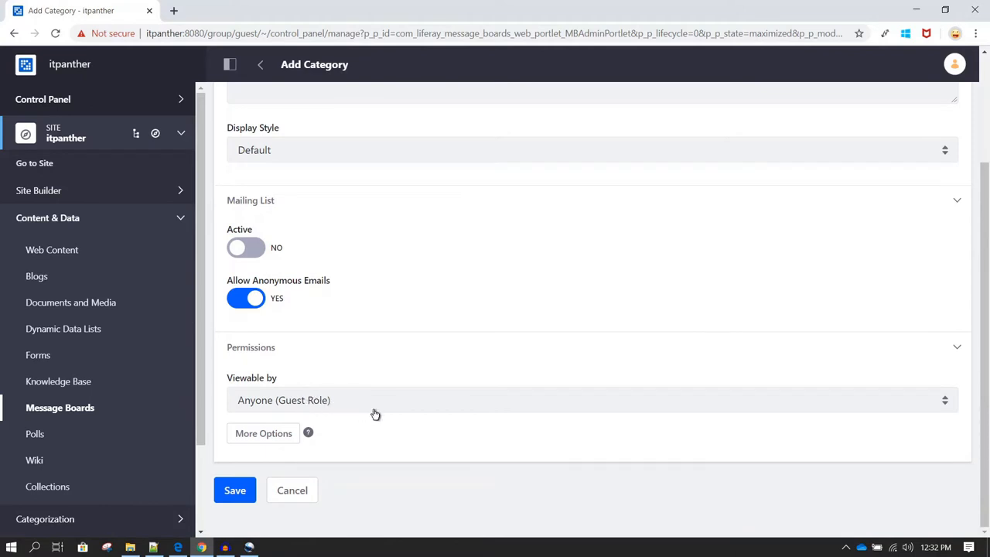
{"action": "mouse_move", "coordinate": [388, 410]}
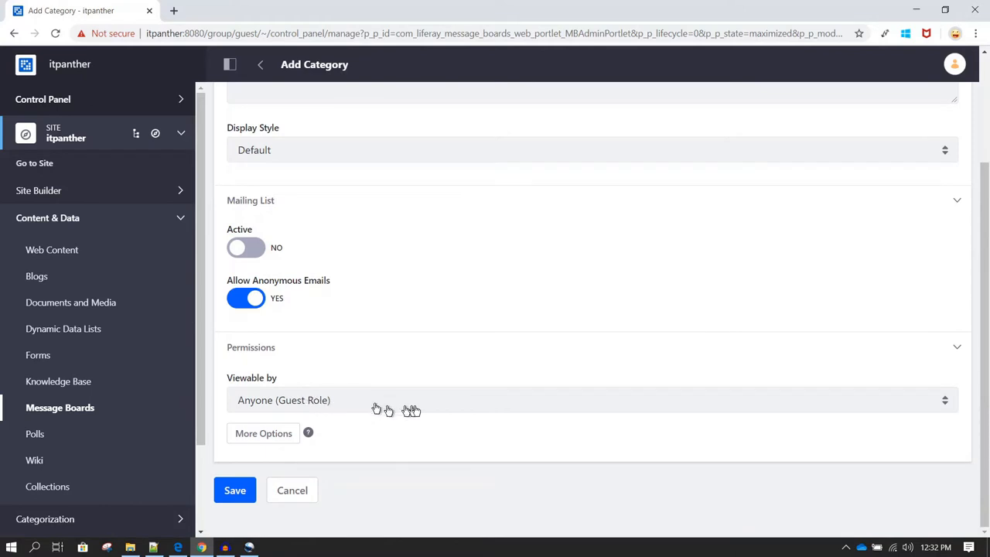
{"action": "mouse_move", "coordinate": [452, 400]}
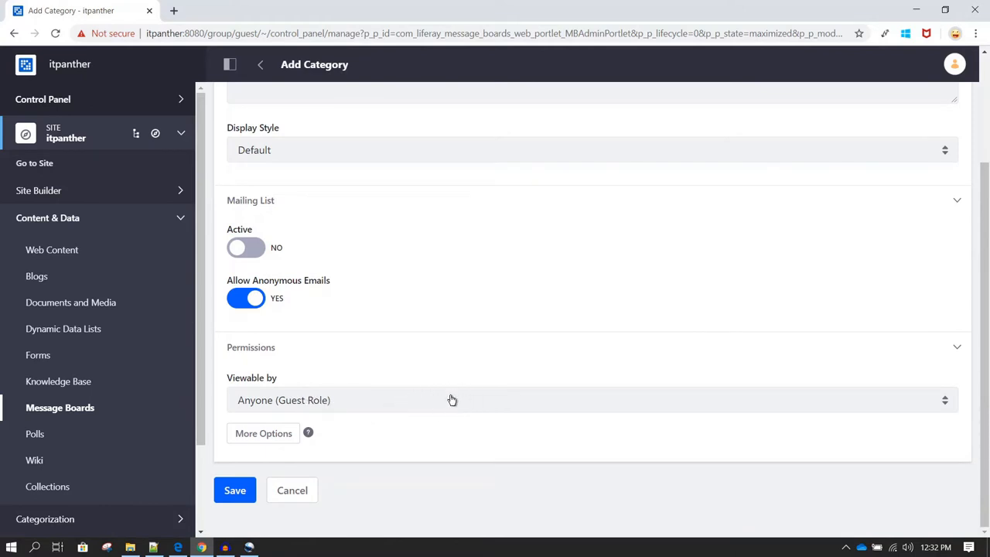
{"action": "mouse_move", "coordinate": [444, 401]}
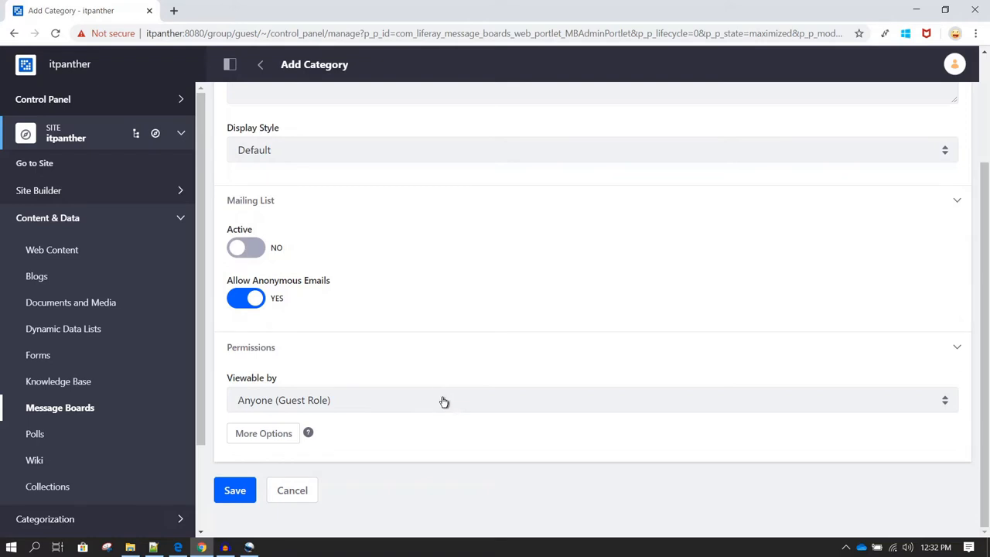
Grant the Guest role Add Message and Reply to Message permissions on the category.
{"action": "left_click", "coordinate": [456, 400]}
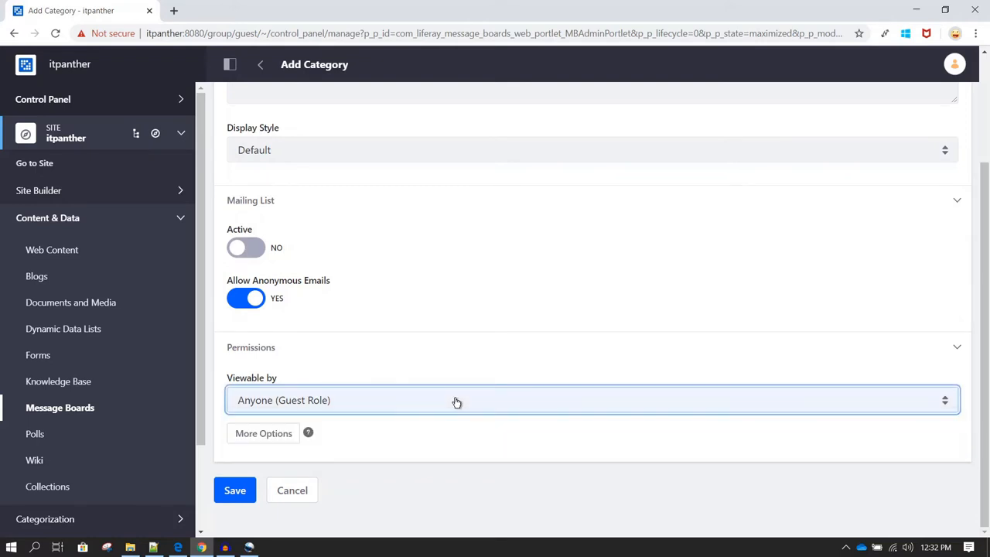
{"action": "mouse_move", "coordinate": [413, 400]}
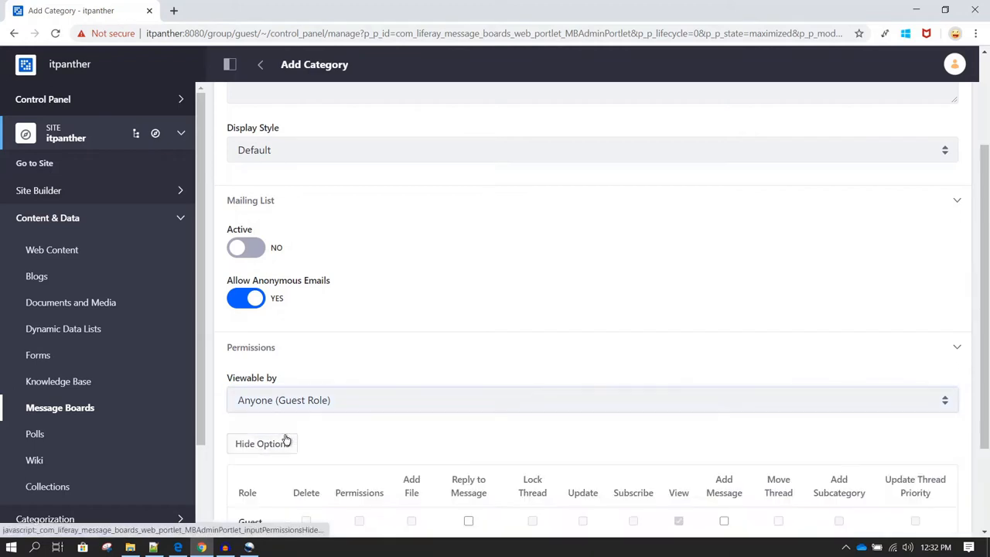
{"action": "scroll", "scroll_direction": "down", "scroll_amount": 3}
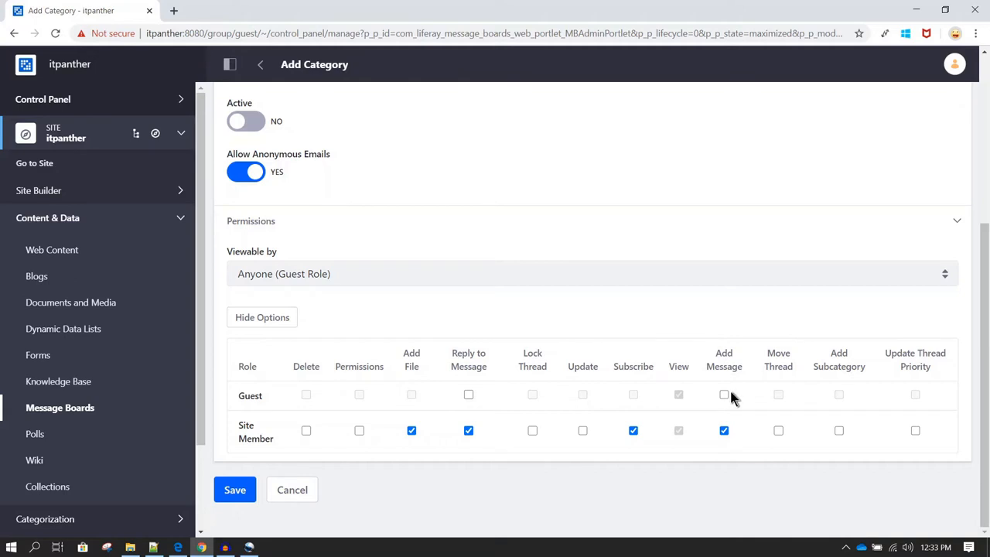
{"action": "left_click", "coordinate": [723, 394]}
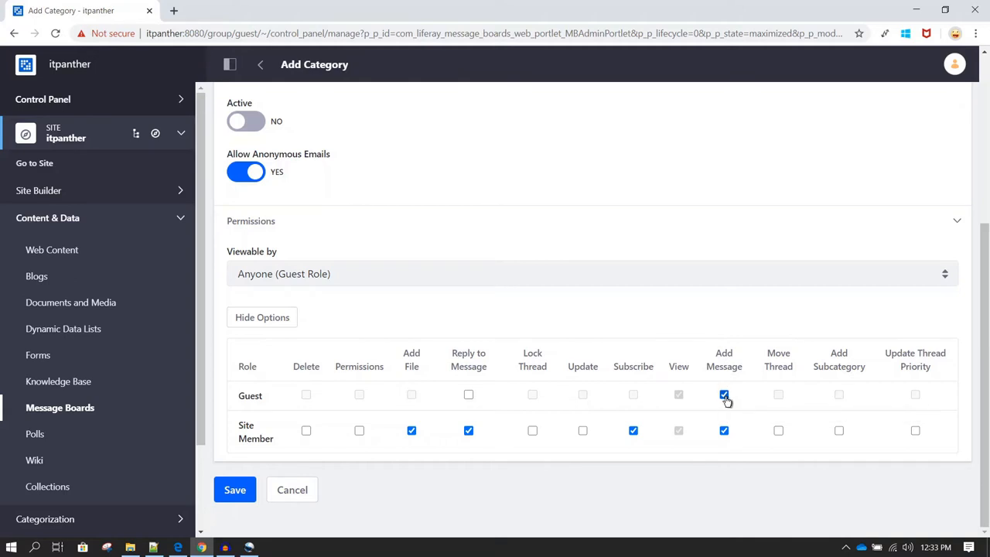
{"action": "left_click", "coordinate": [724, 395]}
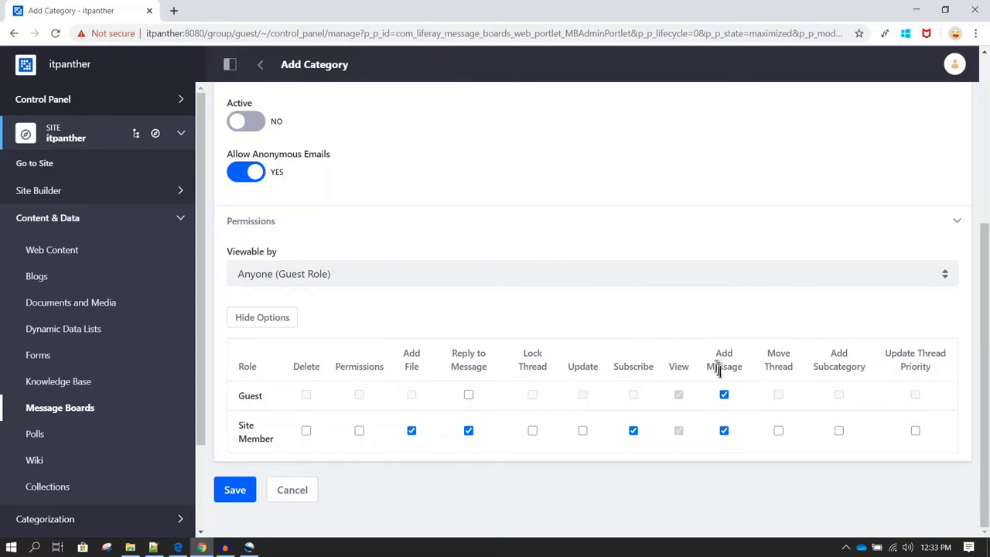
{"action": "mouse_move", "coordinate": [532, 395]}
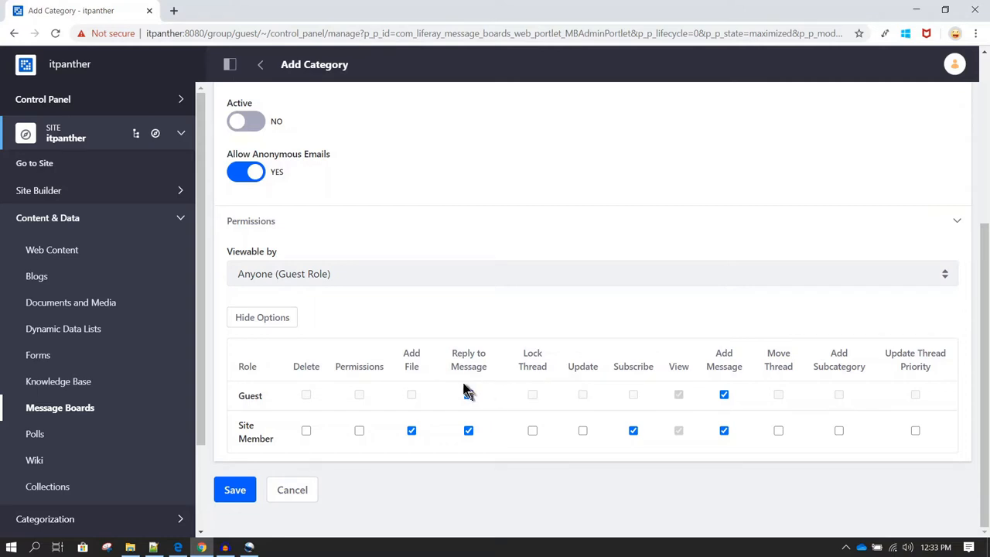
{"action": "left_click", "coordinate": [468, 394]}
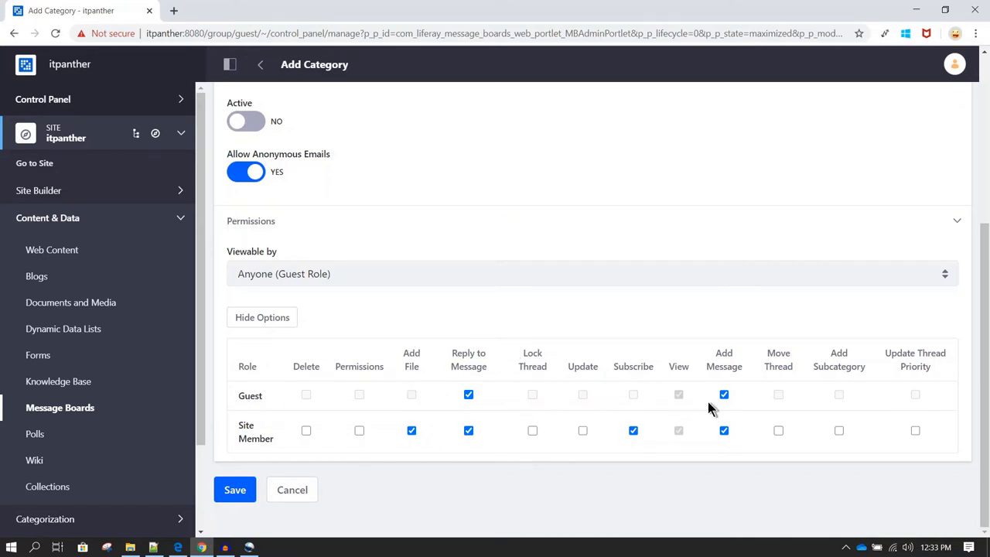
{"action": "mouse_move", "coordinate": [734, 392]}
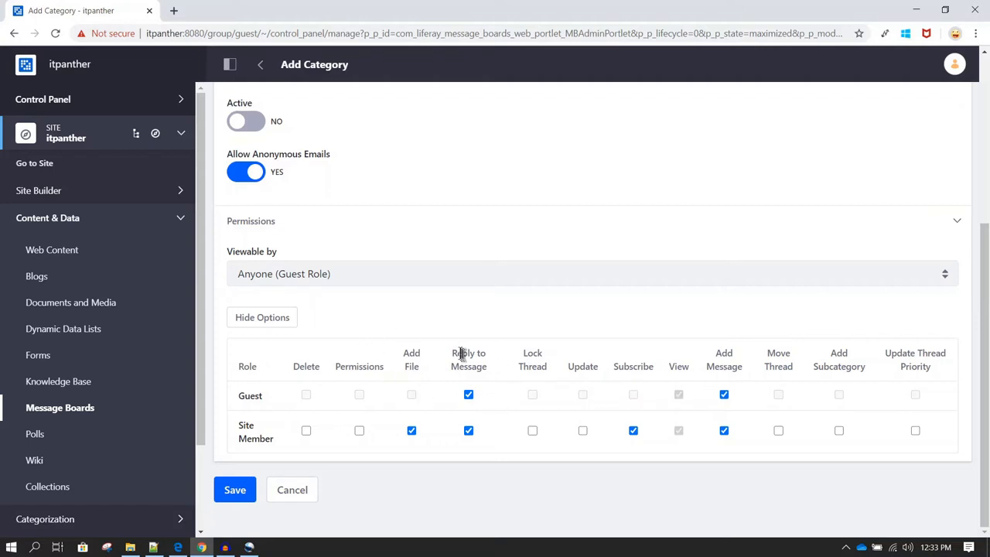
{"action": "mouse_move", "coordinate": [489, 366]}
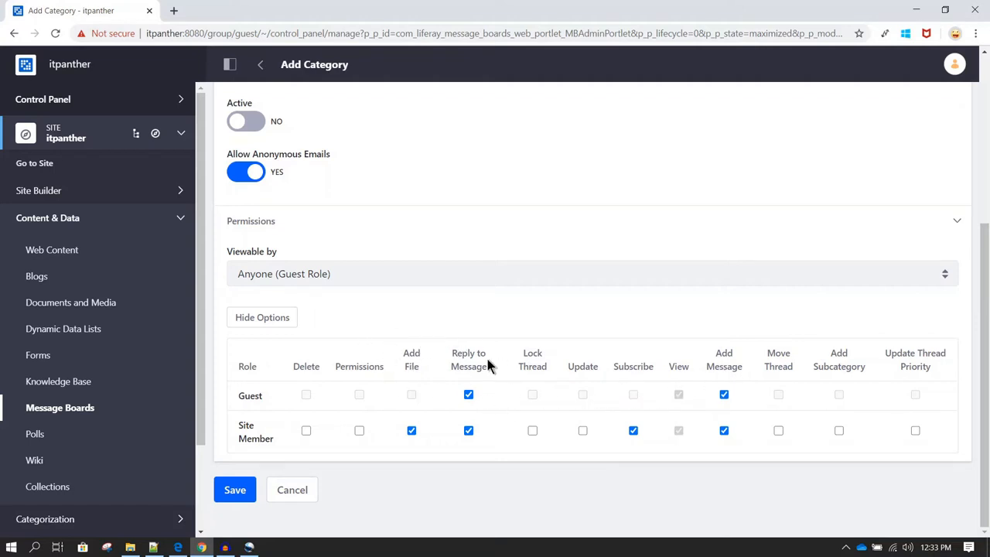
{"action": "mouse_move", "coordinate": [530, 333]}
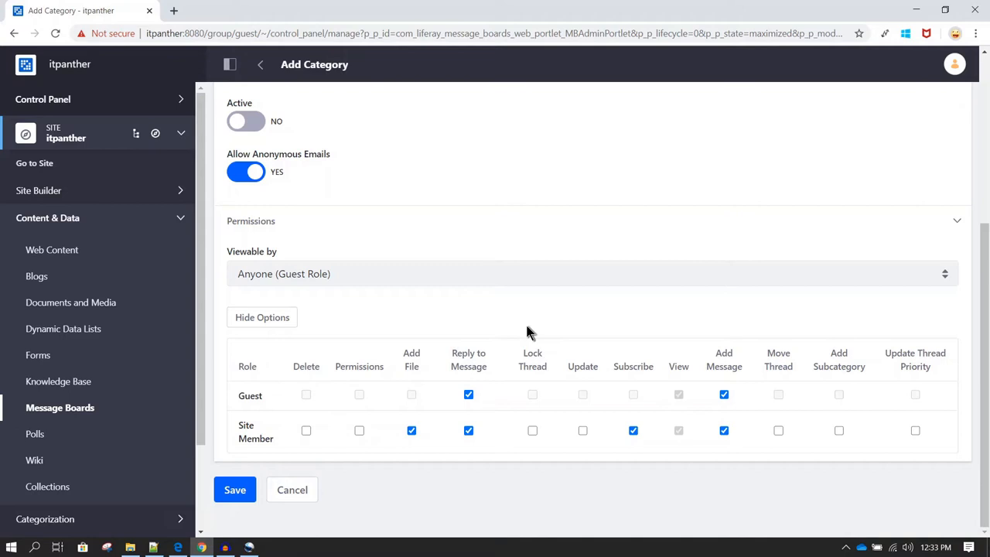
{"action": "mouse_move", "coordinate": [478, 332]}
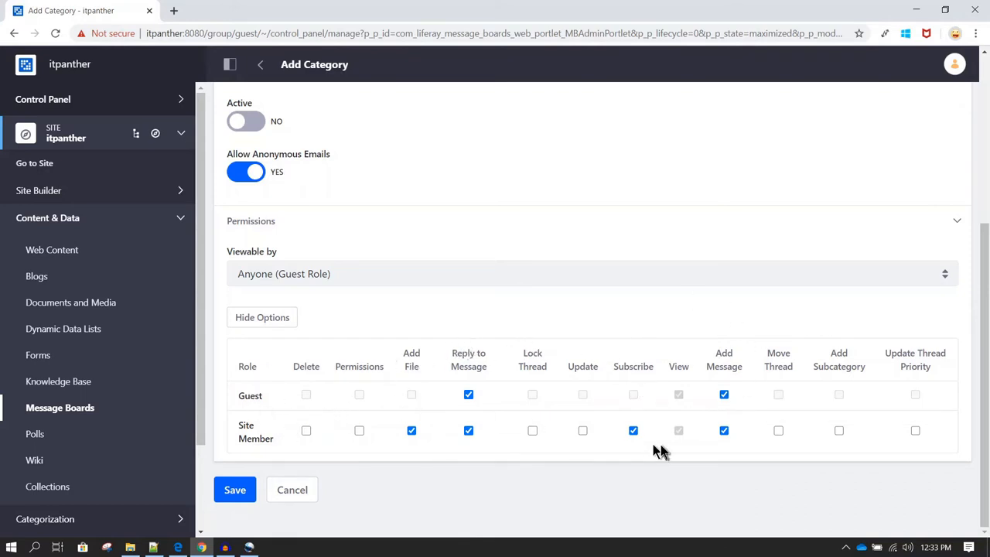
{"action": "left_click", "coordinate": [411, 395]}
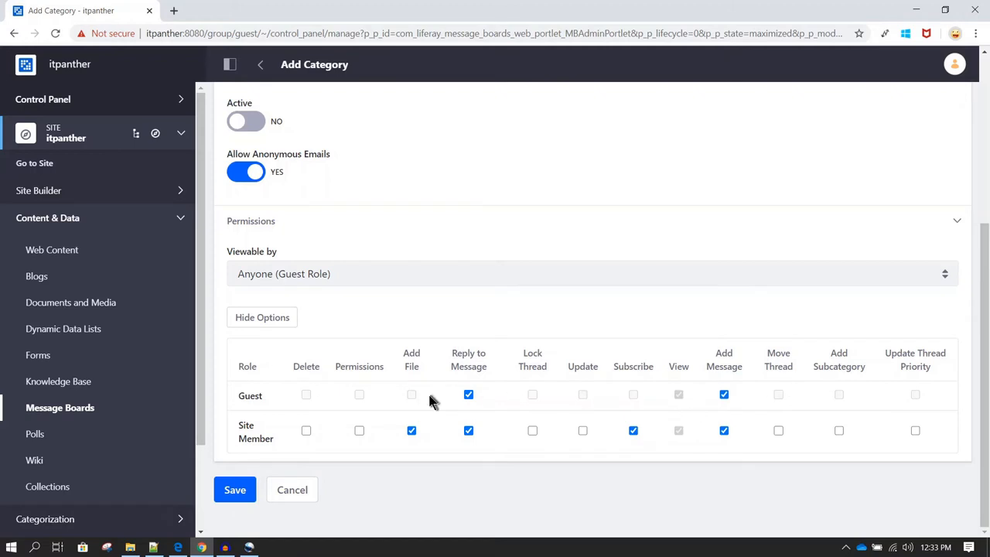
{"action": "scroll", "scroll_direction": "up", "scroll_amount": 3}
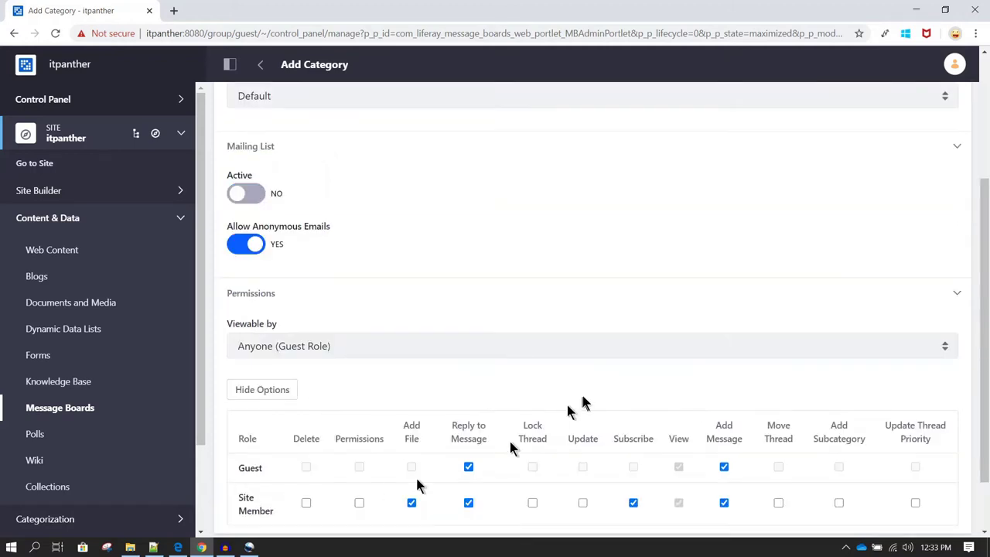
{"action": "scroll", "scroll_direction": "up", "scroll_amount": 3}
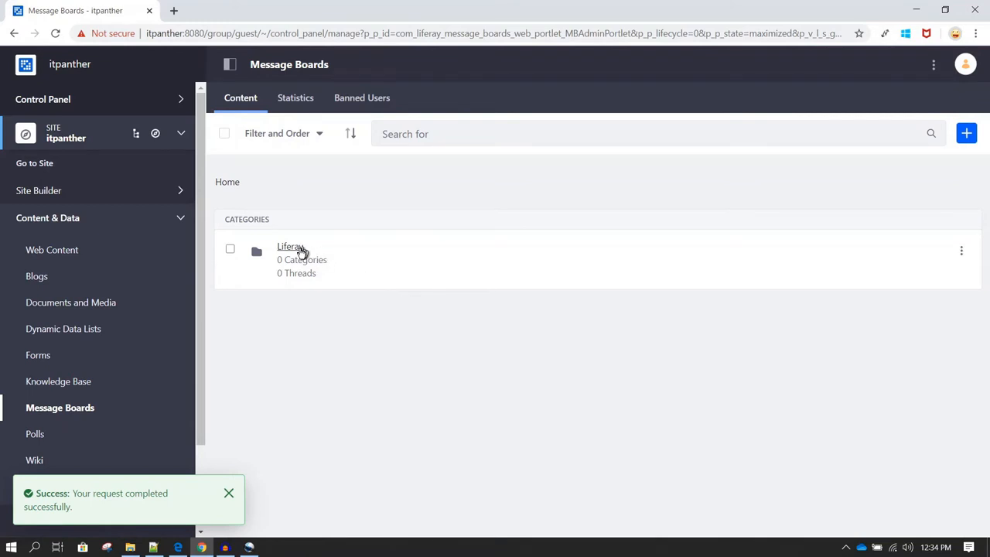
{"action": "mouse_move", "coordinate": [292, 249]}
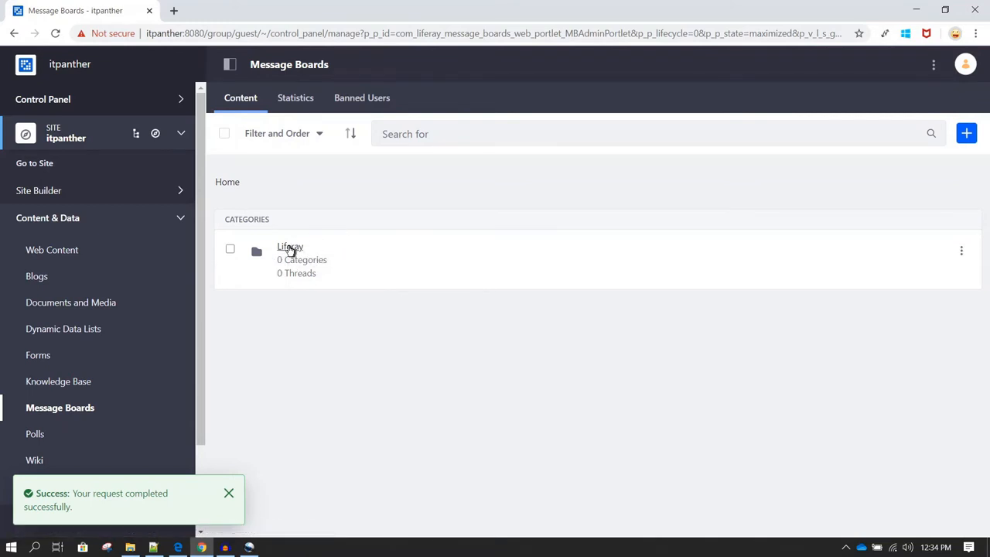
Enter the Liferay category and show its Category/Thread add options.
{"action": "left_click", "coordinate": [291, 247]}
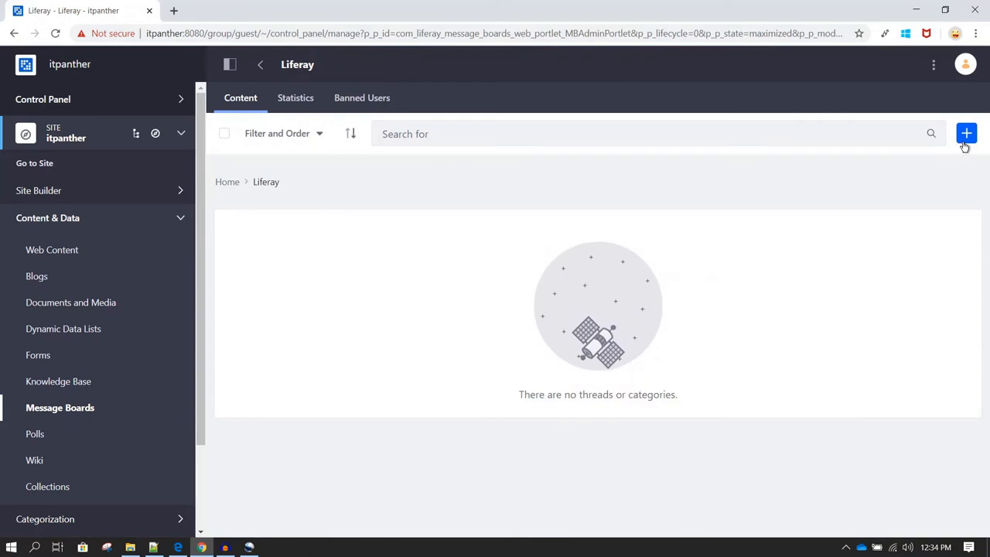
{"action": "left_click", "coordinate": [966, 133]}
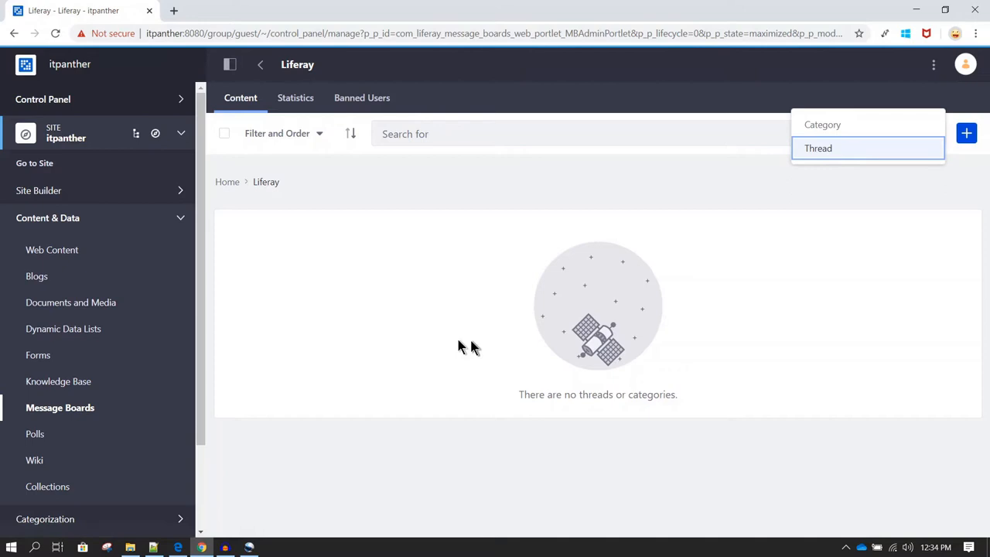
Write a 'Course Duration' thread asking whether people like crash or comprehensive courses.
{"action": "left_click", "coordinate": [818, 148]}
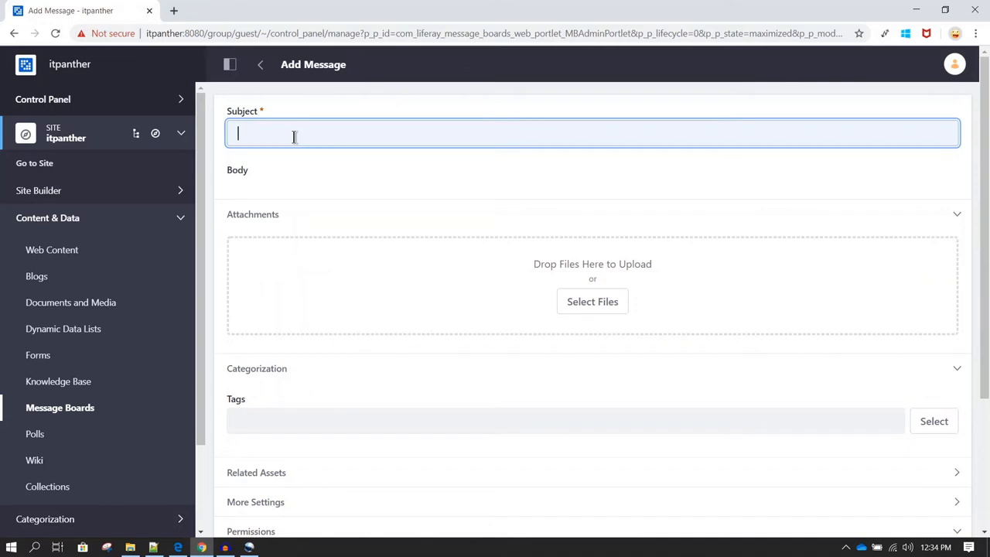
{"action": "type", "text": "Course Duration"}
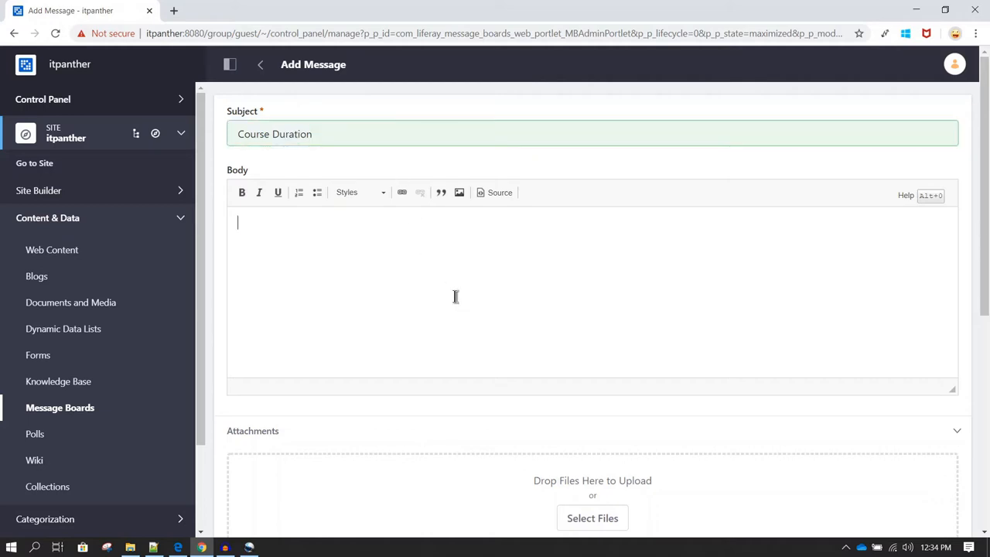
{"action": "type", "text": "Do you like"}
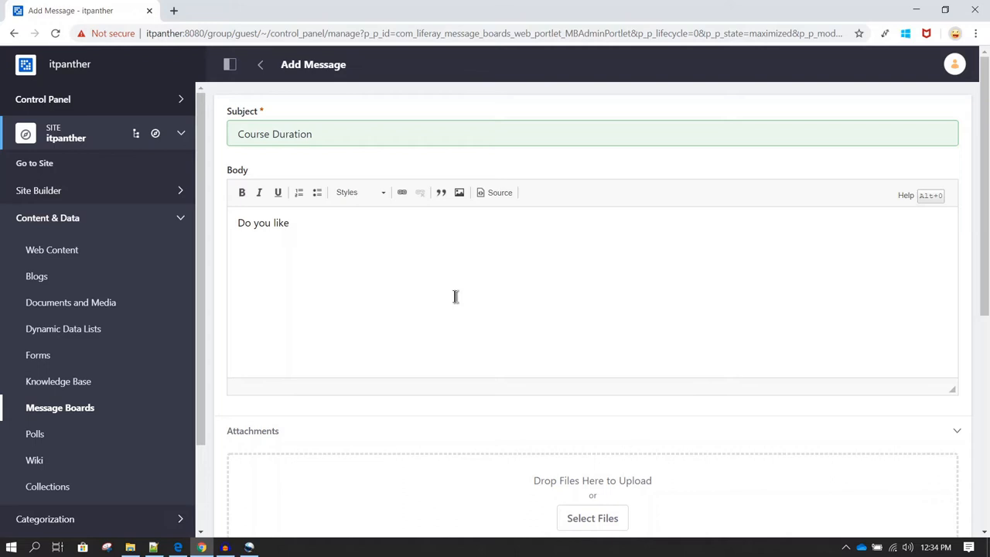
{"action": "type", "text": "Crash Course"}
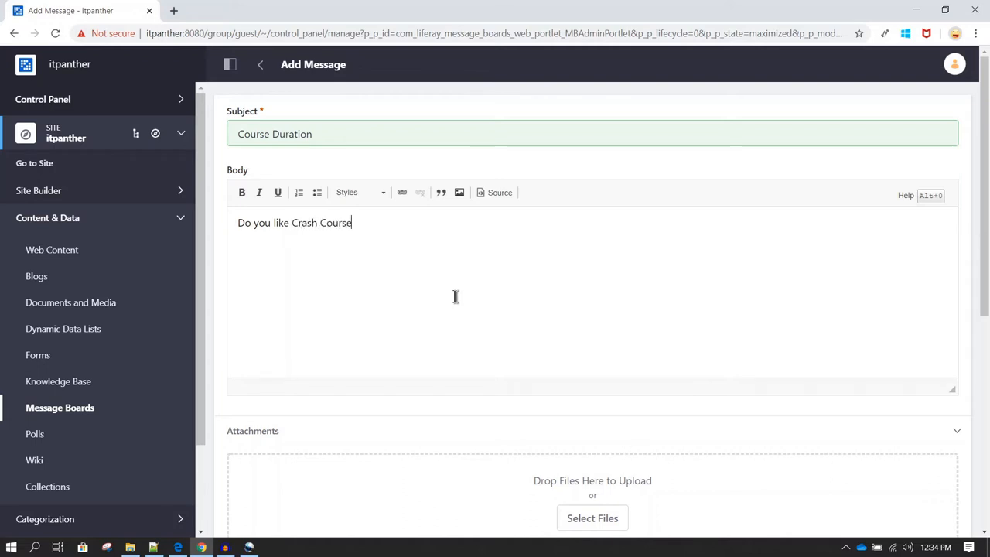
{"action": "type", "text": "s or Comprehensvie"}
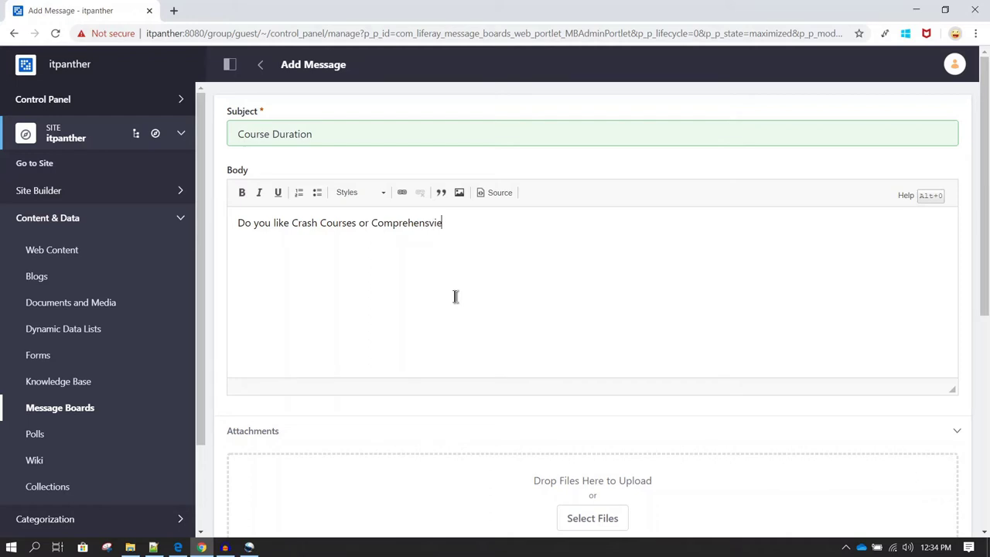
{"action": "type", "text": "?"}
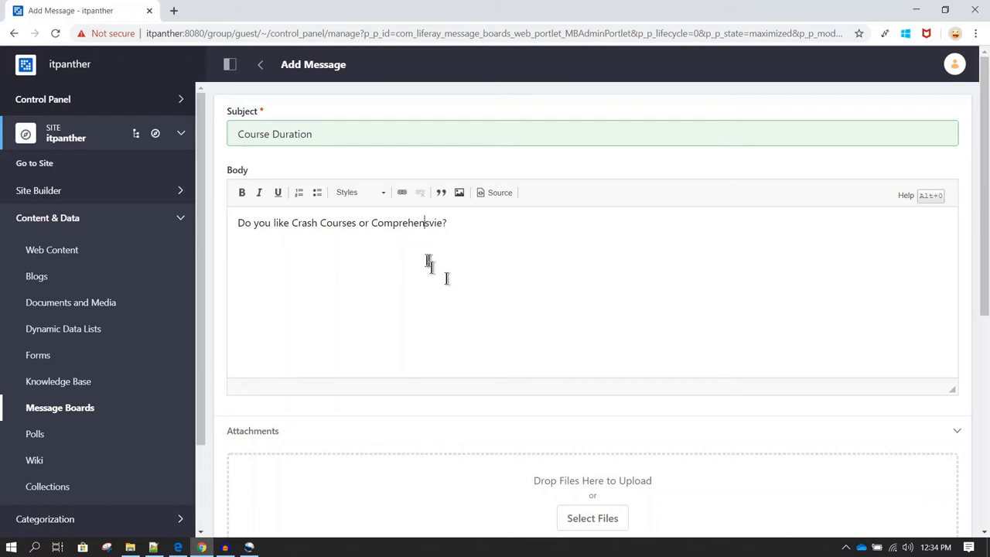
{"action": "scroll", "scroll_direction": "down", "scroll_amount": 3}
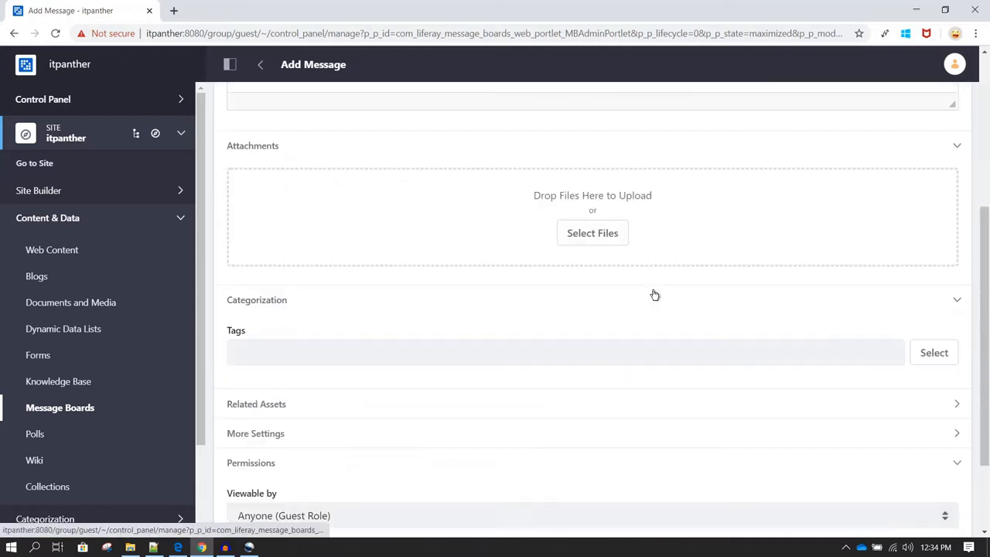
{"action": "scroll", "scroll_direction": "up", "scroll_amount": 3}
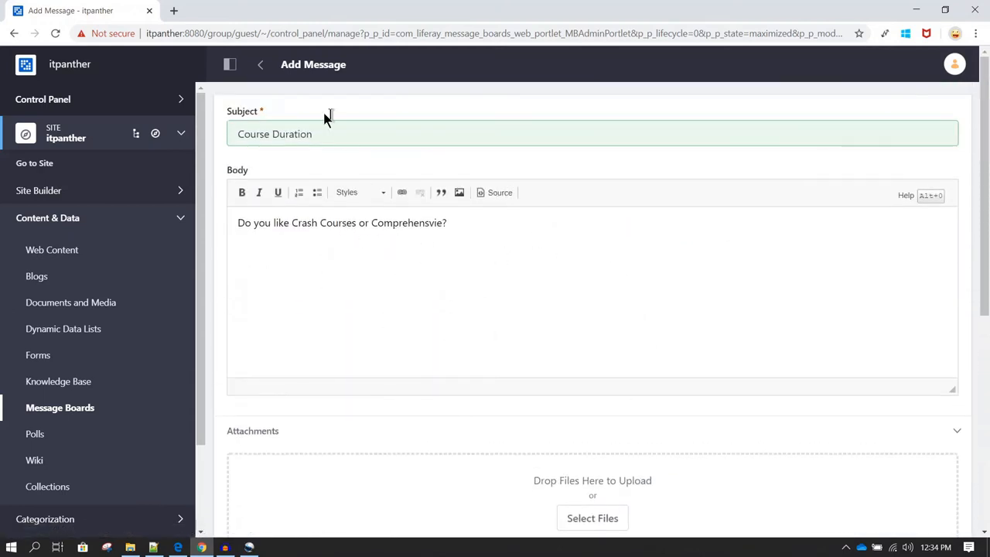
{"action": "scroll", "scroll_direction": "down", "scroll_amount": 3}
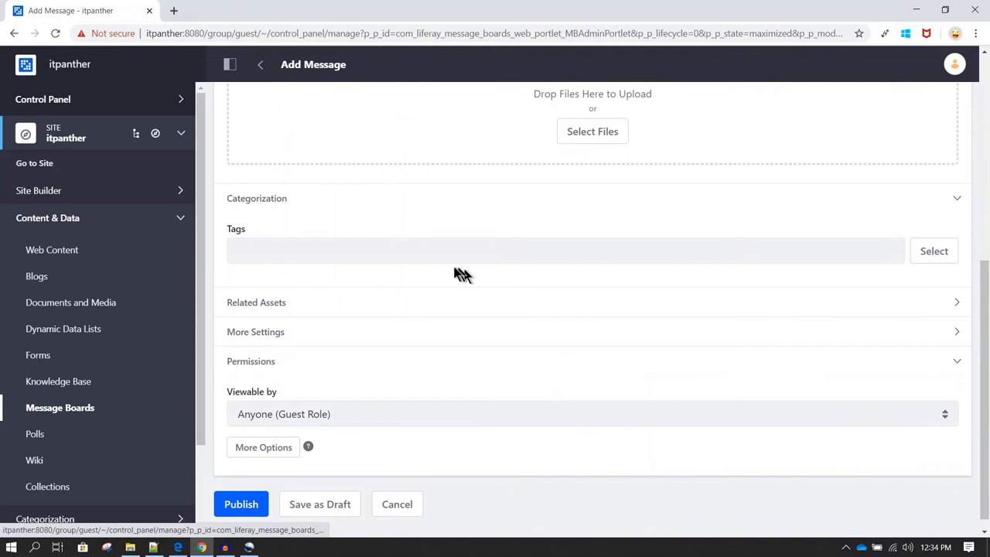
Tag the thread with Course Duration, Course and Duration.
{"action": "left_click", "coordinate": [564, 251]}
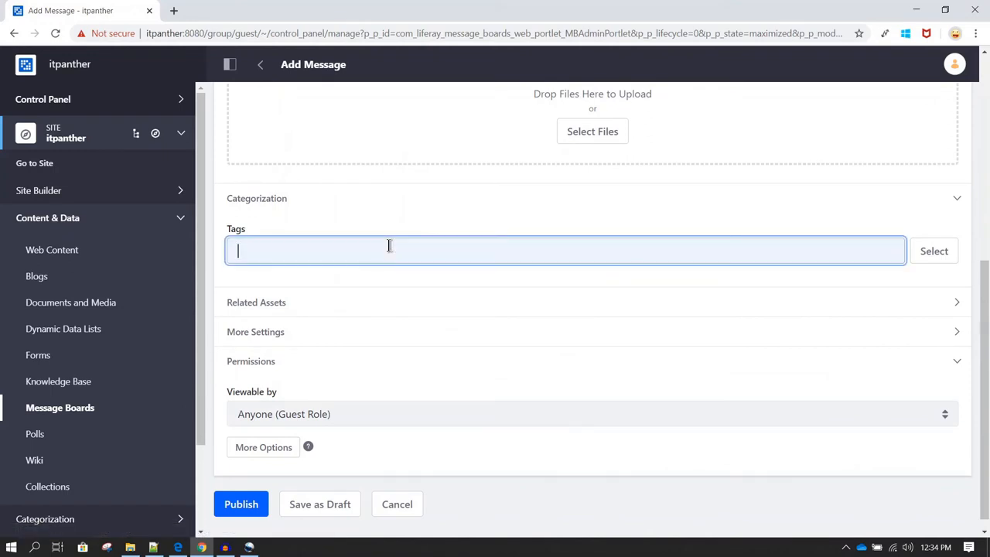
{"action": "scroll", "scroll_direction": "up", "scroll_amount": 3}
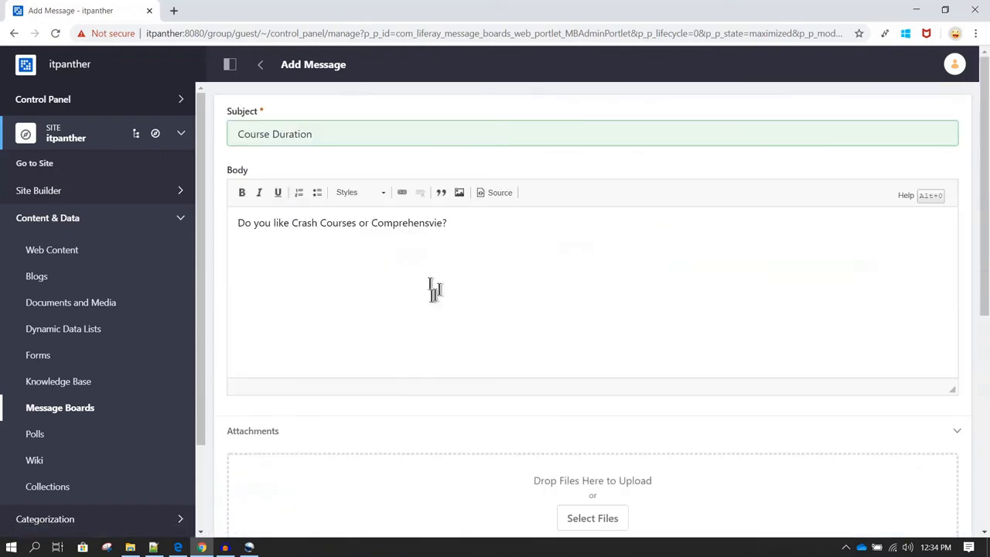
{"action": "scroll", "scroll_direction": "down", "scroll_amount": 3}
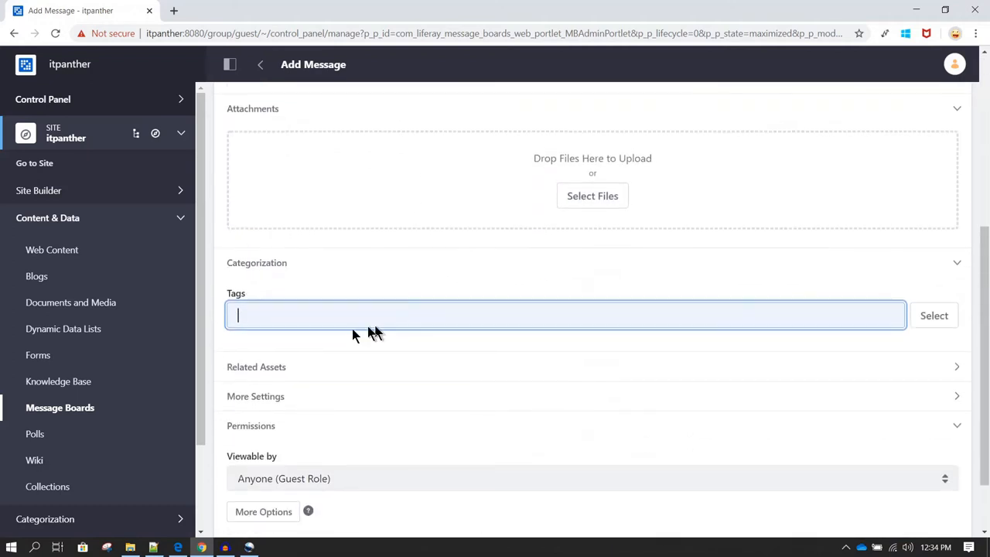
{"action": "scroll", "scroll_direction": "up", "scroll_amount": 3}
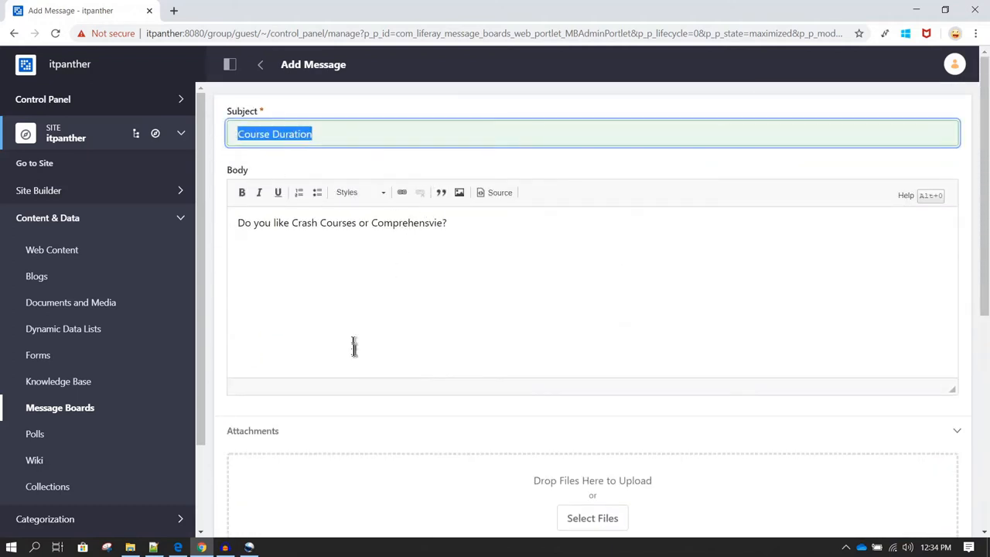
{"action": "scroll", "scroll_direction": "down", "scroll_amount": 3}
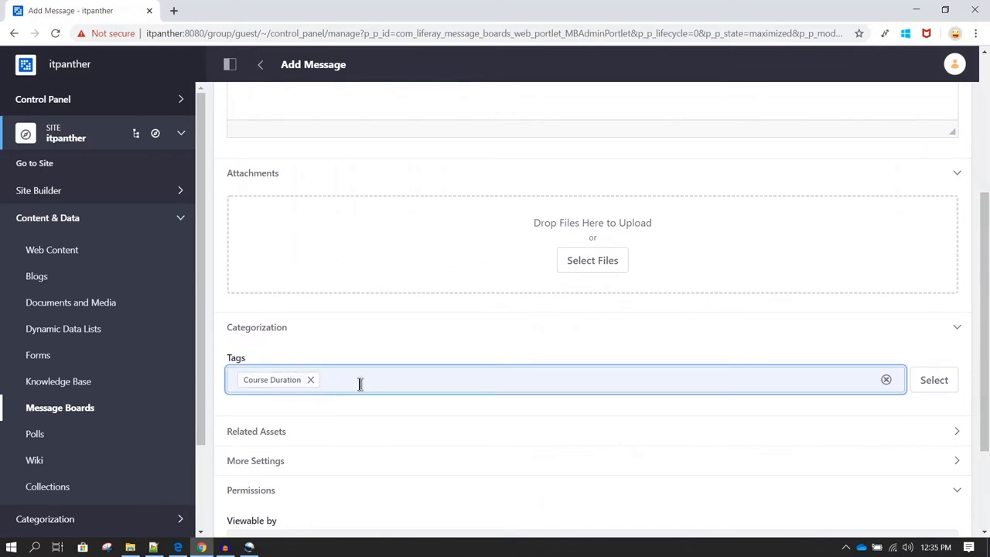
{"action": "type", "text": "Course"}
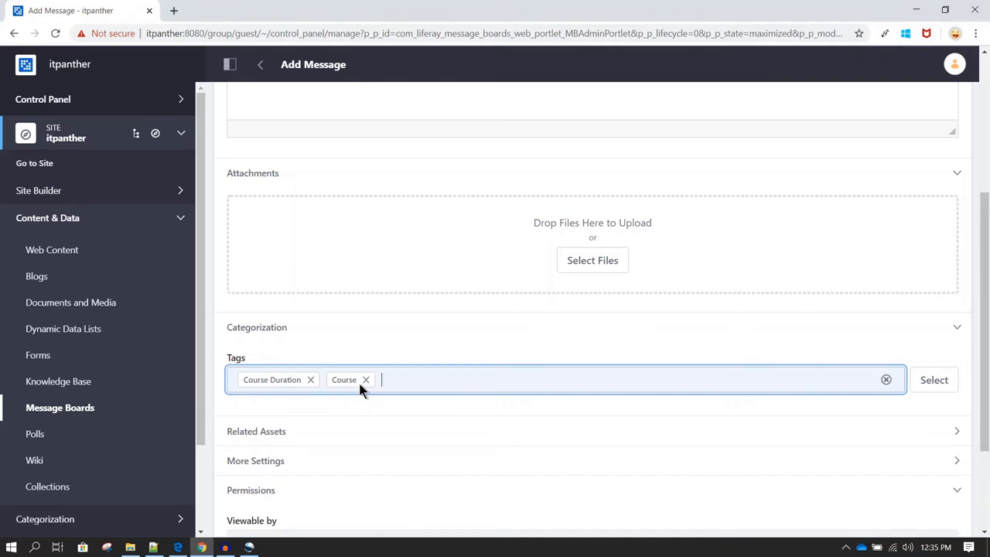
{"action": "scroll", "scroll_direction": "down", "scroll_amount": 3}
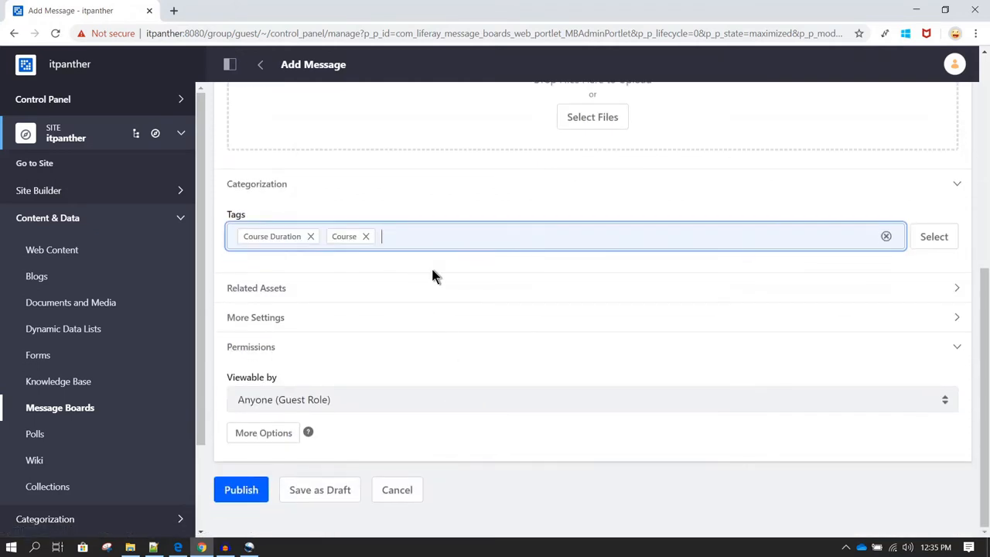
{"action": "type", "text": "Duration"}
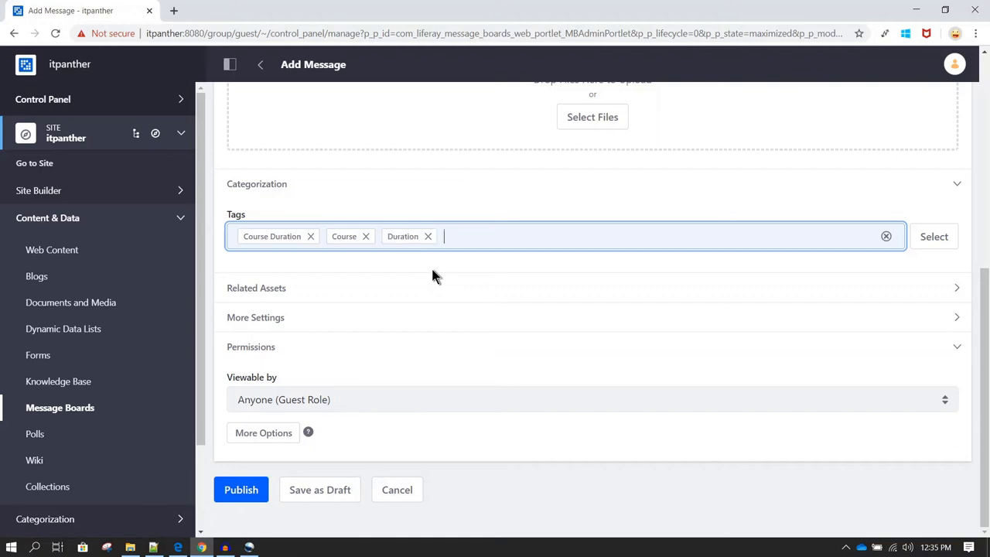
{"action": "mouse_move", "coordinate": [379, 298]}
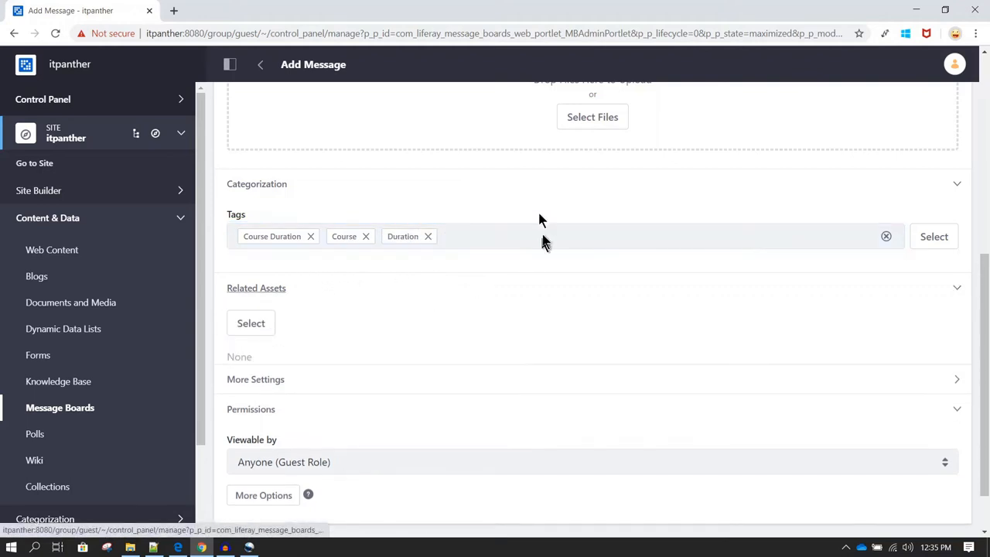
{"action": "scroll", "scroll_direction": "down", "scroll_amount": 3}
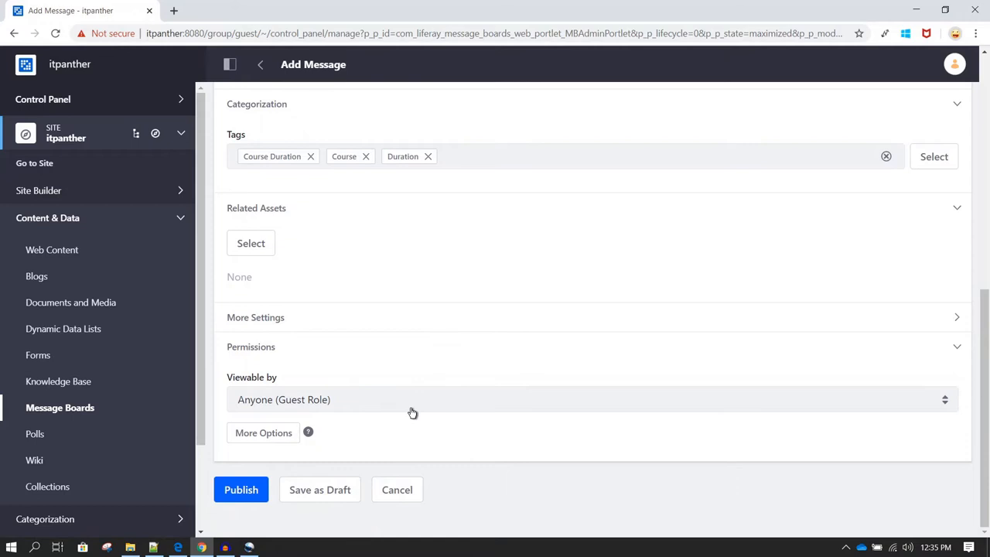
{"action": "mouse_move", "coordinate": [263, 432]}
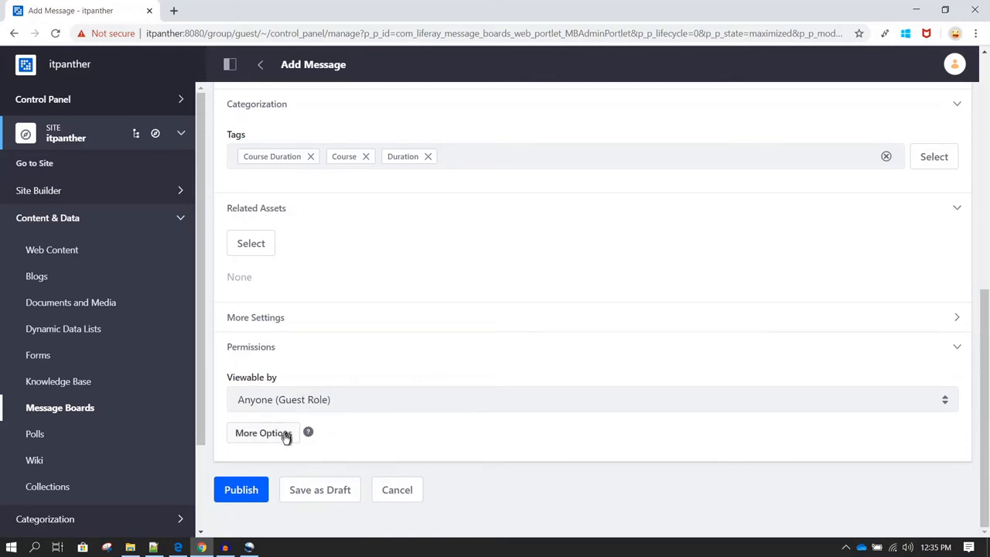
Review the thread's detailed role permissions table and publish the Course Duration thread.
{"action": "left_click", "coordinate": [263, 432]}
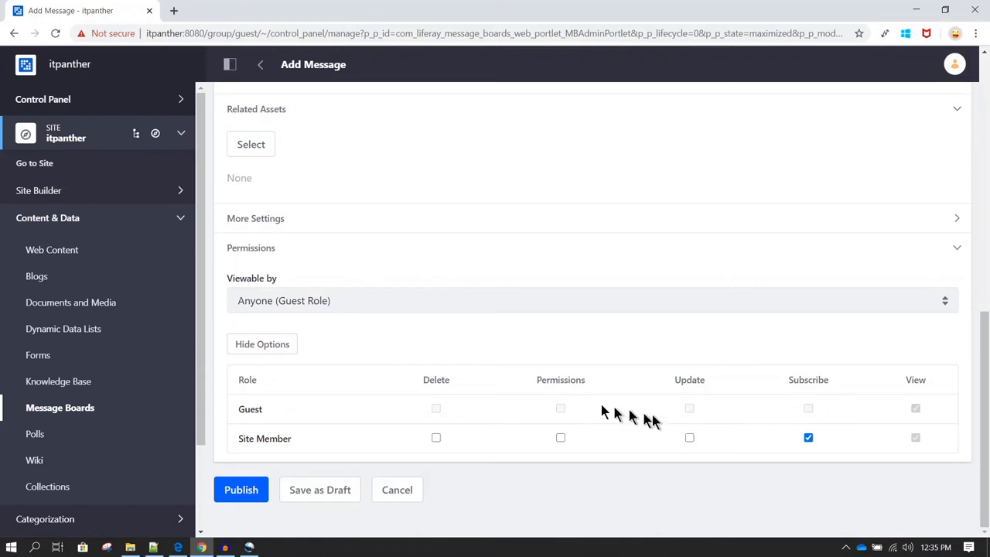
{"action": "mouse_move", "coordinate": [536, 432]}
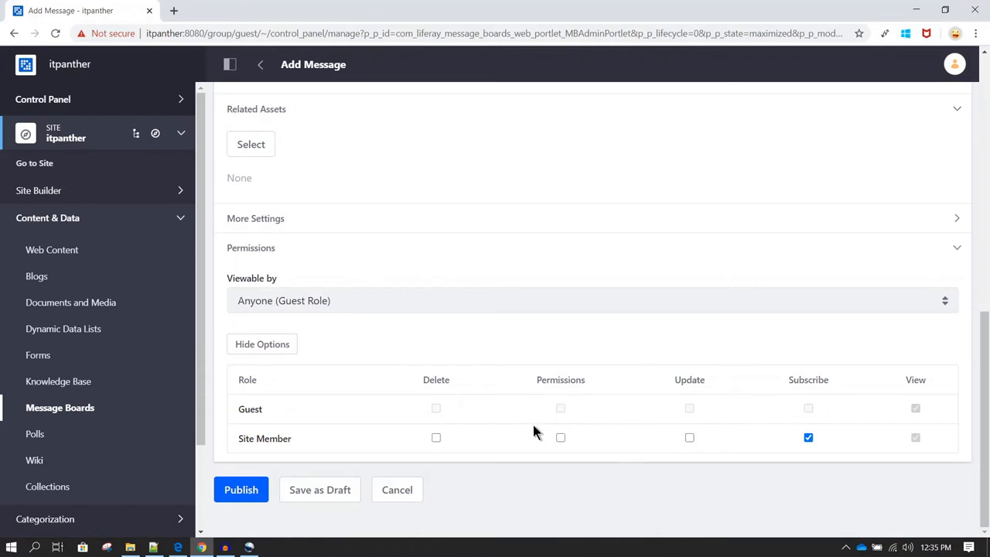
{"action": "scroll", "scroll_direction": "up", "scroll_amount": 3}
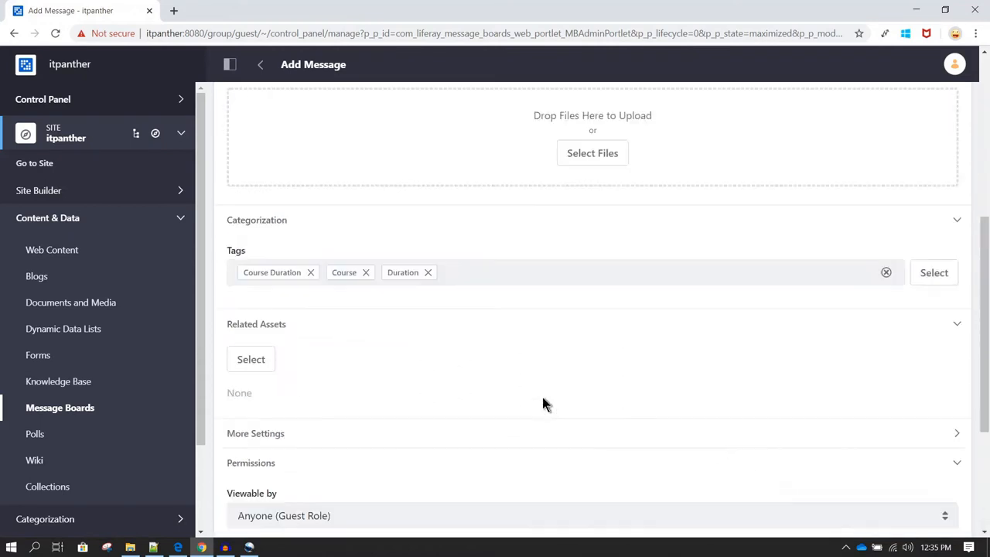
{"action": "scroll", "scroll_direction": "down", "scroll_amount": 3}
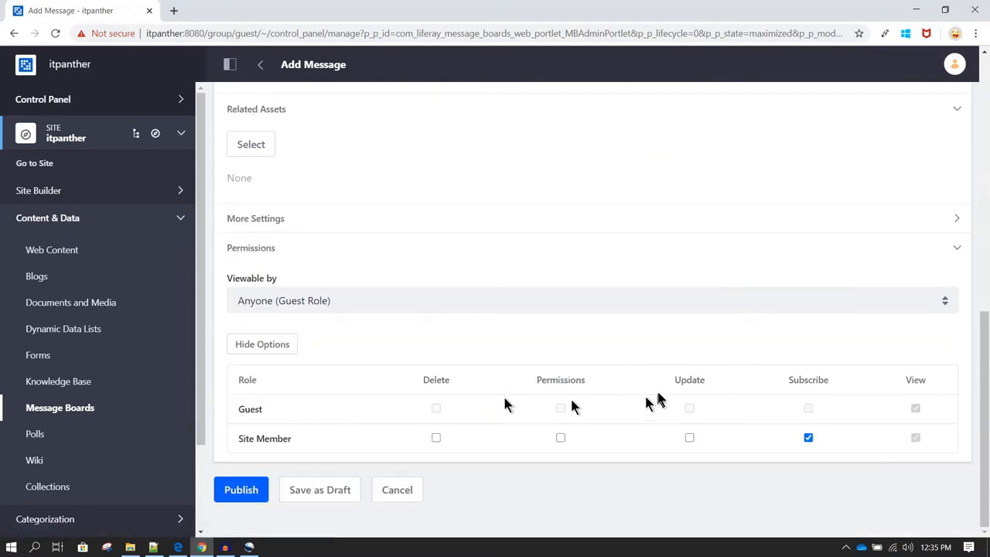
{"action": "mouse_move", "coordinate": [581, 426]}
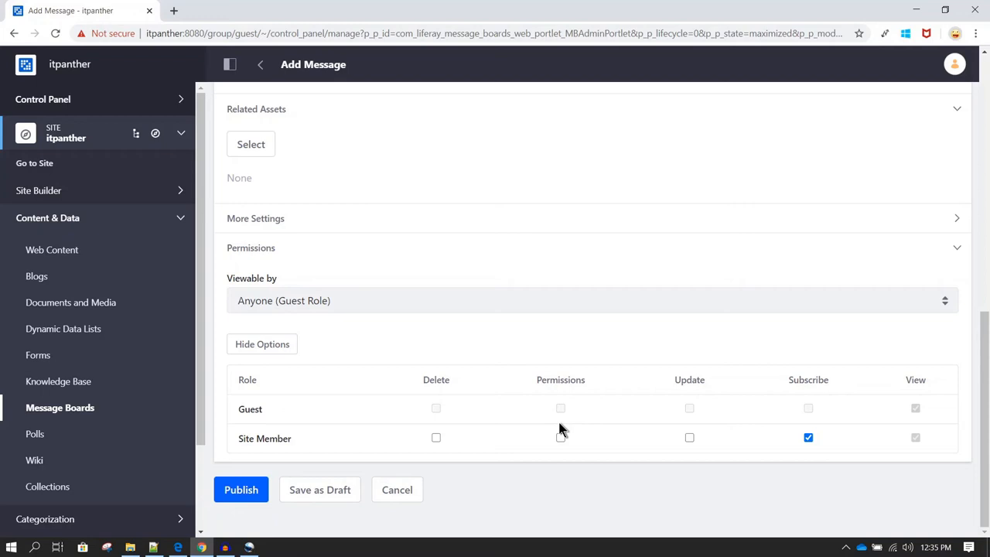
{"action": "mouse_move", "coordinate": [630, 397]}
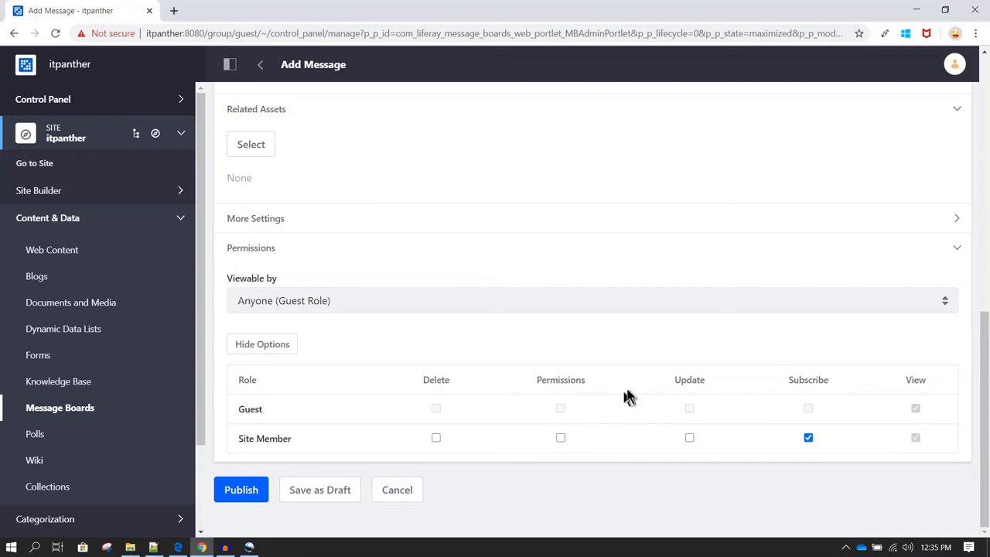
{"action": "mouse_move", "coordinate": [658, 377]}
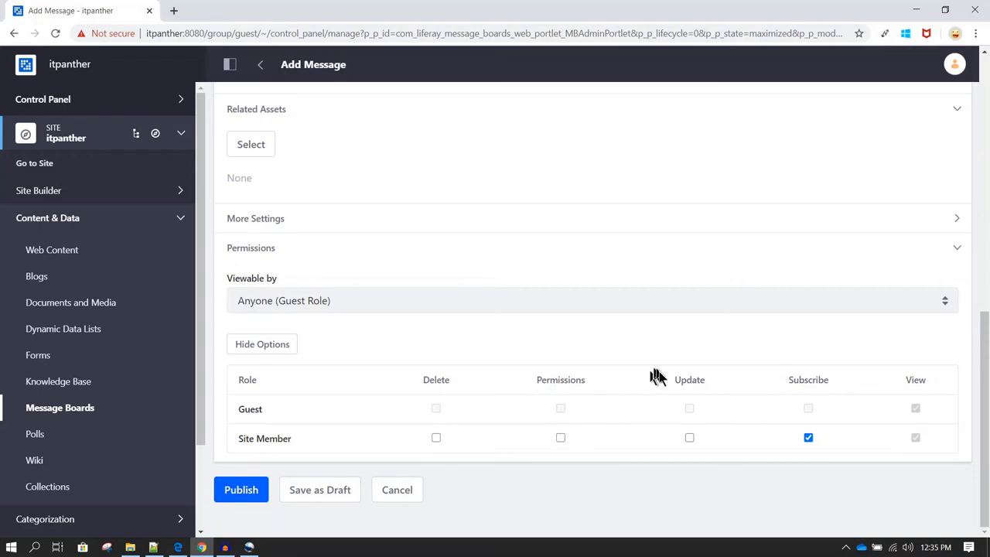
{"action": "mouse_move", "coordinate": [700, 410]}
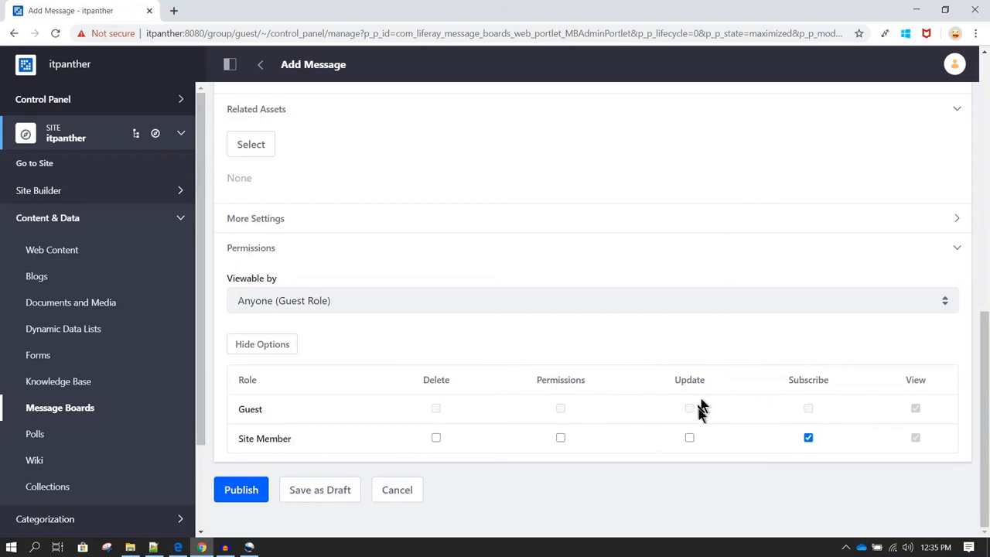
{"action": "scroll", "scroll_direction": "up", "scroll_amount": 3}
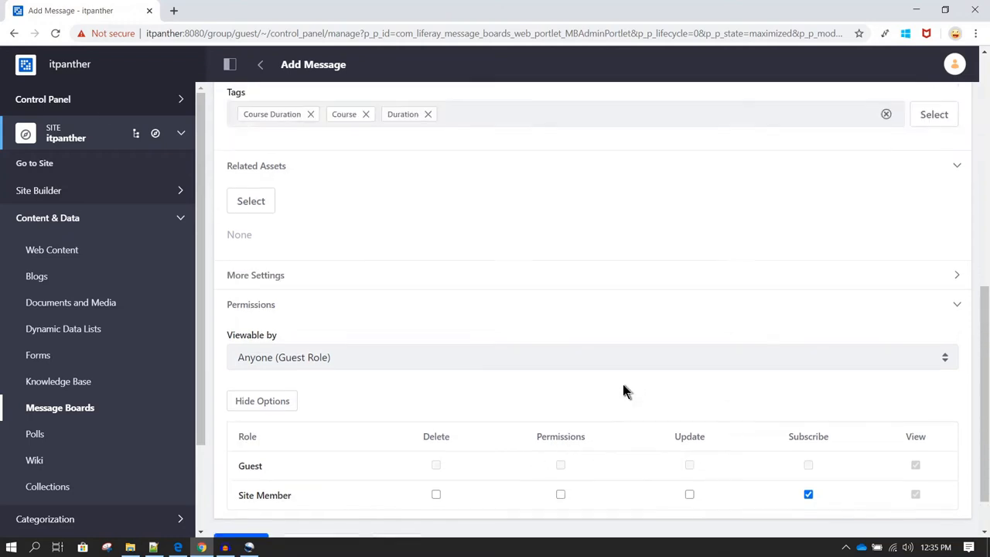
{"action": "scroll", "scroll_direction": "down", "scroll_amount": 3}
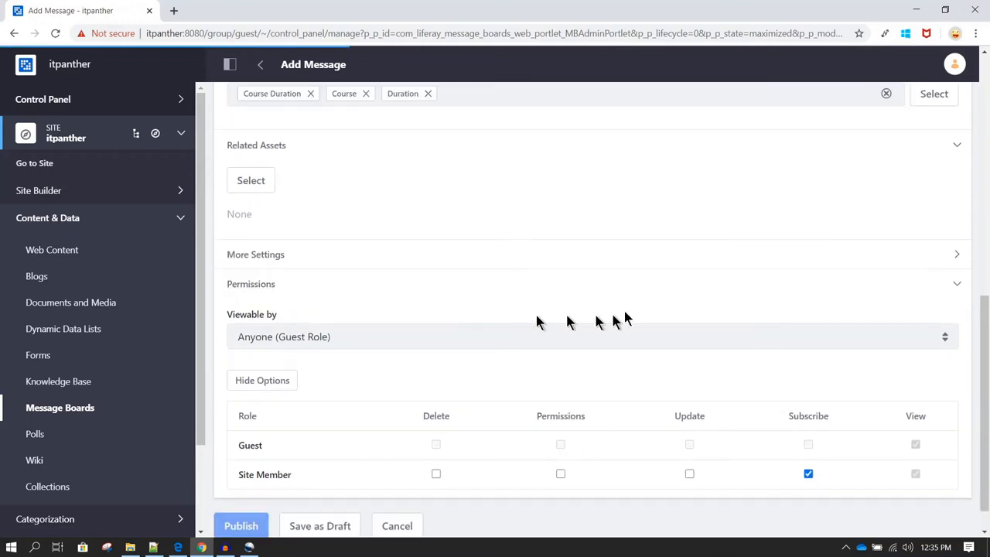
{"action": "scroll", "scroll_direction": "up", "scroll_amount": 3}
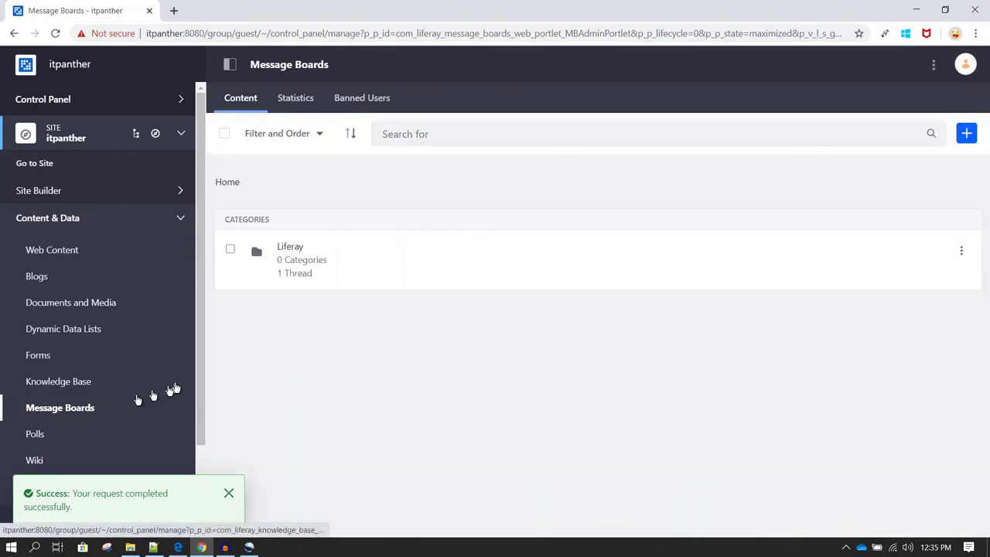
{"action": "mouse_move", "coordinate": [89, 416]}
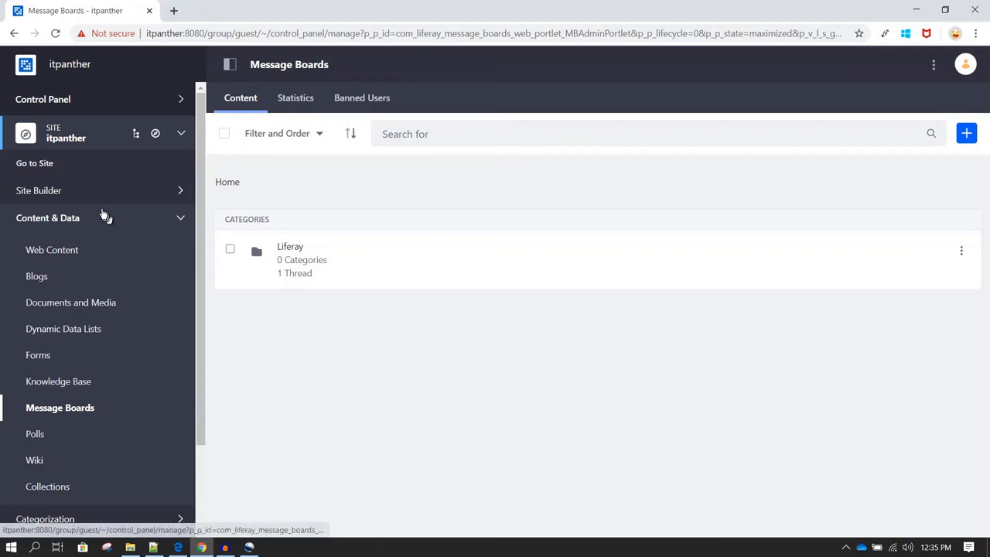
{"action": "mouse_move", "coordinate": [88, 186]}
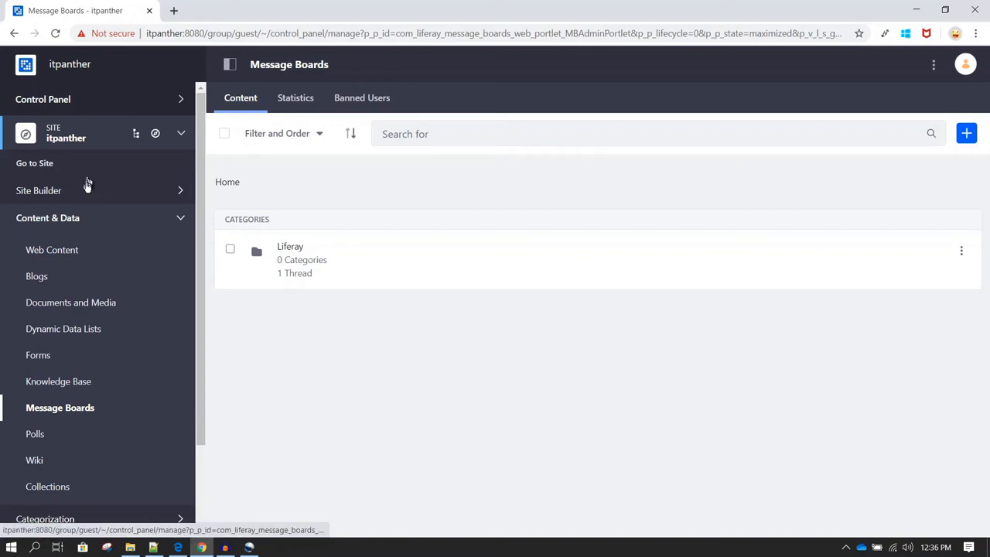
Go to Site Builder > Pages and start adding a new public page.
{"action": "left_click", "coordinate": [39, 190]}
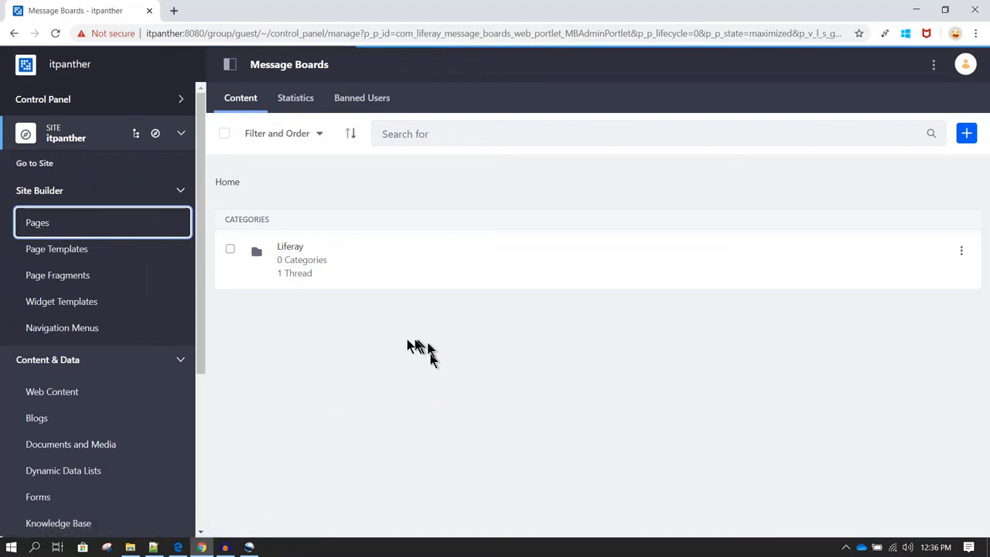
{"action": "left_click", "coordinate": [38, 222]}
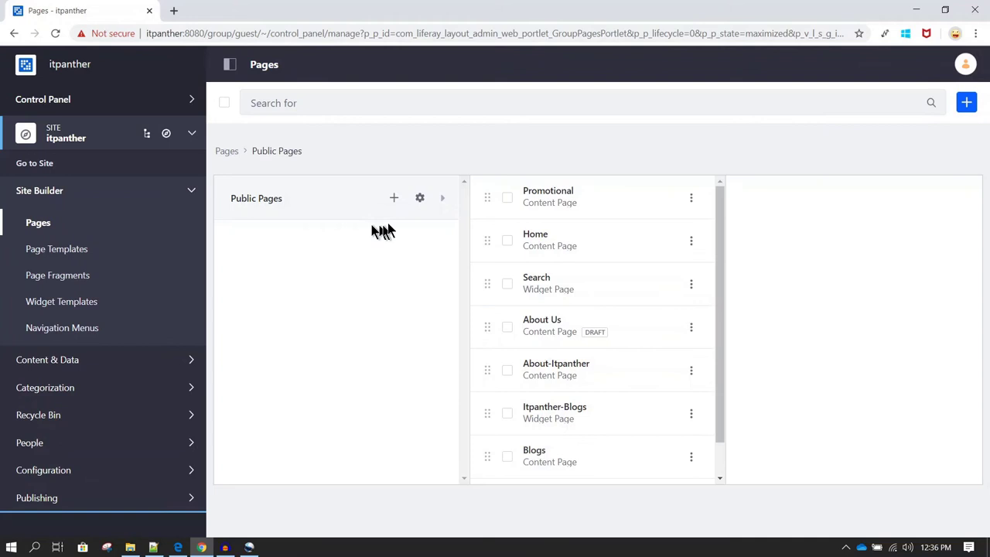
{"action": "mouse_move", "coordinate": [394, 198]}
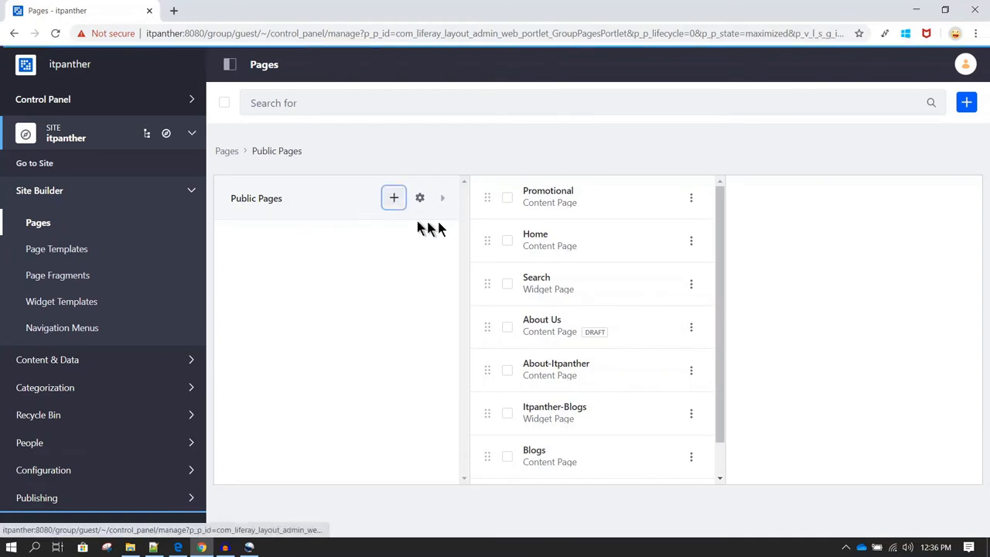
{"action": "left_click", "coordinate": [394, 198]}
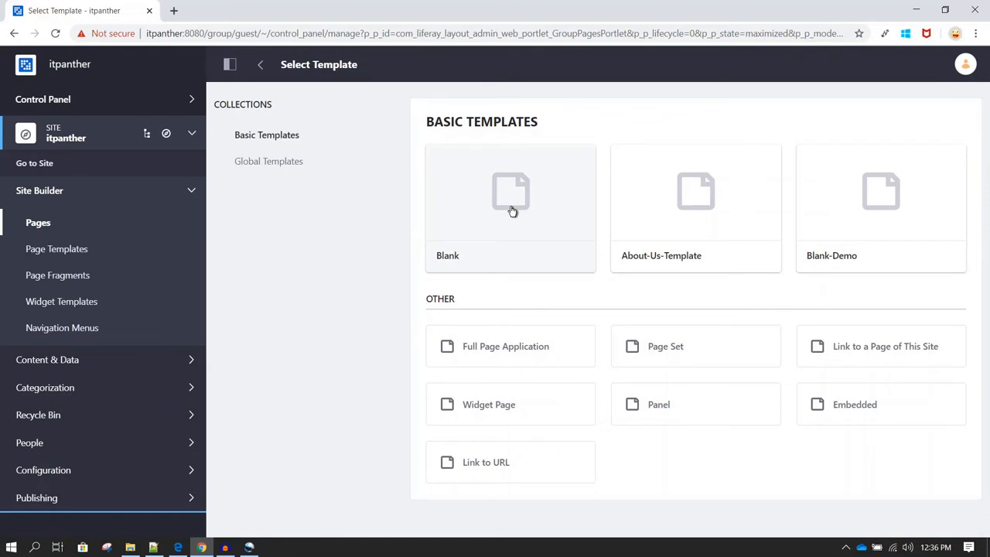
Create a blank content page named 'Forum' and open it in the editor.
{"action": "left_click", "coordinate": [510, 194]}
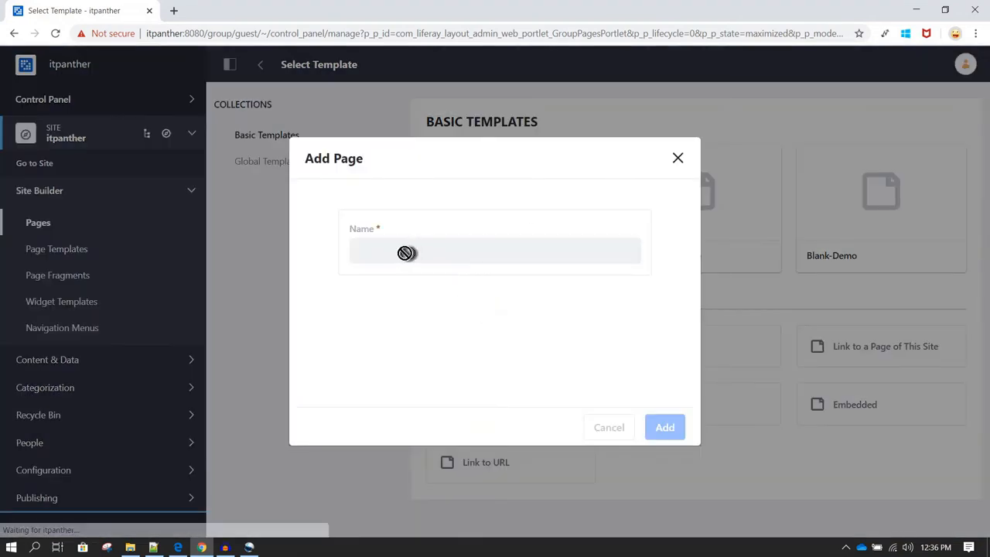
{"action": "type", "text": "Foru"}
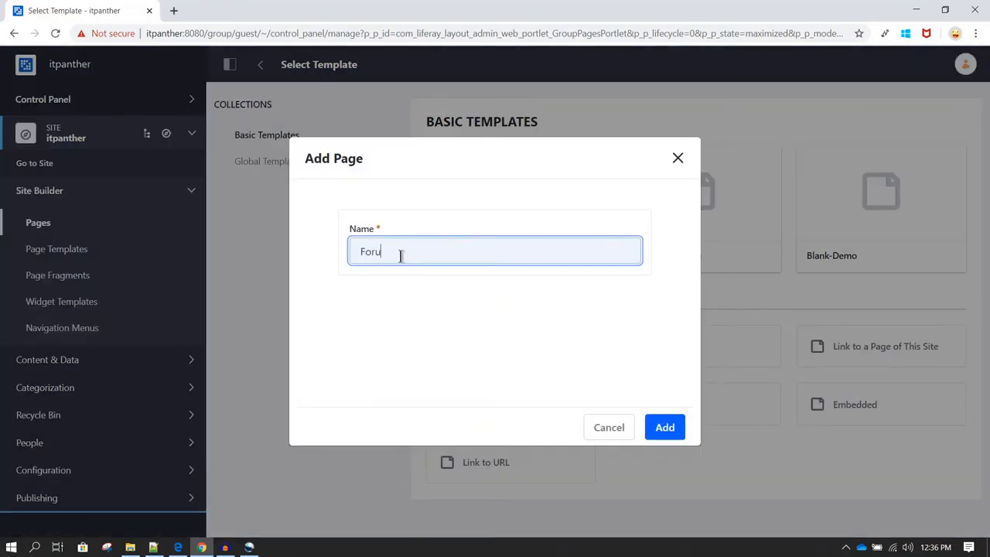
{"action": "type", "text": "m"}
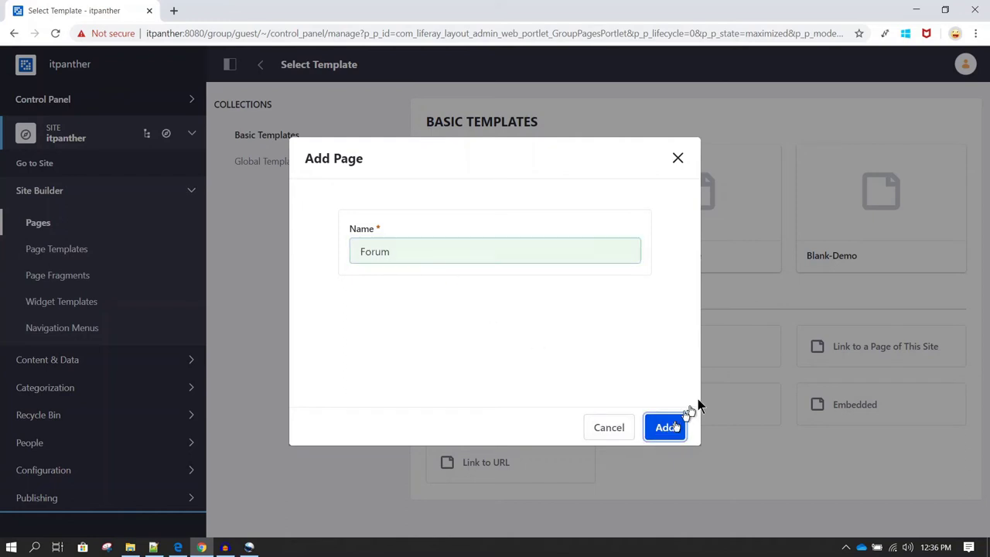
{"action": "left_click", "coordinate": [666, 427]}
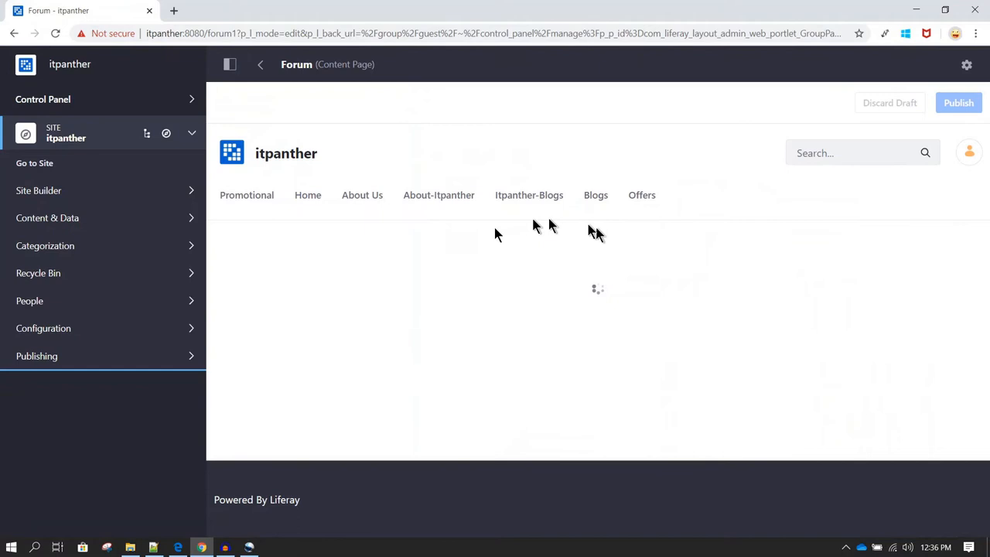
{"action": "mouse_move", "coordinate": [188, 85]}
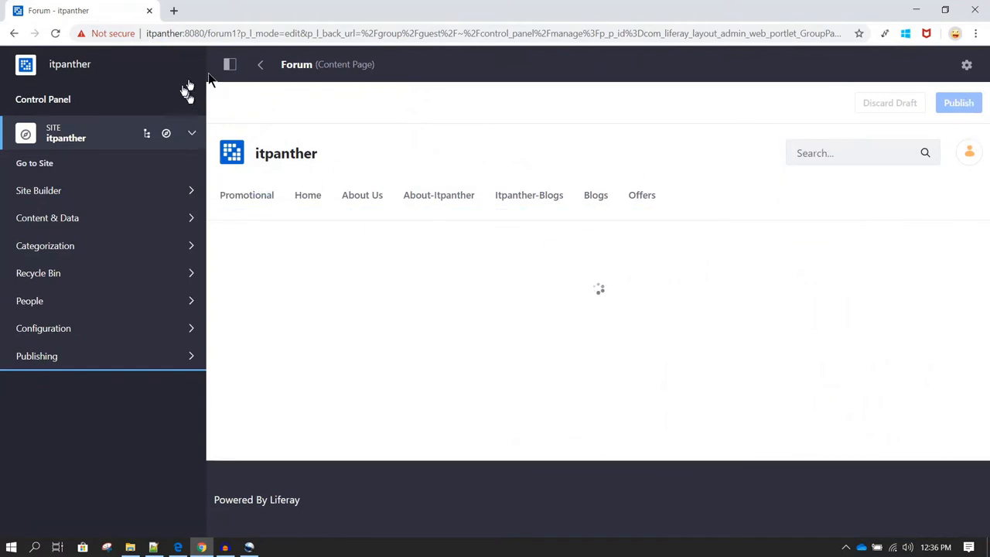
{"action": "left_click", "coordinate": [230, 64]}
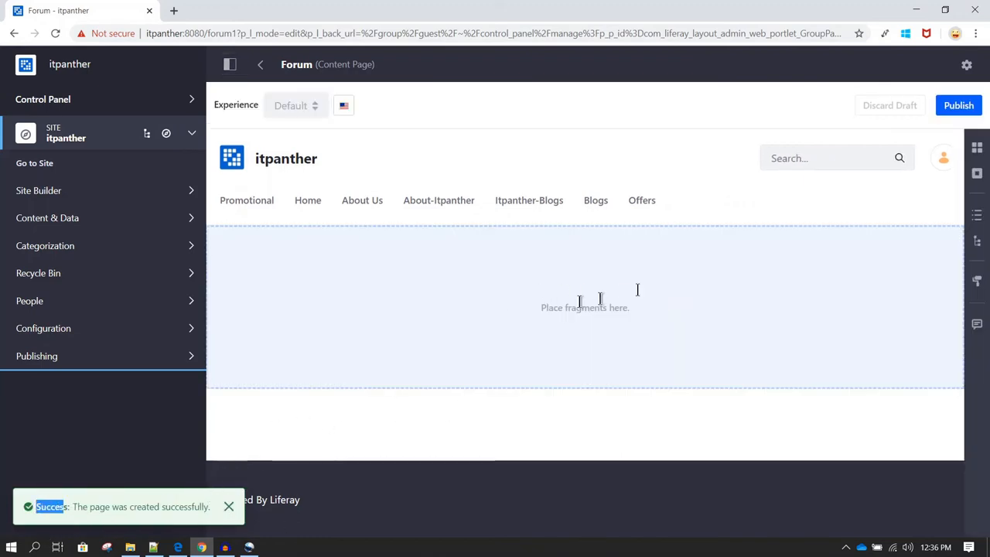
Hide the admin menu and search the widget library for 'mess' to find Message Boards.
{"action": "left_click", "coordinate": [229, 64]}
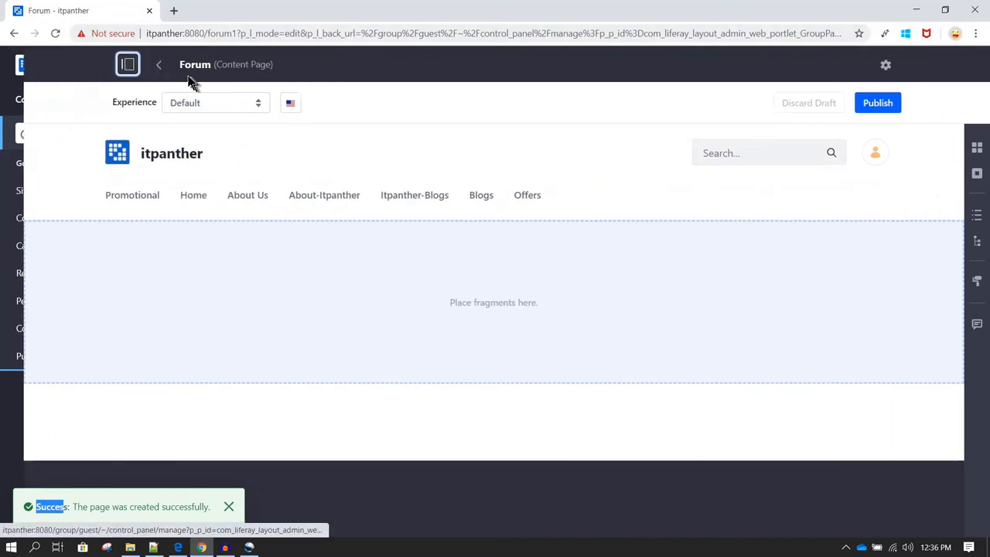
{"action": "left_click", "coordinate": [128, 64]}
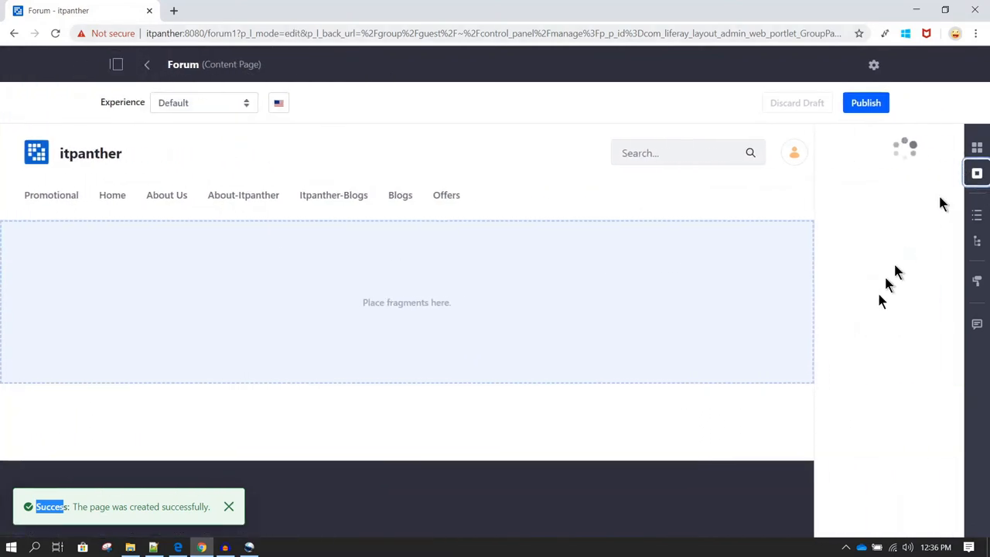
{"action": "left_click", "coordinate": [976, 172]}
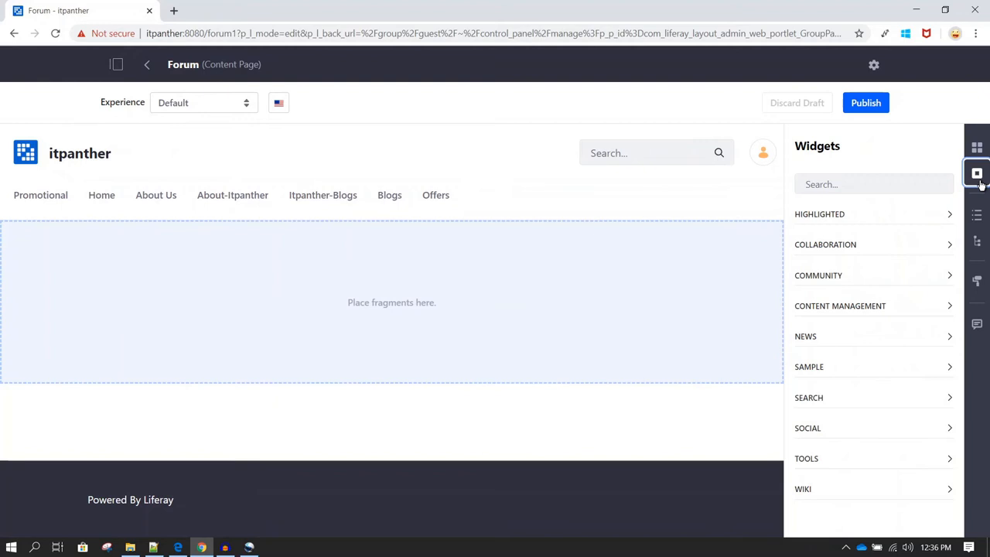
{"action": "left_click", "coordinate": [873, 184]}
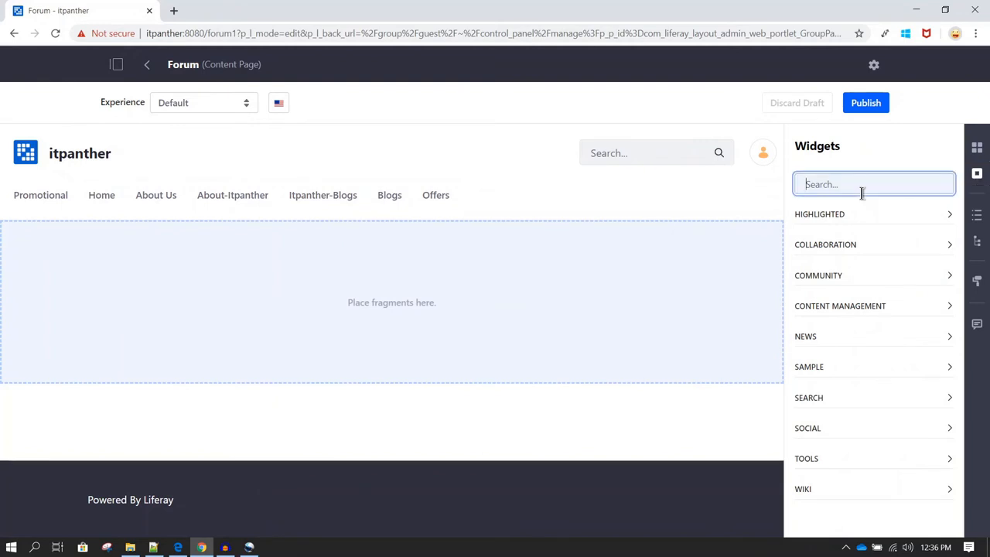
{"action": "type", "text": "mess"}
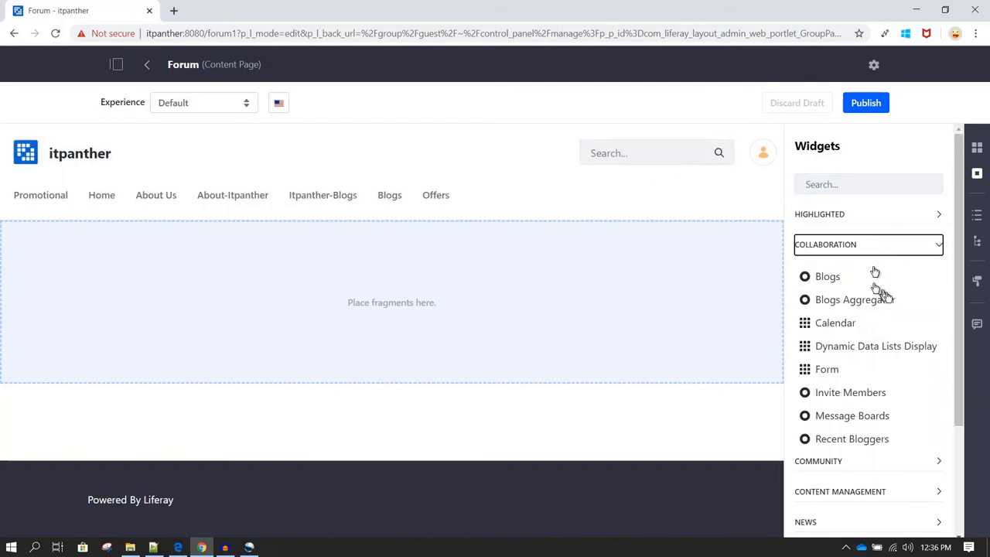
{"action": "mouse_move", "coordinate": [867, 426]}
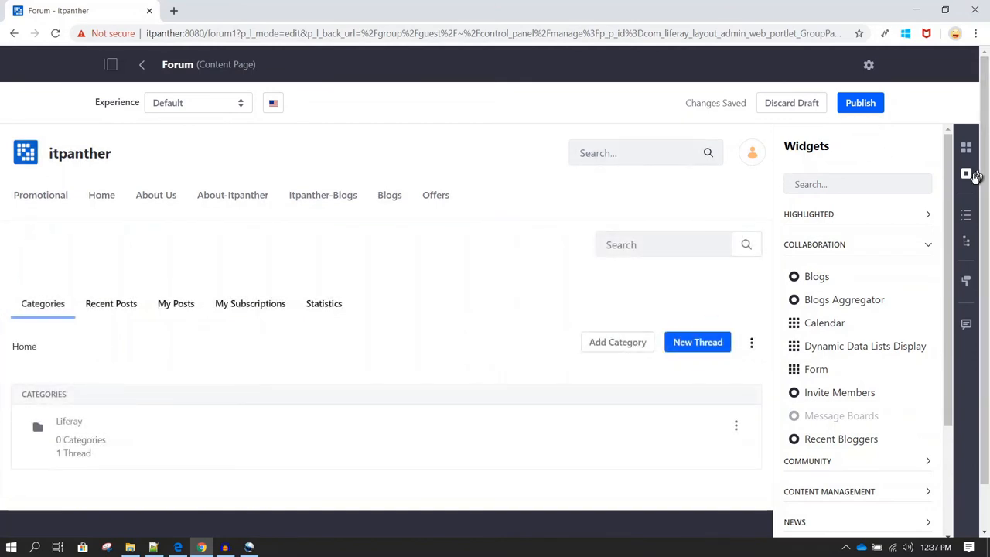
Close the Widgets panel and publish the Forum page with its Message Boards widget.
{"action": "left_click", "coordinate": [966, 173]}
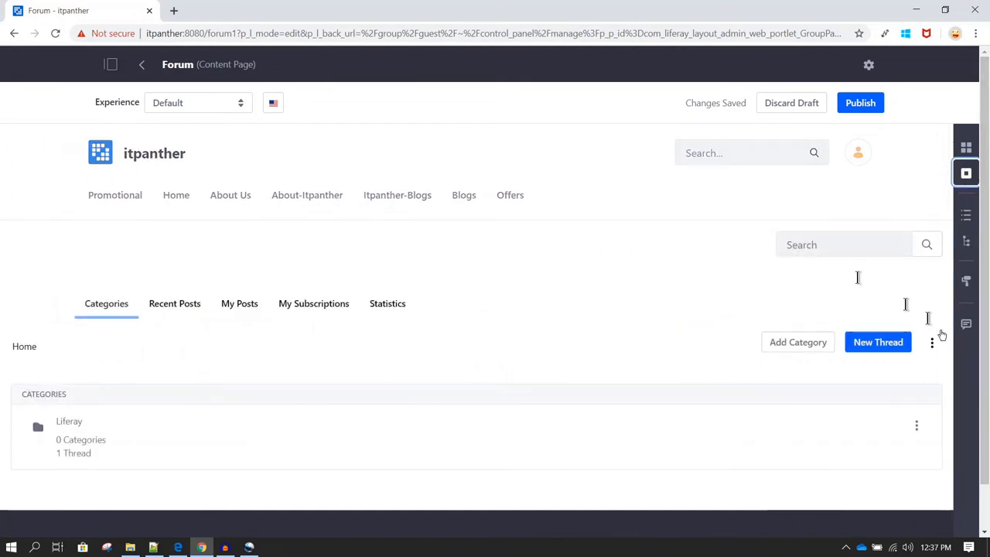
{"action": "scroll", "scroll_direction": "down", "scroll_amount": 3}
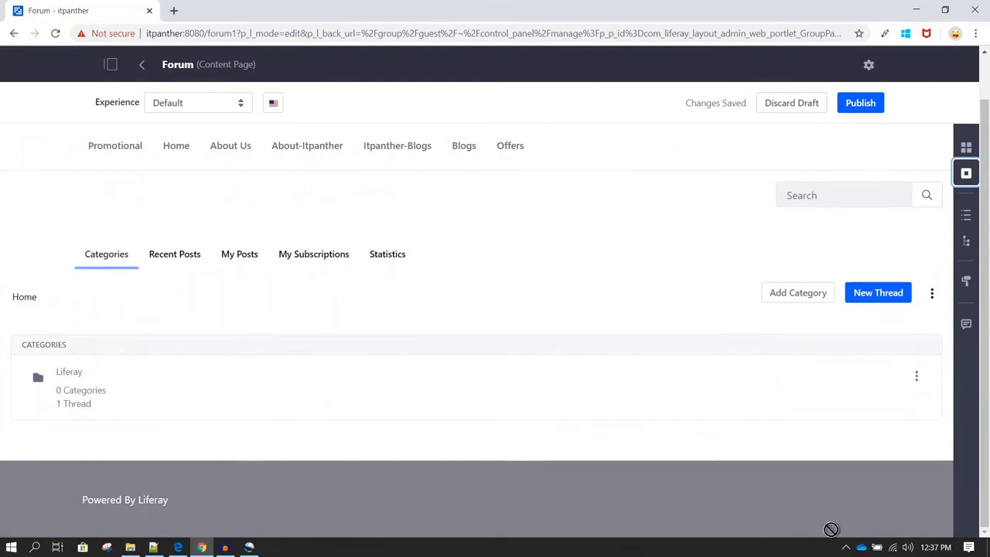
{"action": "mouse_move", "coordinate": [850, 518]}
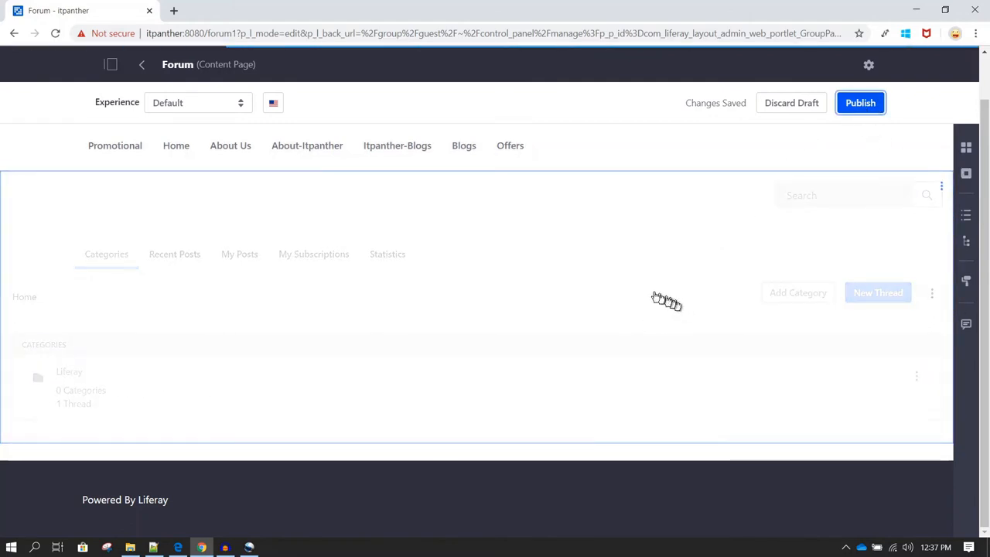
{"action": "left_click", "coordinate": [860, 102]}
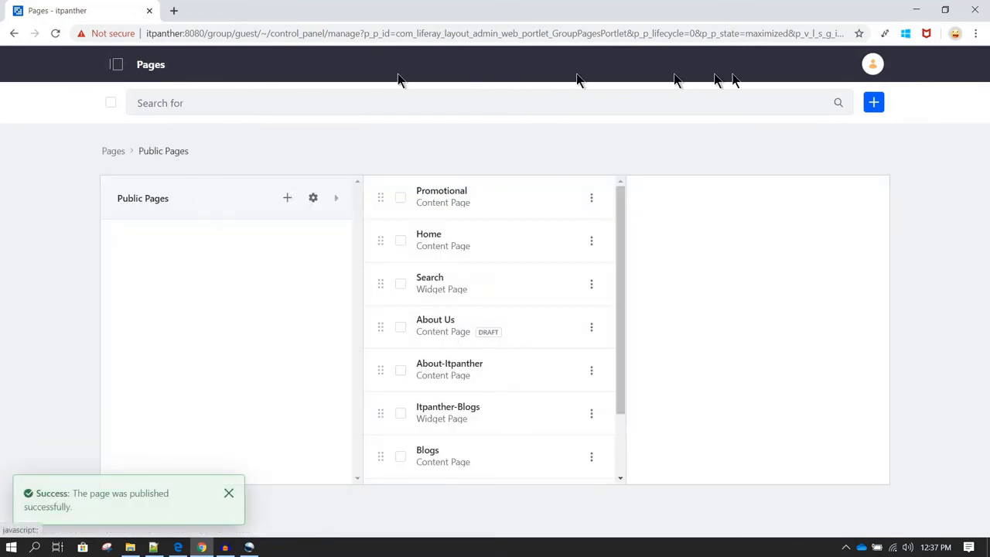
Switch from the Pages admin list to the live itpanther site.
{"action": "left_click", "coordinate": [873, 64]}
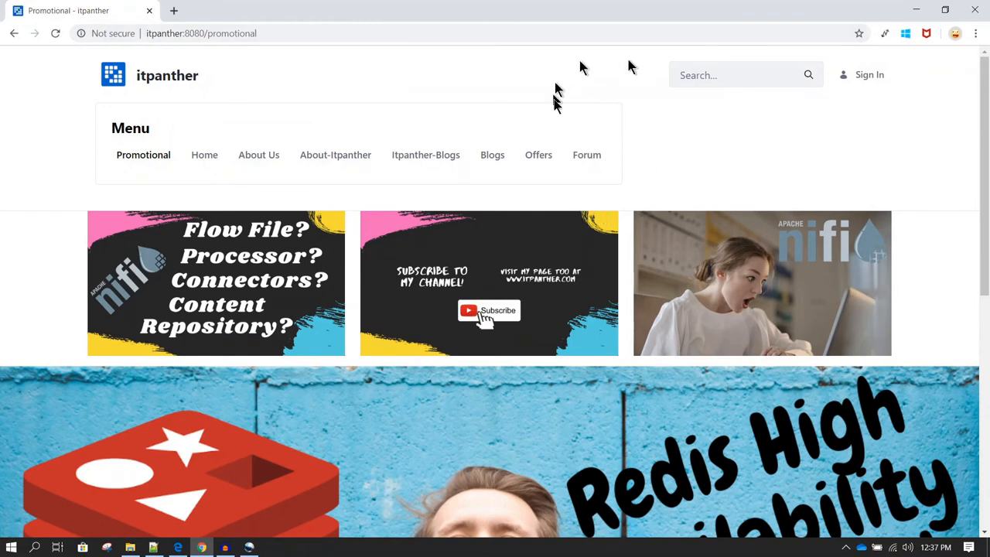
{"action": "mouse_move", "coordinate": [335, 155]}
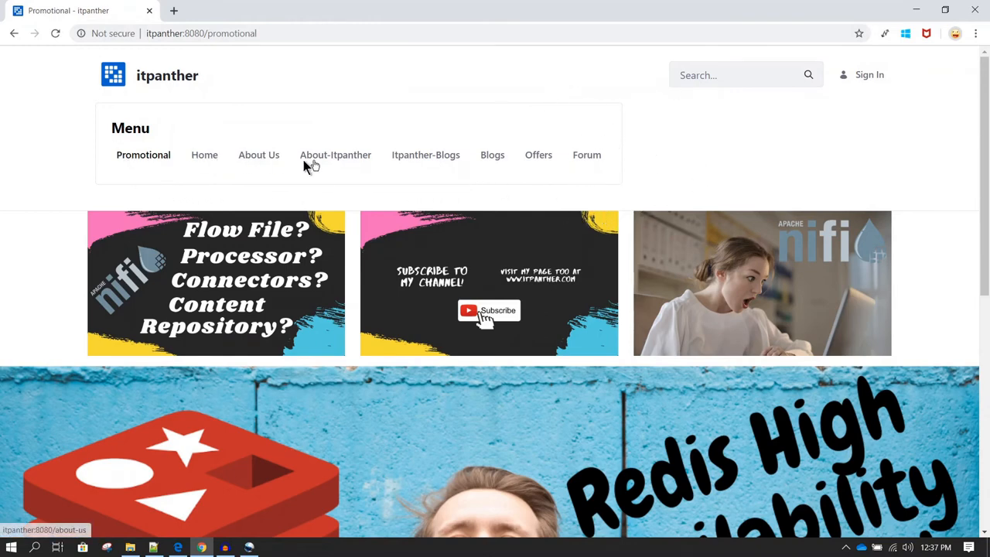
{"action": "mouse_move", "coordinate": [586, 154]}
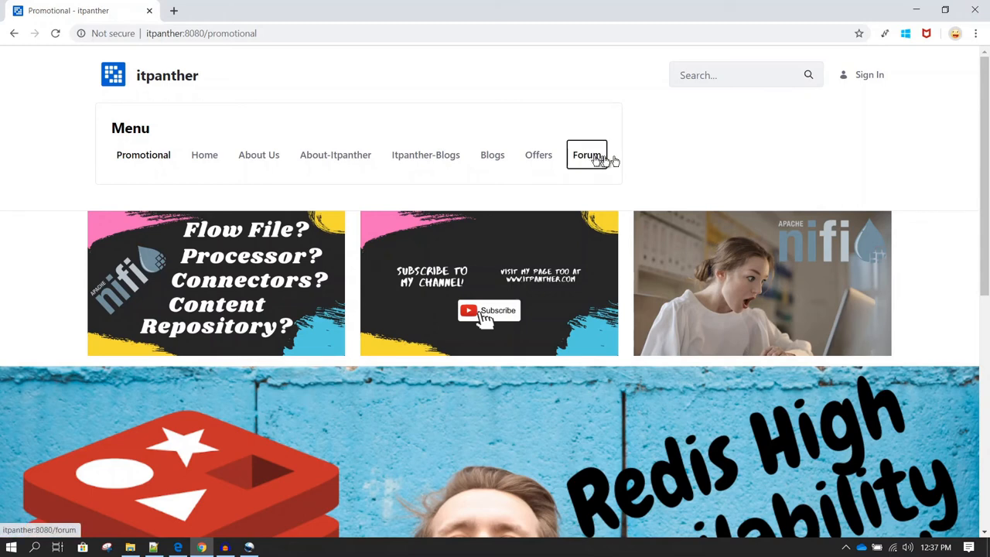
Open Forum from the site menu and enter the Liferay category's thread list.
{"action": "left_click", "coordinate": [586, 155]}
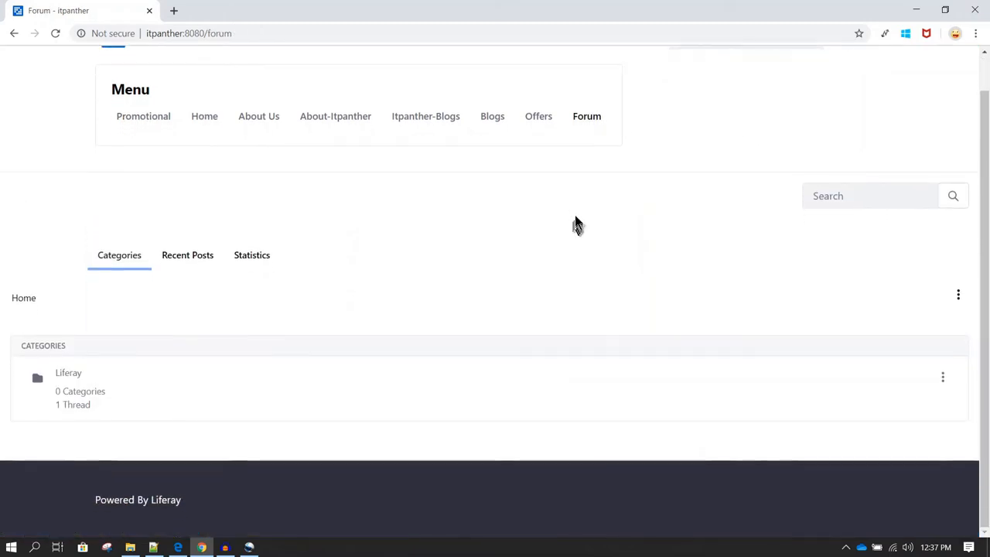
{"action": "mouse_move", "coordinate": [74, 364]}
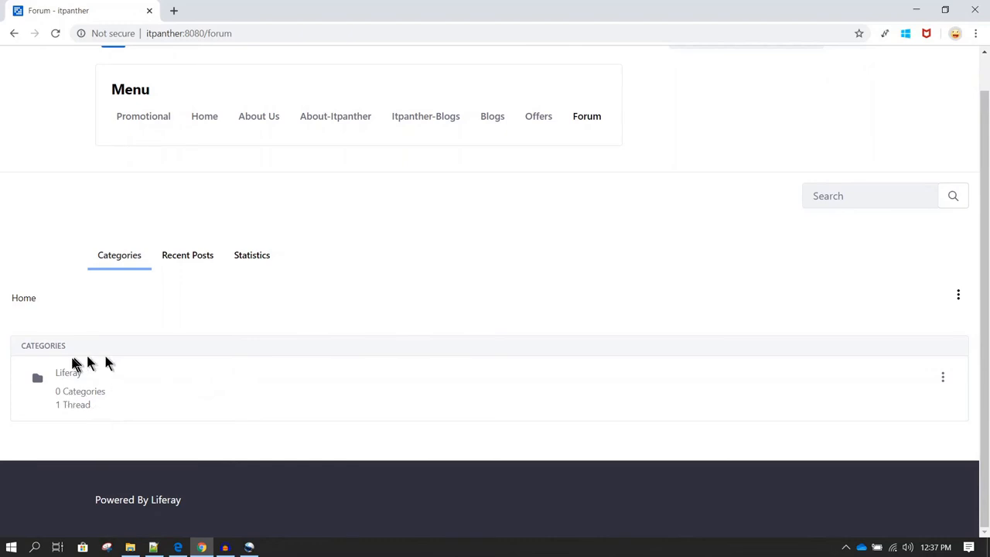
{"action": "mouse_move", "coordinate": [105, 388]}
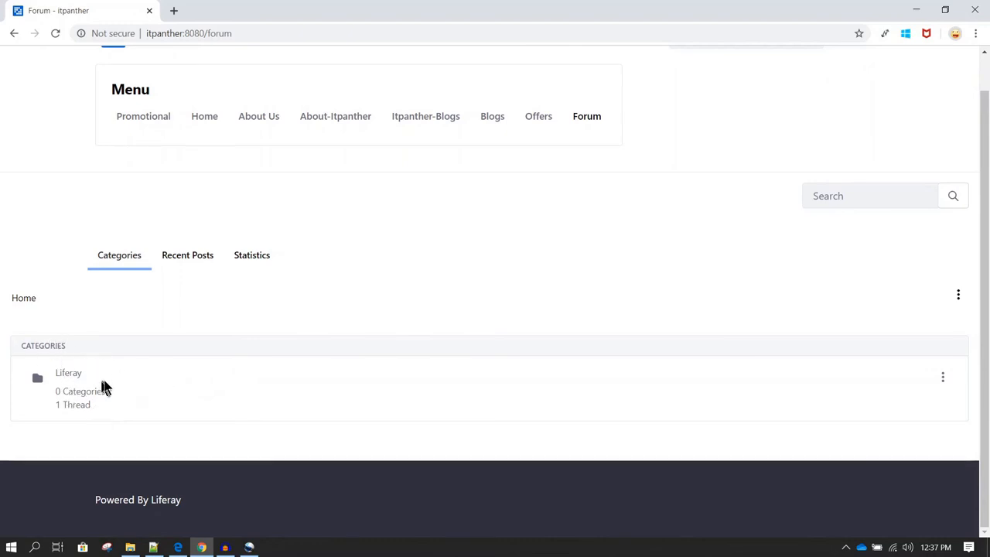
{"action": "mouse_move", "coordinate": [84, 396]}
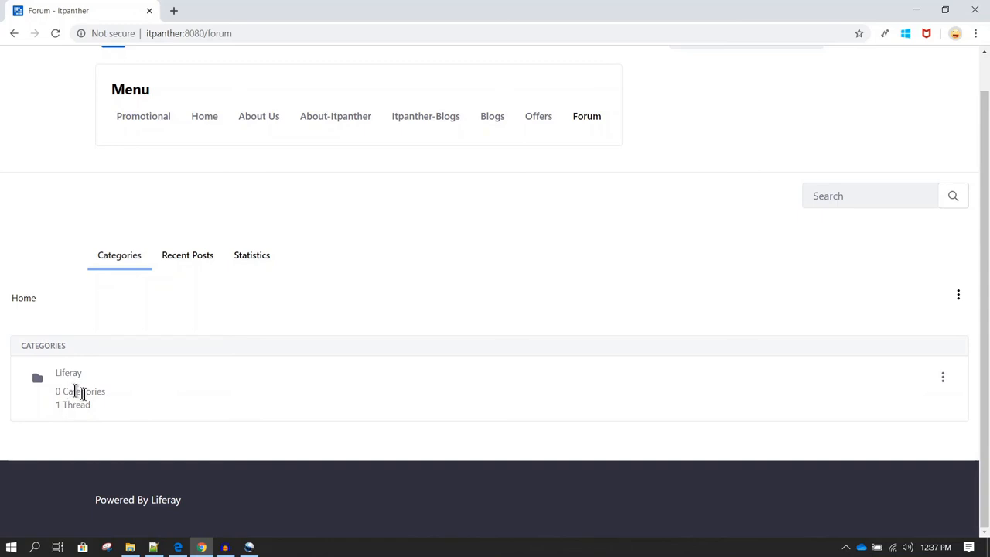
{"action": "mouse_move", "coordinate": [70, 433]}
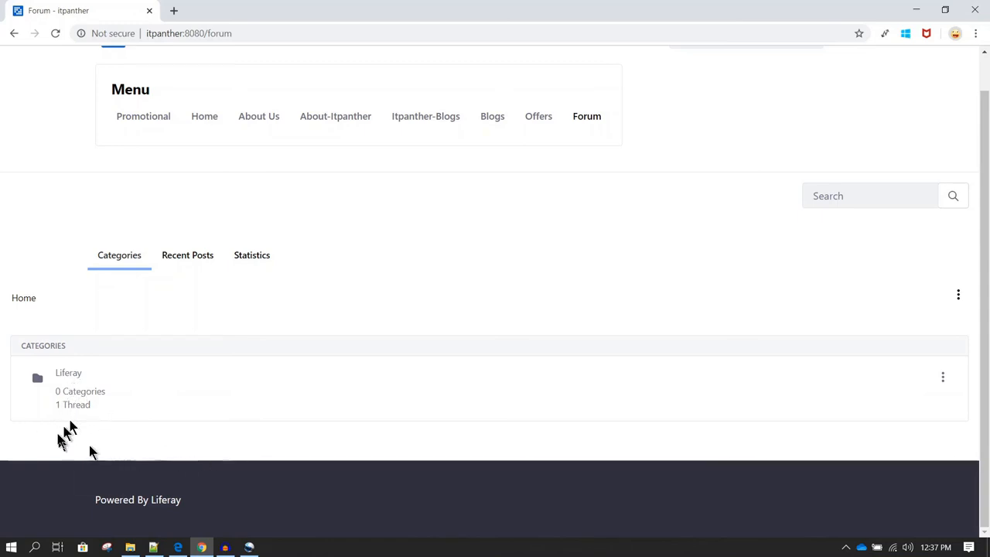
{"action": "mouse_move", "coordinate": [68, 373]}
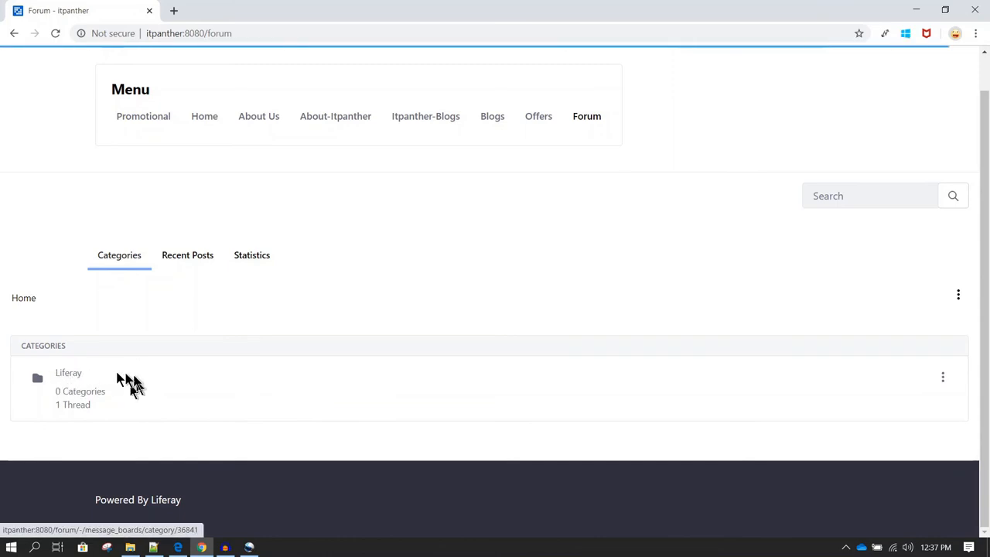
{"action": "left_click", "coordinate": [68, 372]}
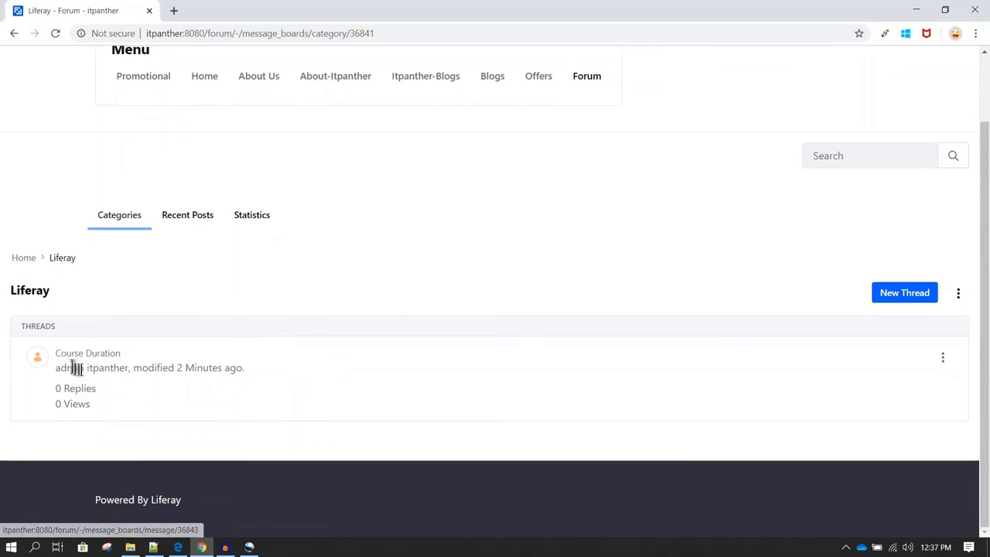
{"action": "mouse_move", "coordinate": [87, 353]}
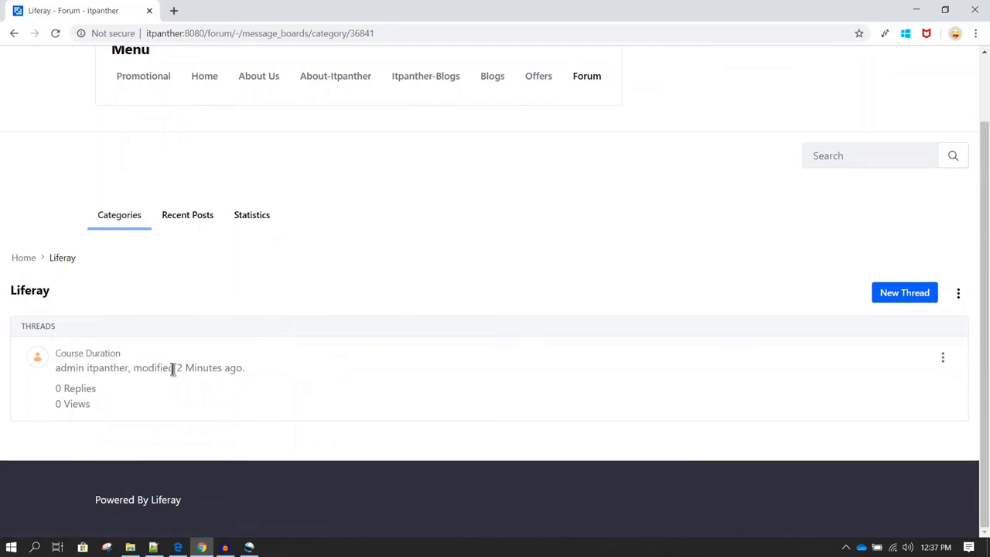
{"action": "mouse_move", "coordinate": [161, 396]}
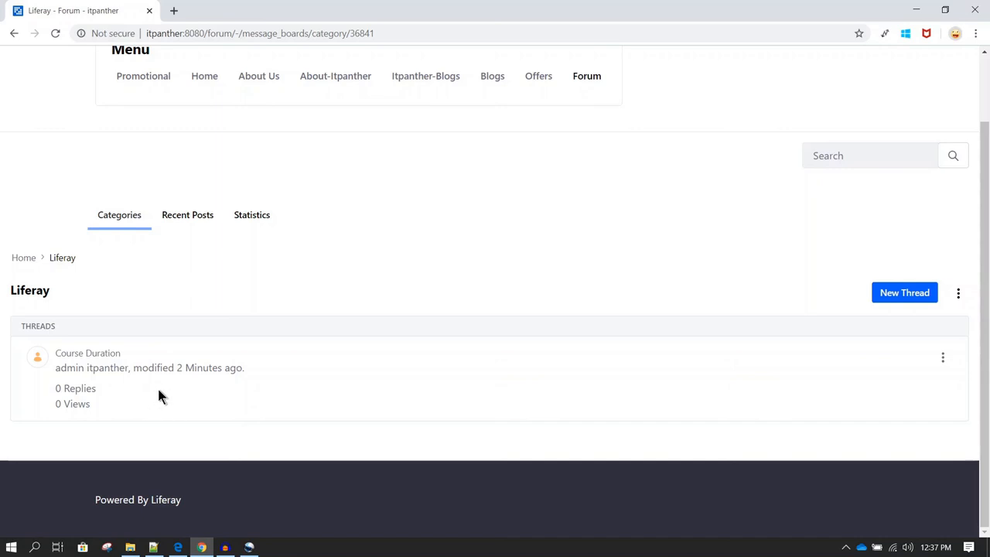
{"action": "mouse_move", "coordinate": [120, 363]}
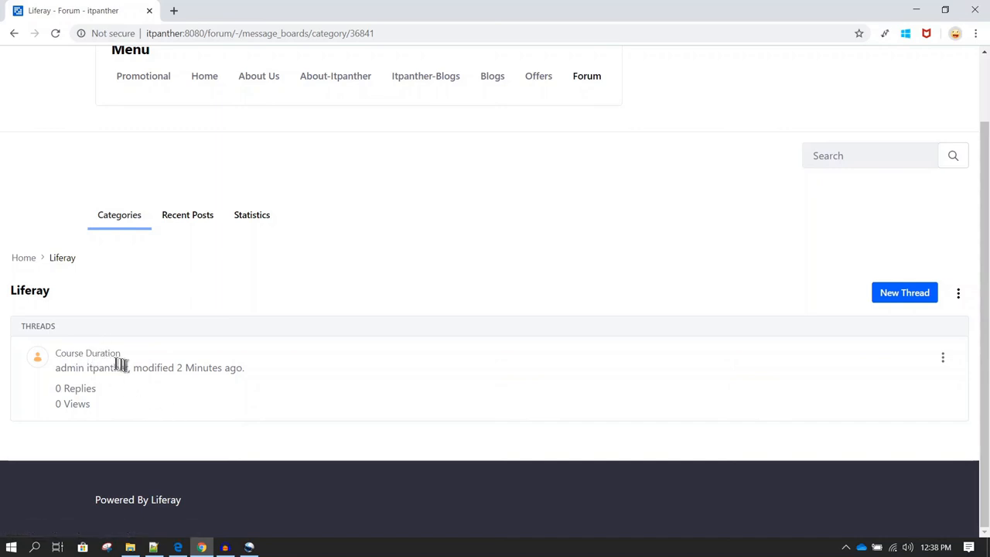
{"action": "mouse_move", "coordinate": [195, 439]}
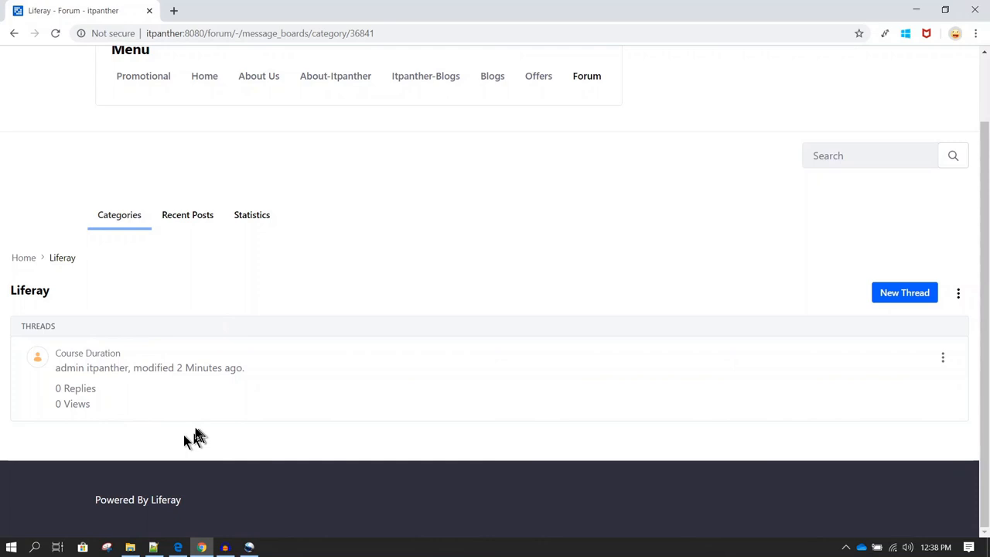
{"action": "mouse_move", "coordinate": [87, 353]}
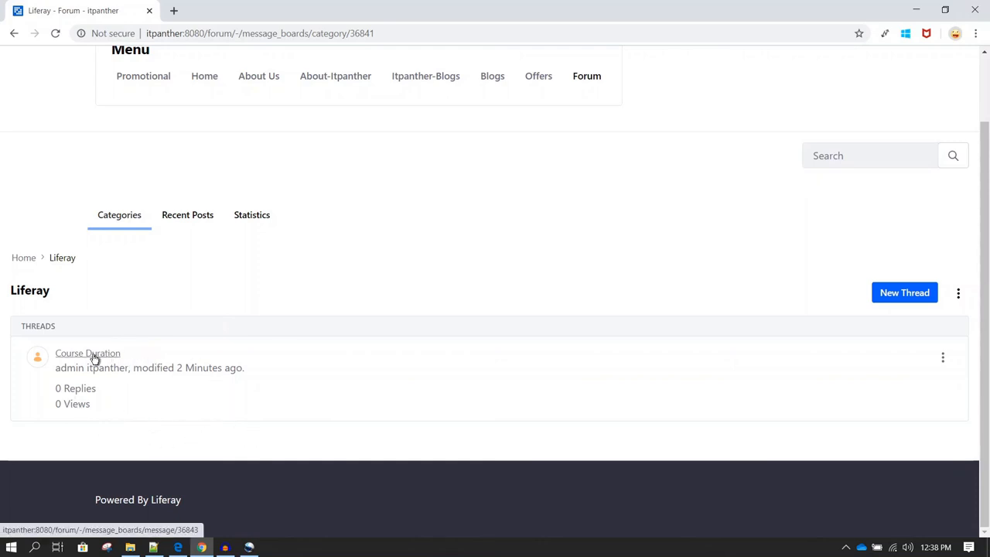
Open the Course Duration thread and start a reply beneath the question.
{"action": "left_click", "coordinate": [88, 353]}
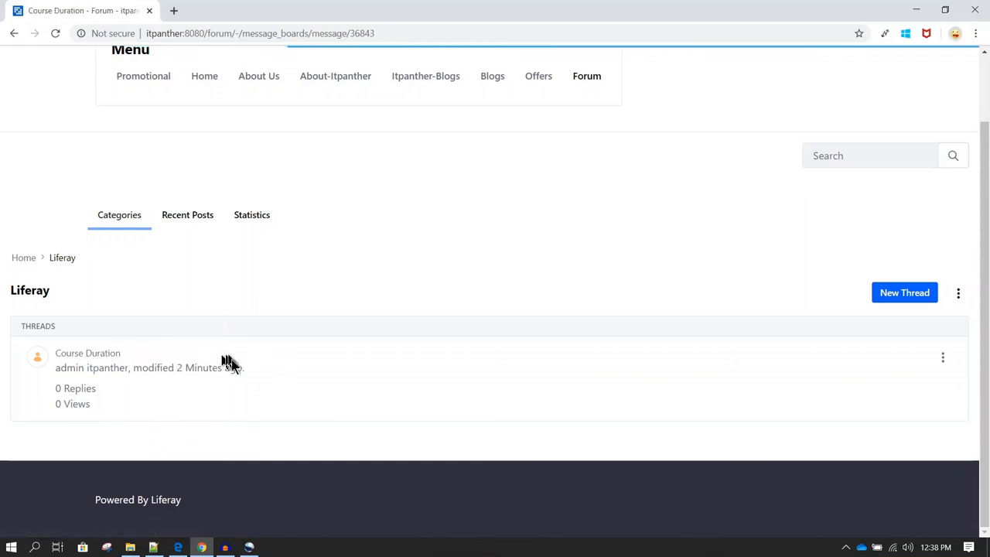
{"action": "left_click", "coordinate": [87, 353]}
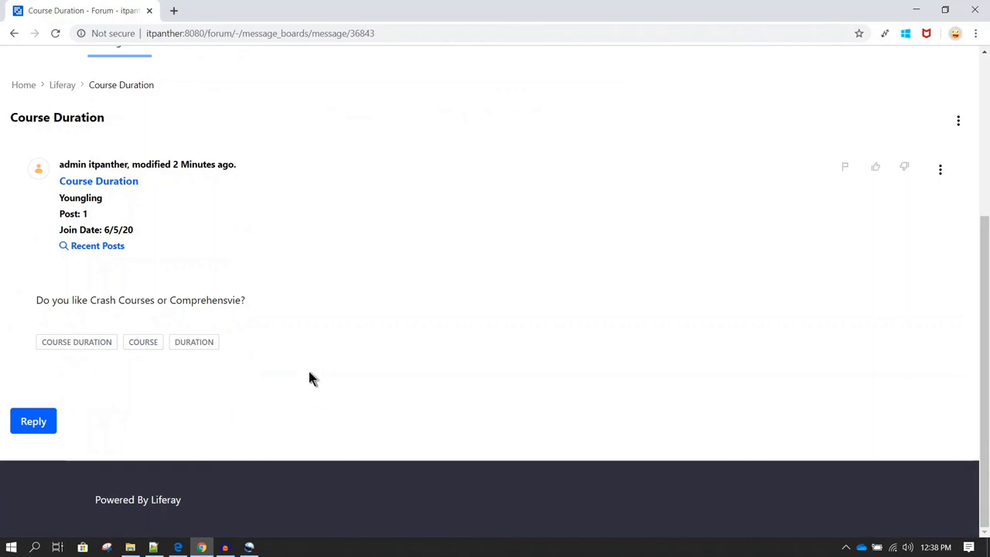
{"action": "scroll", "scroll_direction": "up", "scroll_amount": 3}
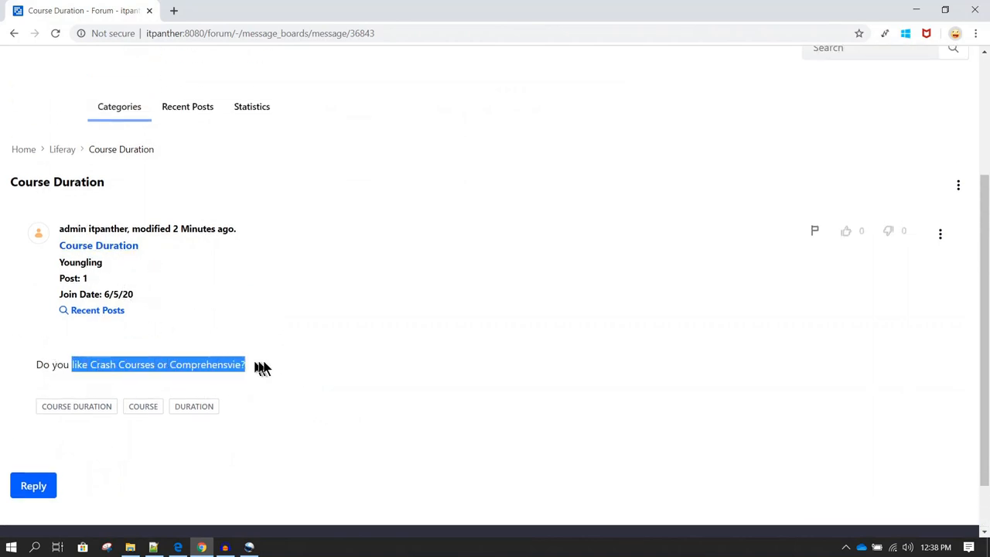
{"action": "left_click", "coordinate": [198, 365]}
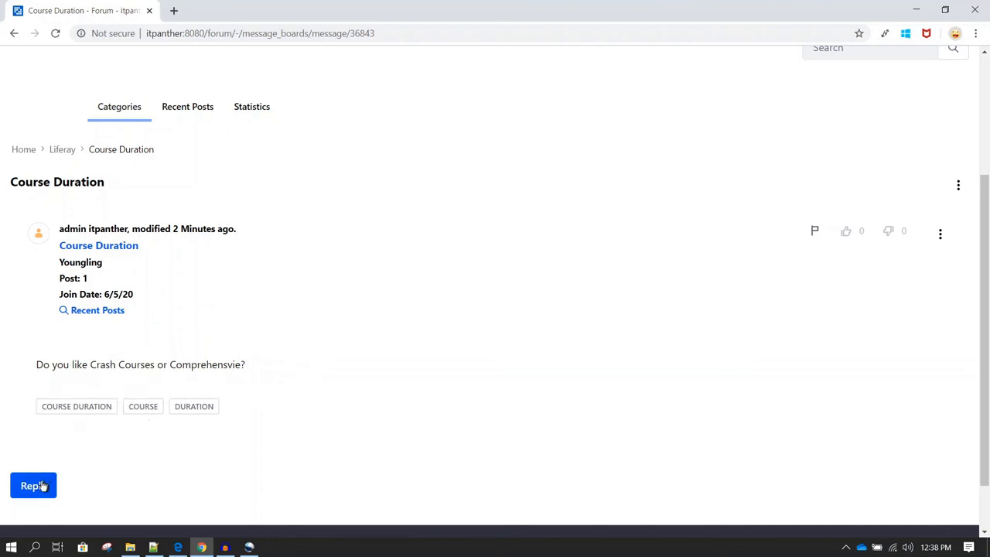
{"action": "left_click", "coordinate": [34, 485]}
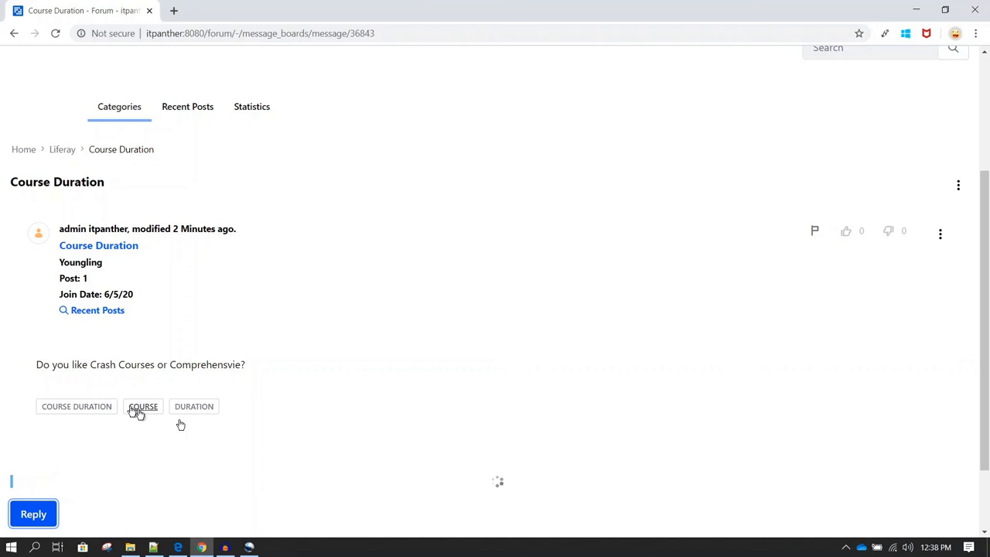
Write 'I prefer Crash courses.' in the reply body and publish it.
{"action": "left_click", "coordinate": [34, 514]}
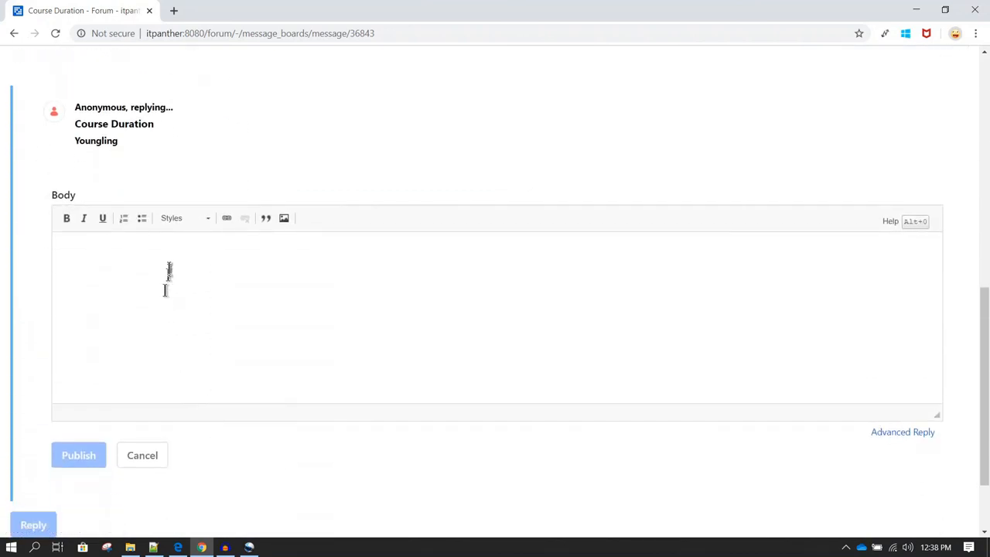
{"action": "mouse_move", "coordinate": [163, 248]}
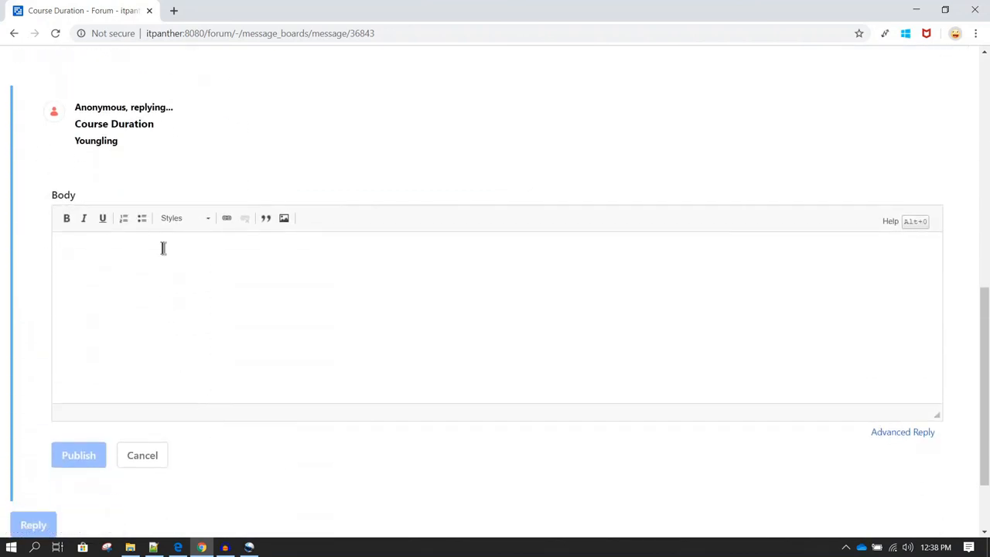
{"action": "type", "text": "I prefer Cra"}
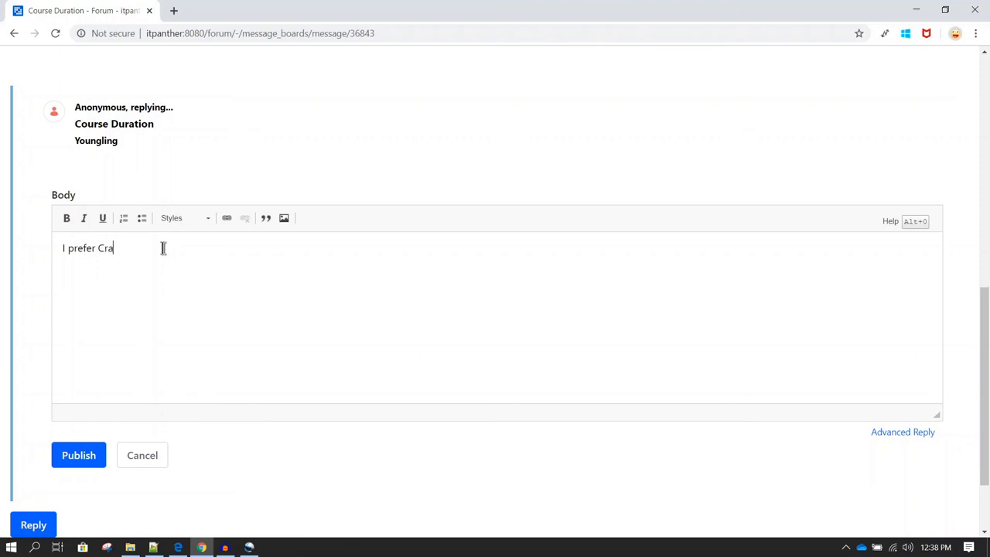
{"action": "type", "text": "sh courses."}
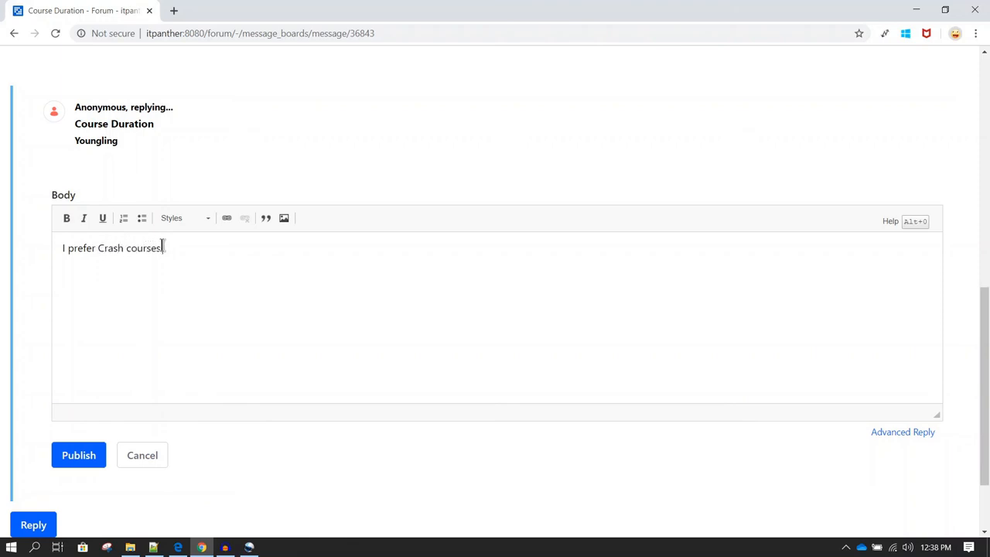
{"action": "scroll", "scroll_direction": "down", "scroll_amount": 3}
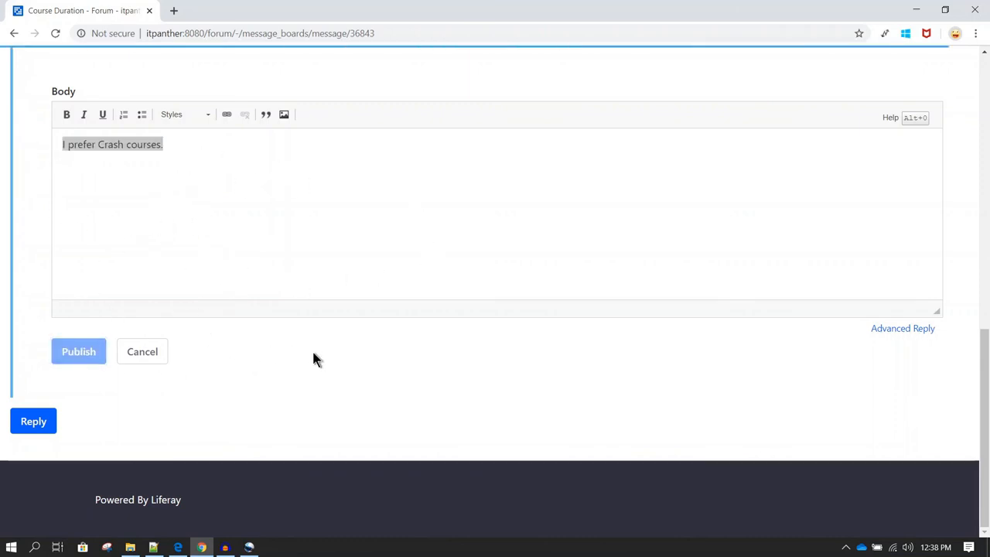
{"action": "left_click", "coordinate": [78, 351]}
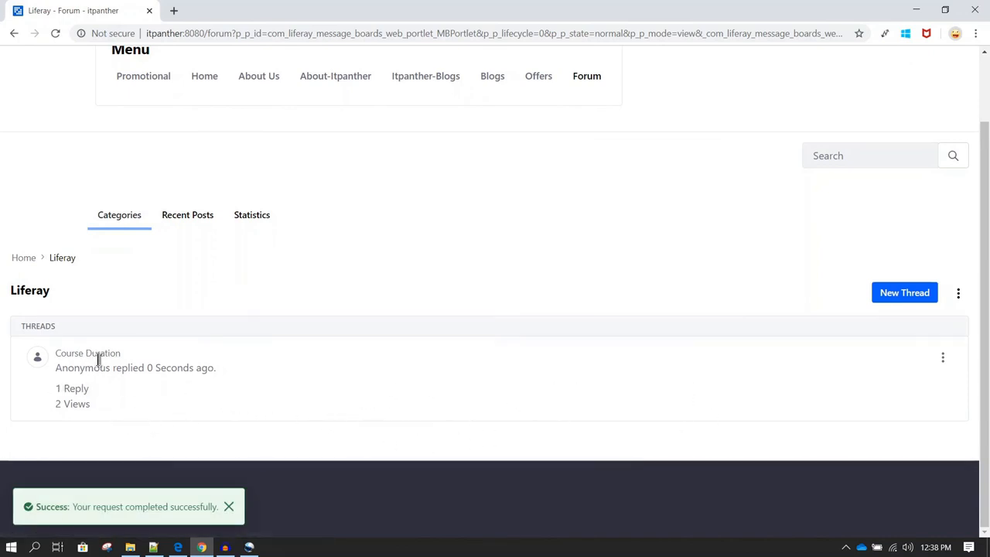
{"action": "mouse_move", "coordinate": [85, 362]}
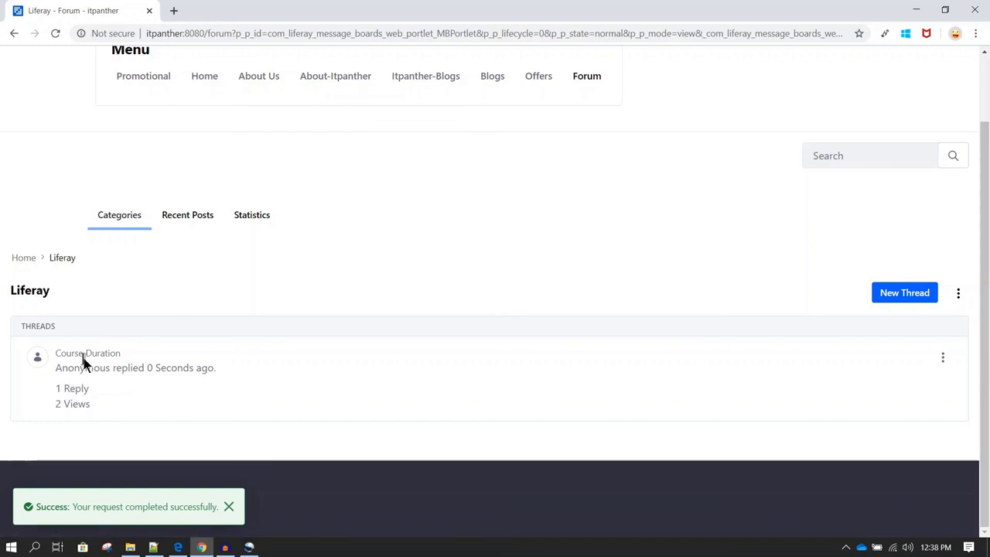
Open Course Duration and scroll through the question and the anonymous reply.
{"action": "left_click", "coordinate": [88, 353]}
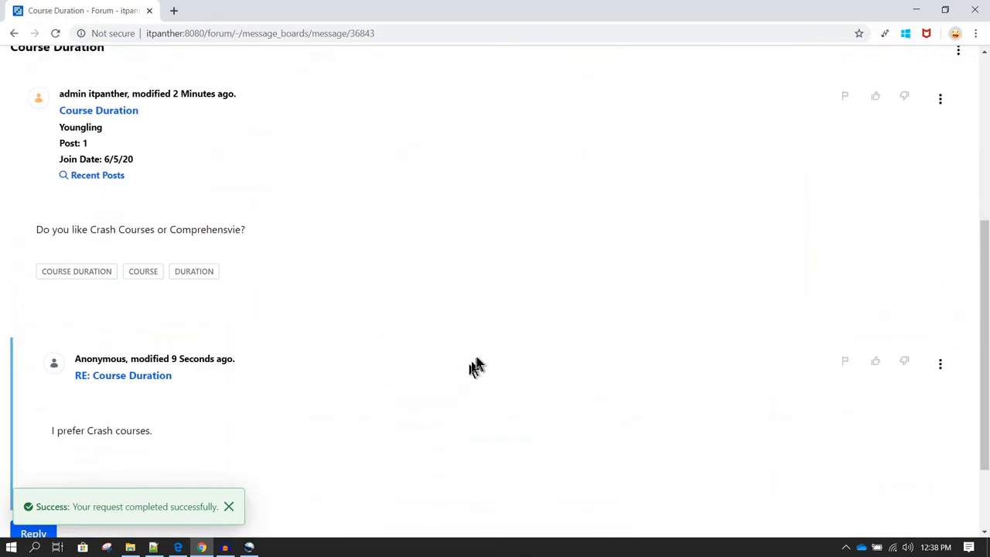
{"action": "scroll", "scroll_direction": "down", "scroll_amount": 3}
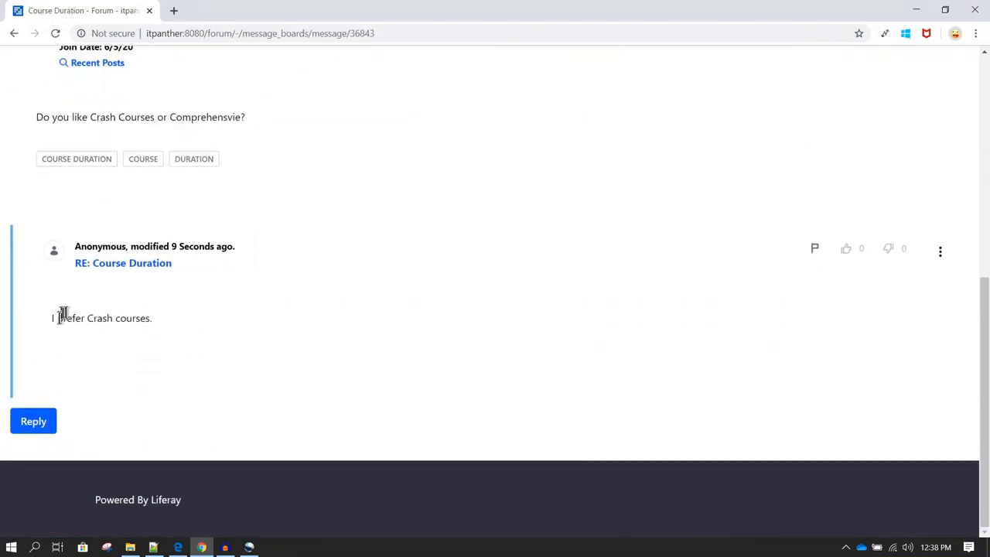
{"action": "scroll", "scroll_direction": "up", "scroll_amount": 3}
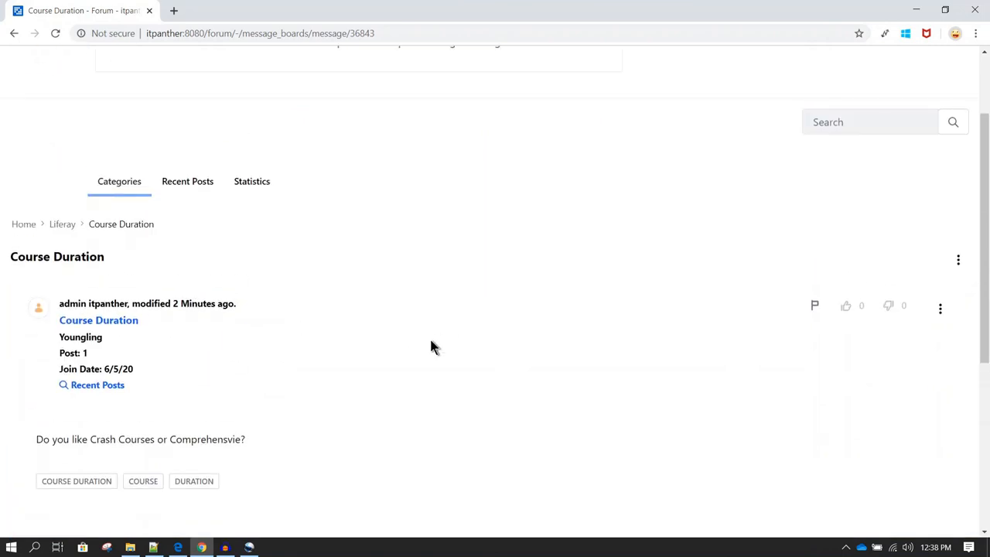
{"action": "mouse_move", "coordinate": [317, 365]}
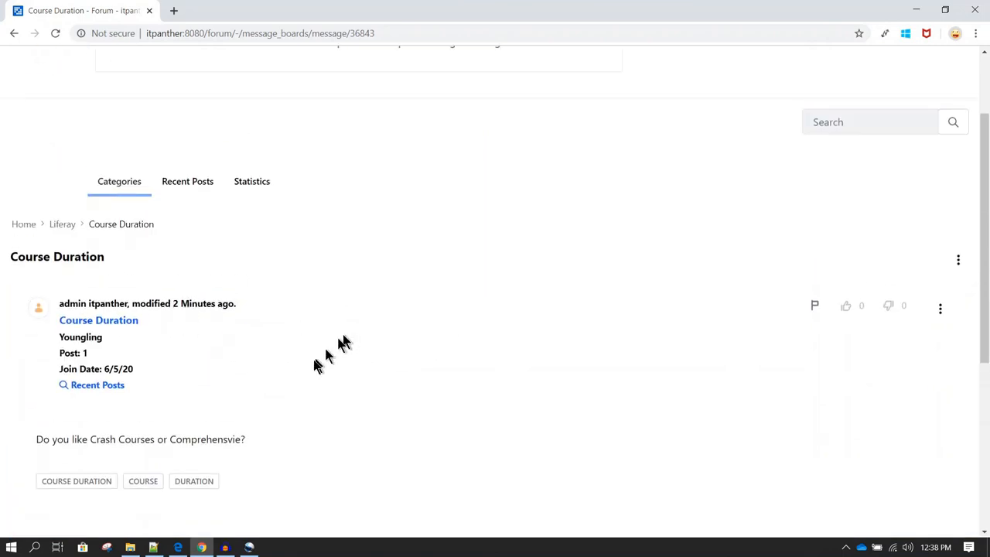
{"action": "scroll", "scroll_direction": "down", "scroll_amount": 3}
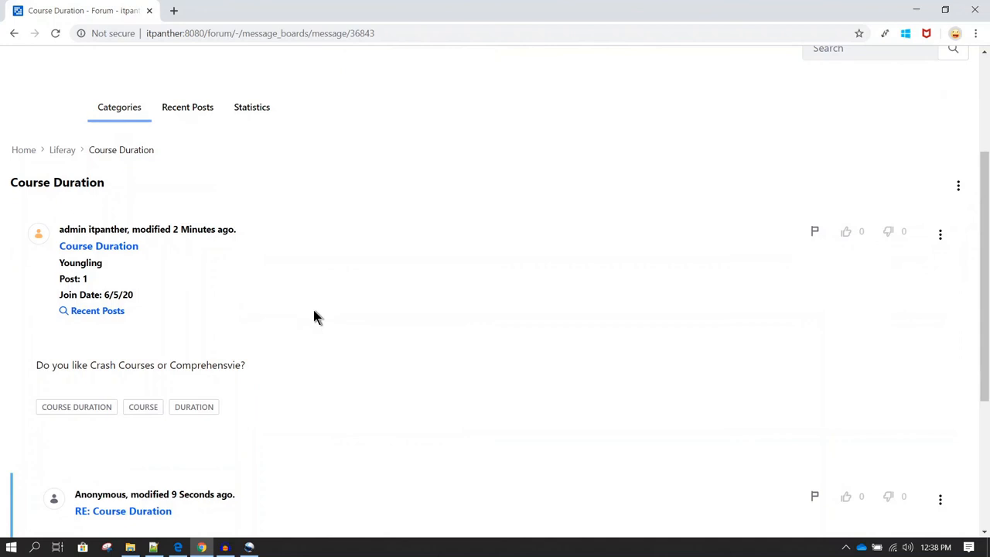
{"action": "scroll", "scroll_direction": "down", "scroll_amount": 3}
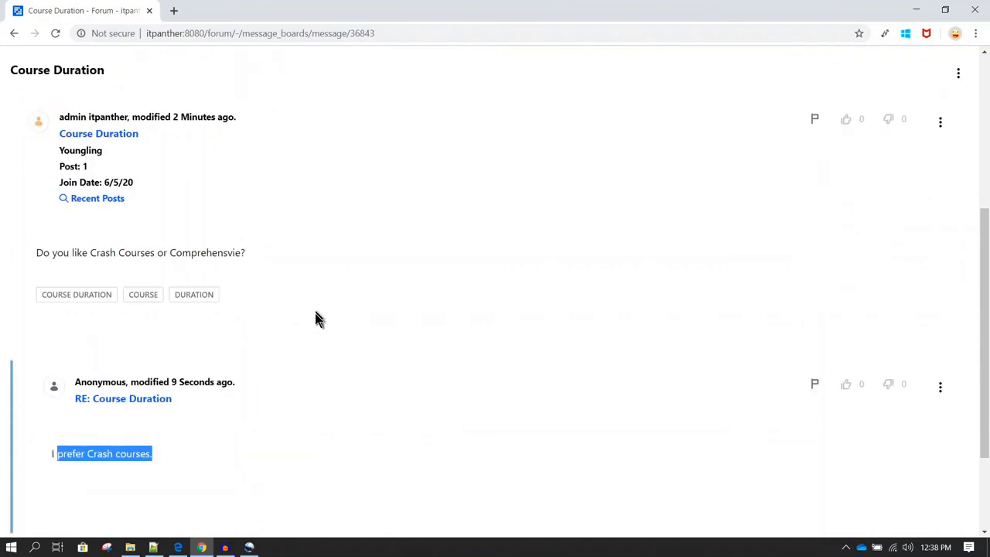
{"action": "scroll", "scroll_direction": "up", "scroll_amount": 3}
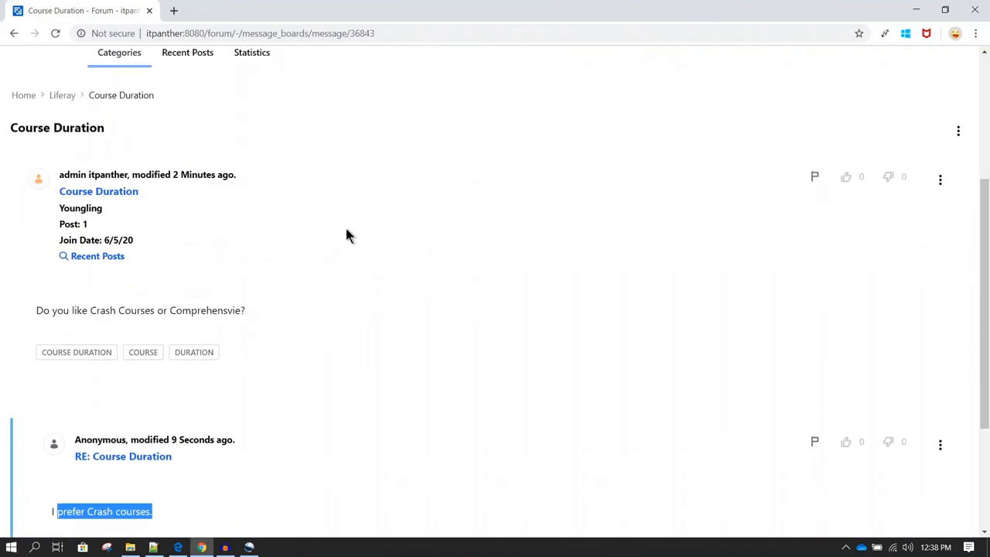
{"action": "mouse_move", "coordinate": [320, 254]}
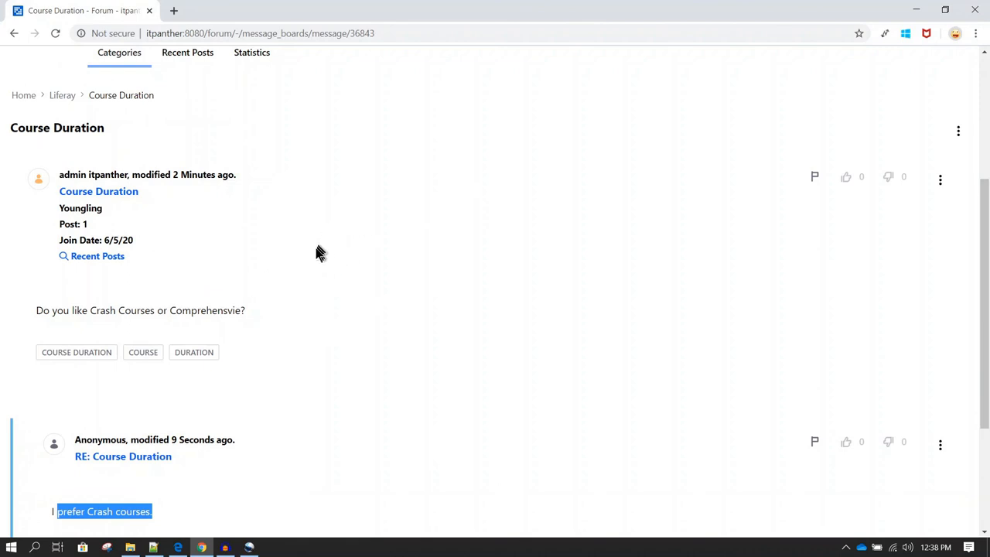
{"action": "mouse_move", "coordinate": [116, 147]}
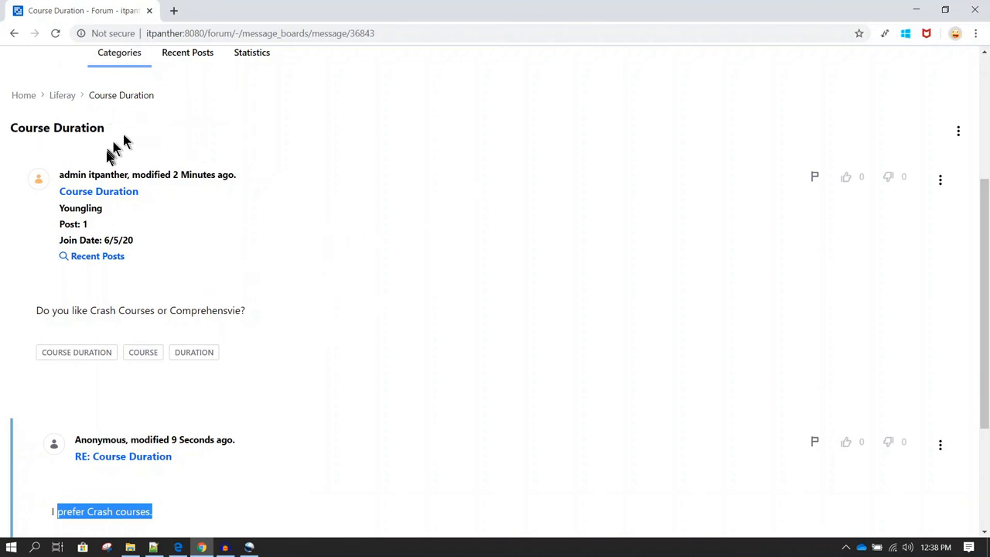
{"action": "scroll", "scroll_direction": "up", "scroll_amount": 3}
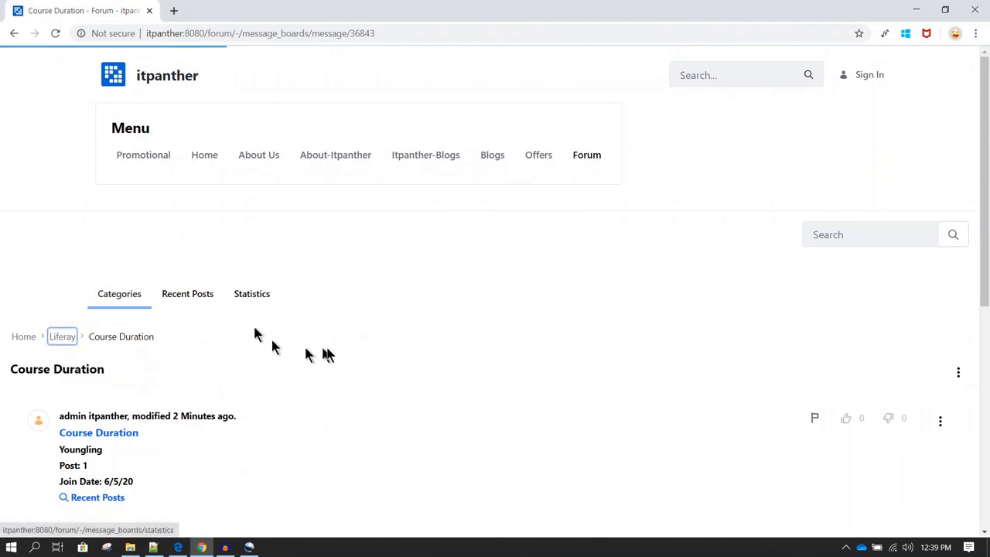
Navigate via the Liferay and Home breadcrumbs to the forum categories list.
{"action": "left_click", "coordinate": [62, 336]}
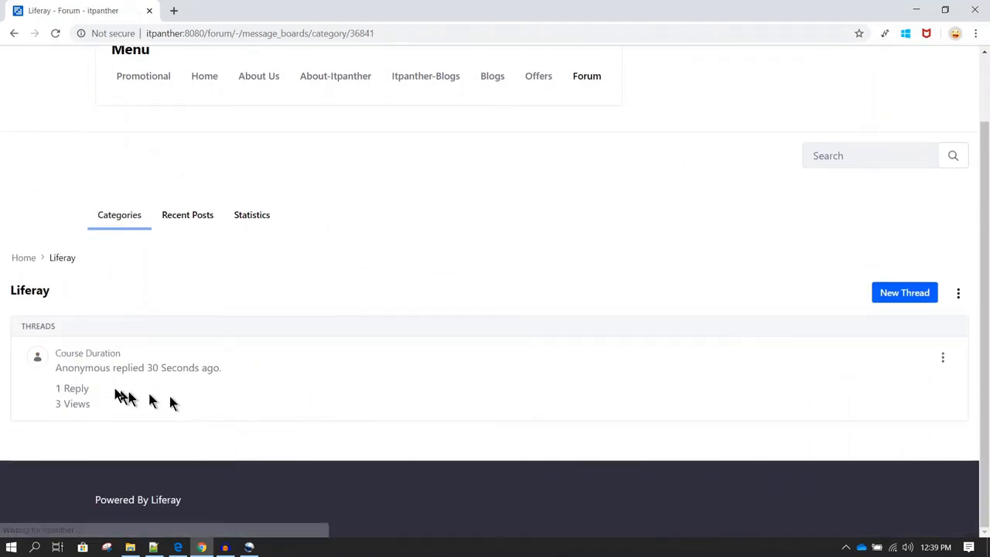
{"action": "mouse_move", "coordinate": [31, 278]}
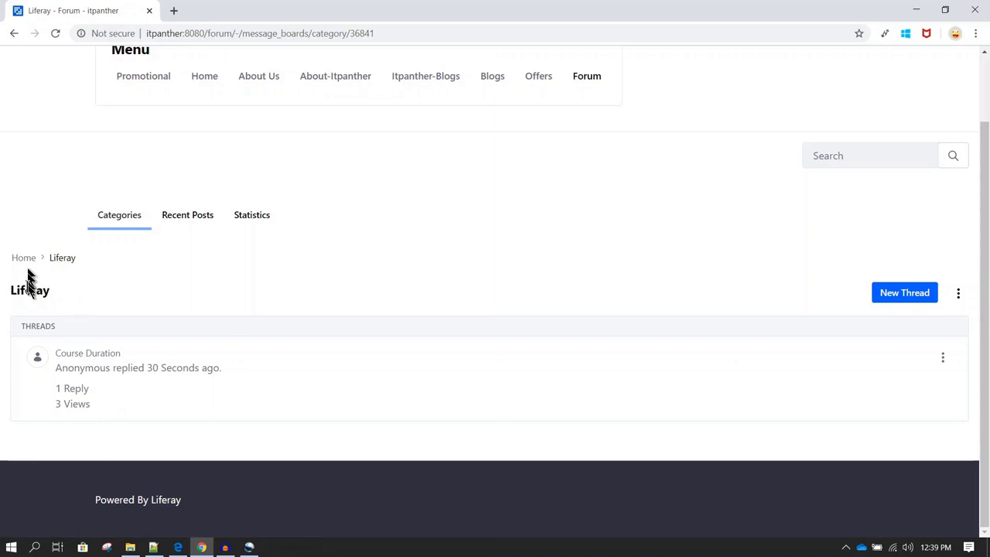
{"action": "double_click", "coordinate": [29, 290]}
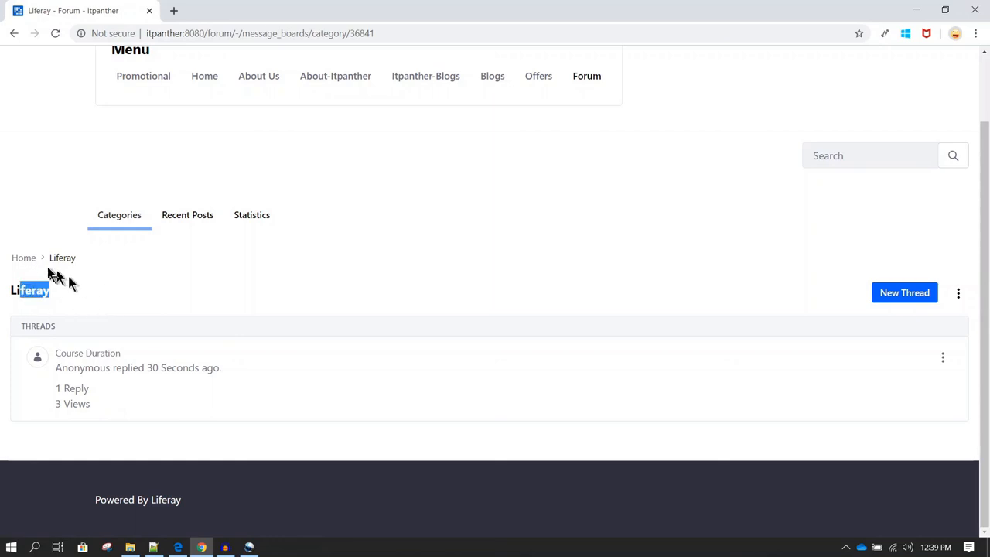
{"action": "left_click", "coordinate": [23, 257]}
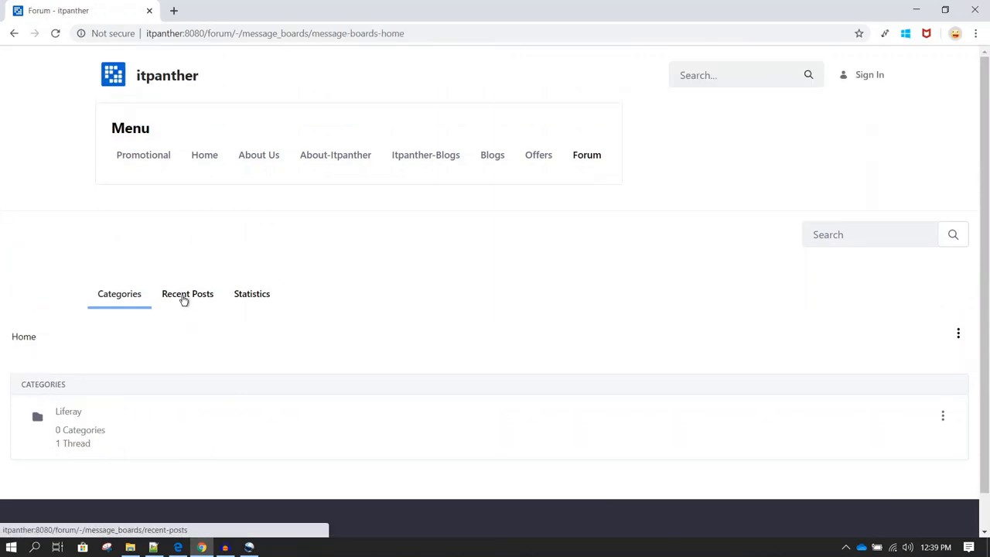
{"action": "scroll", "scroll_direction": "down", "scroll_amount": 3}
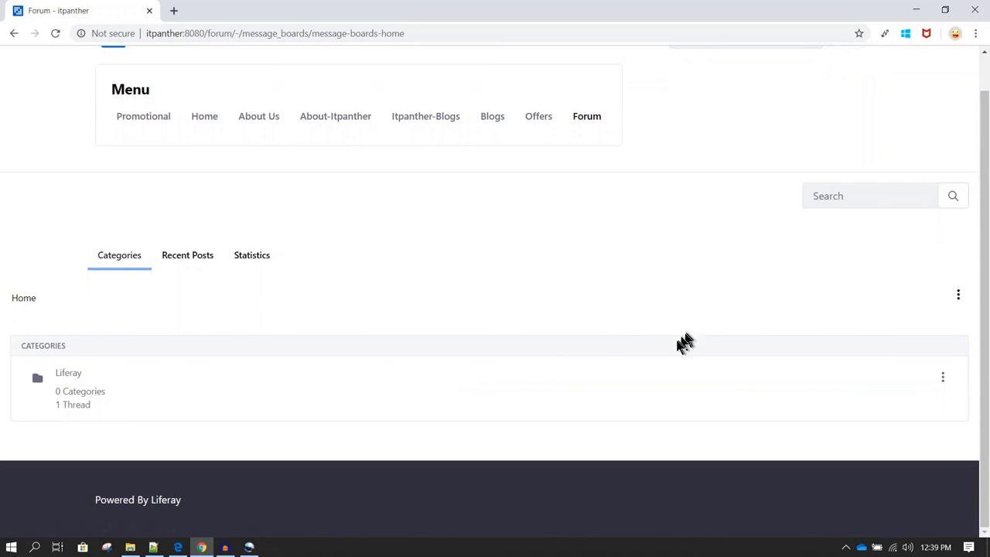